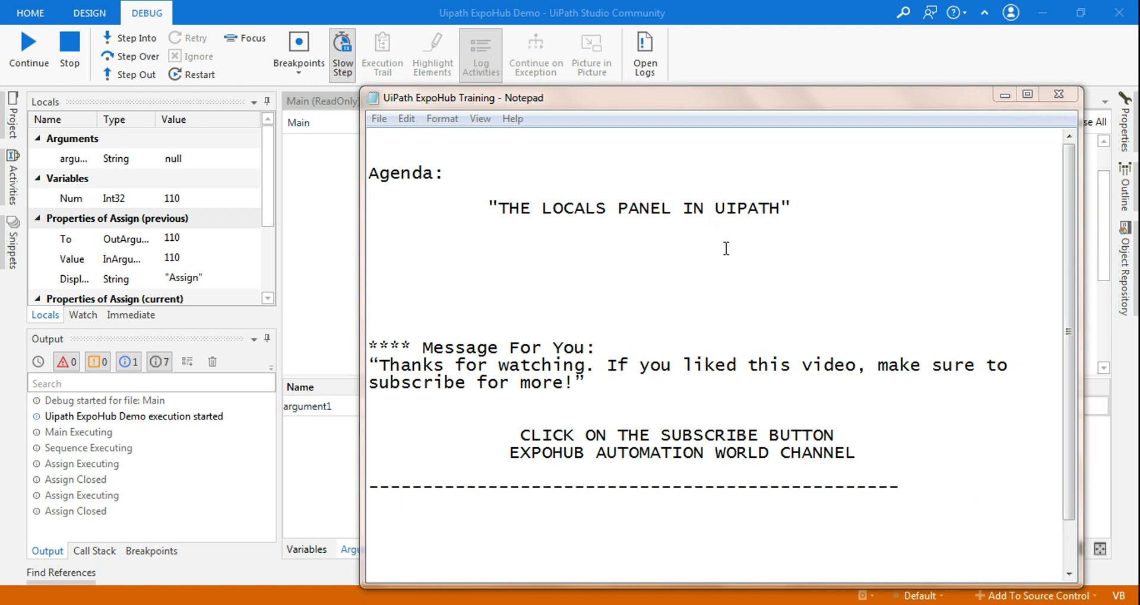
mouse_move(654, 180)
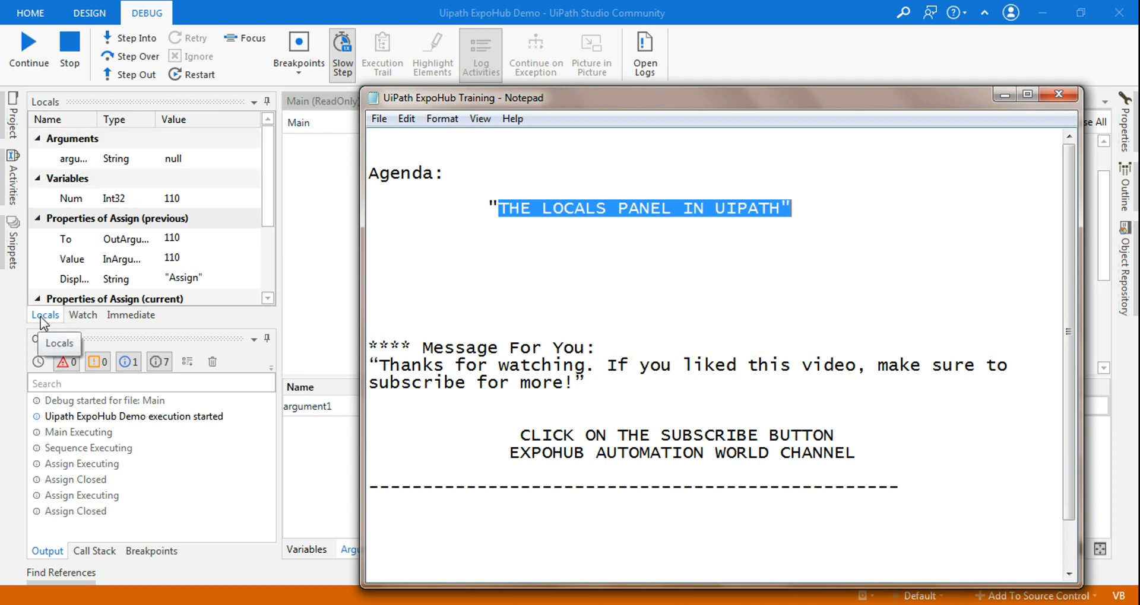
mouse_move(188, 136)
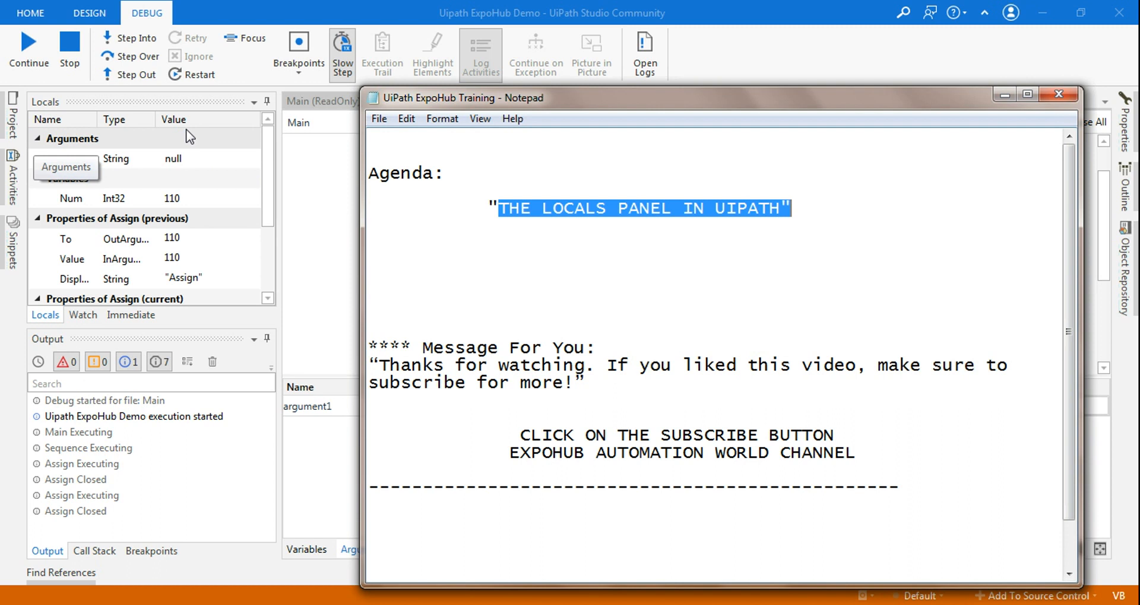
mouse_move(37, 169)
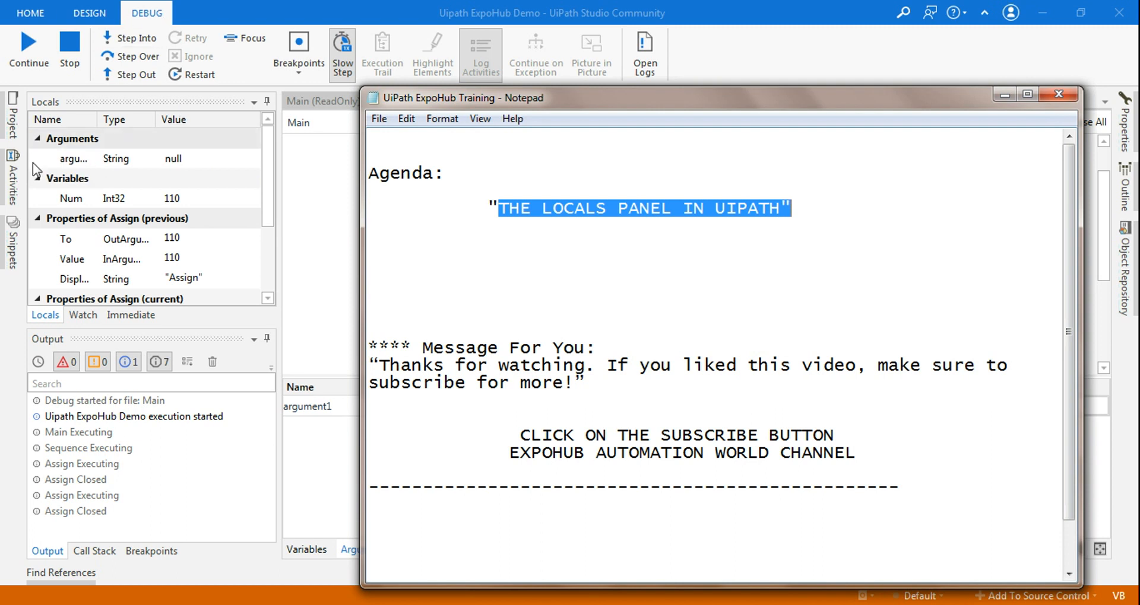
mouse_move(180, 155)
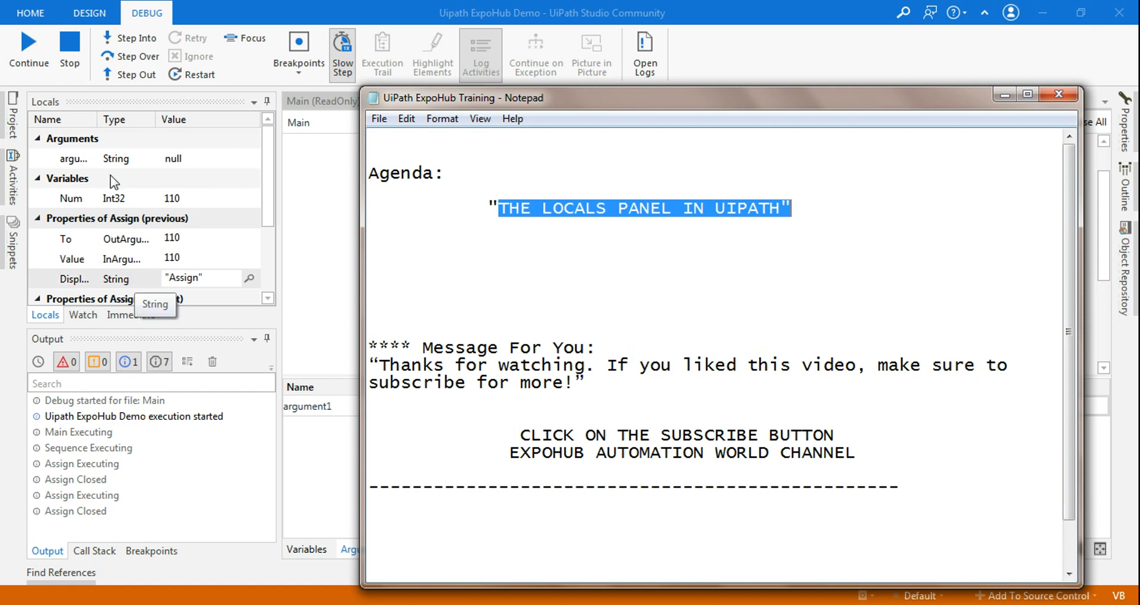
mouse_move(124, 162)
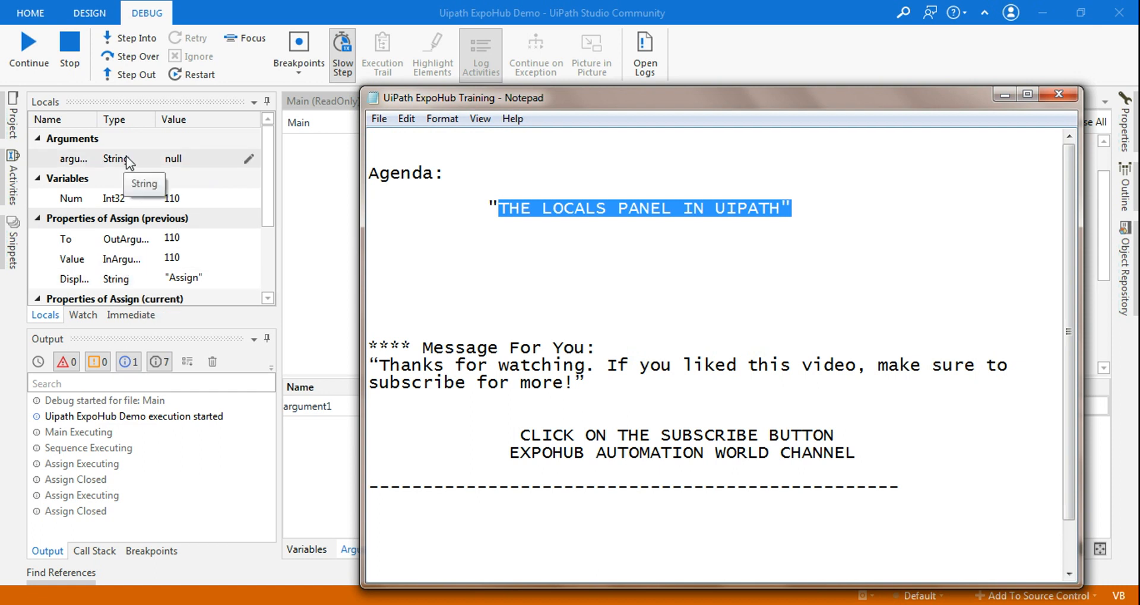
mouse_move(228, 234)
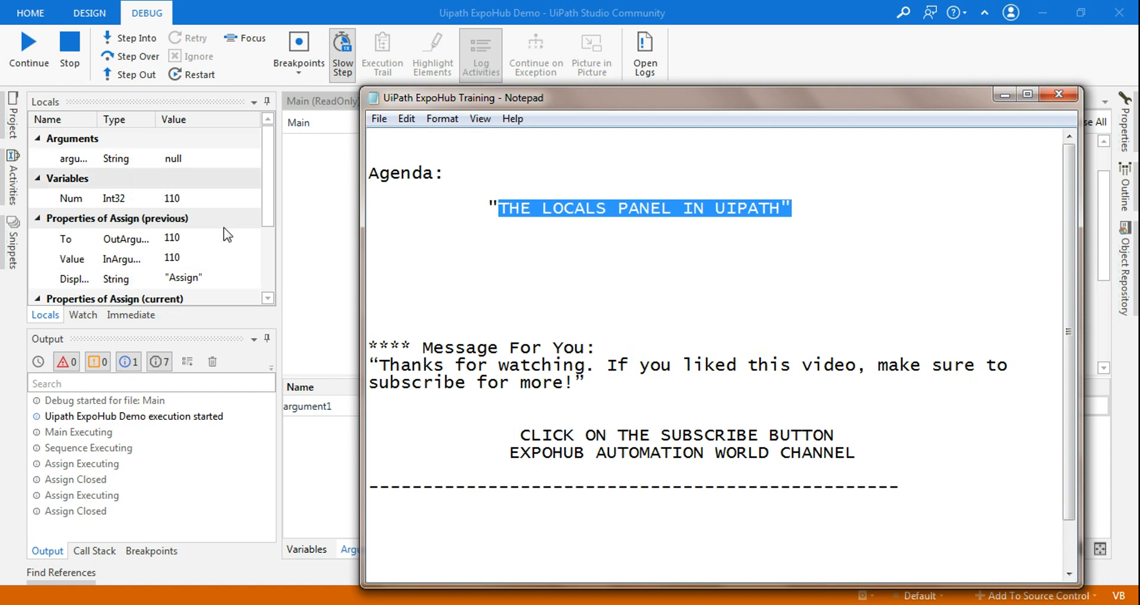
mouse_move(291, 231)
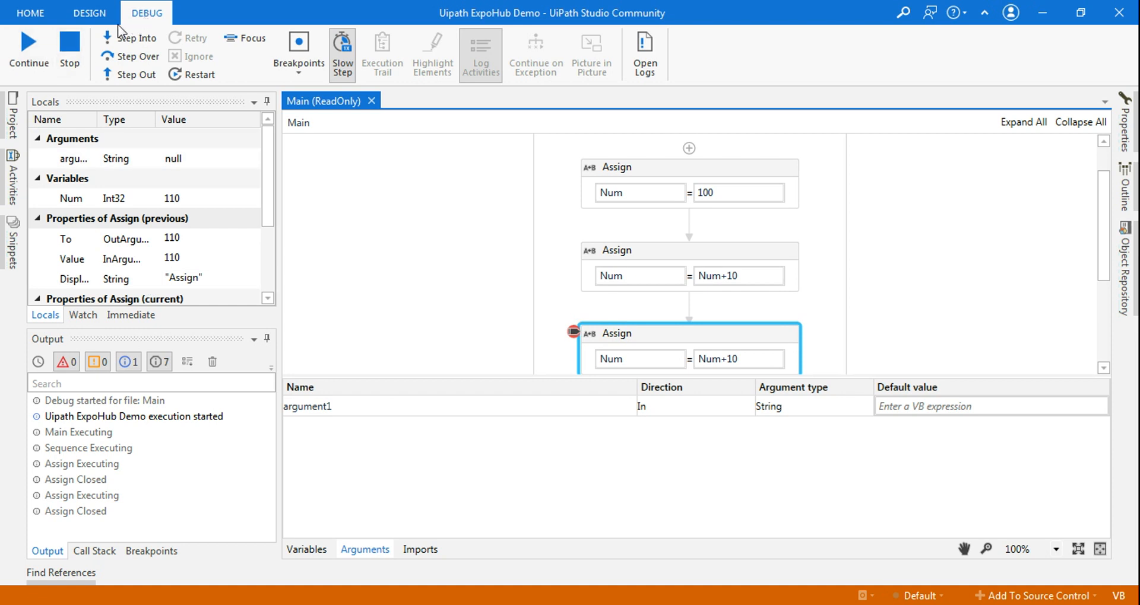
mouse_move(27, 43)
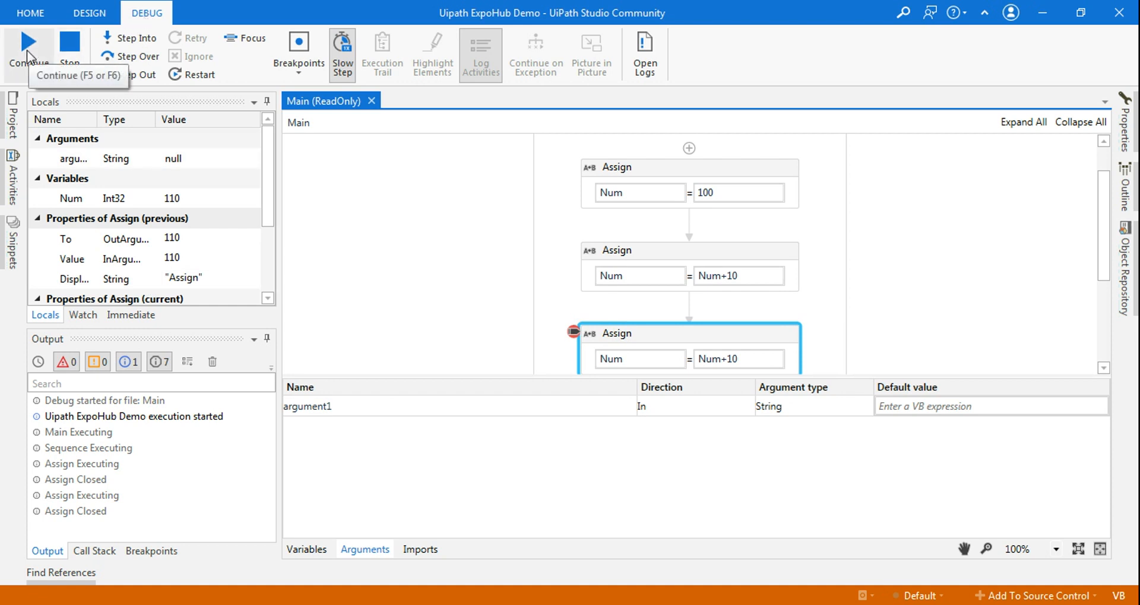
mouse_move(82, 182)
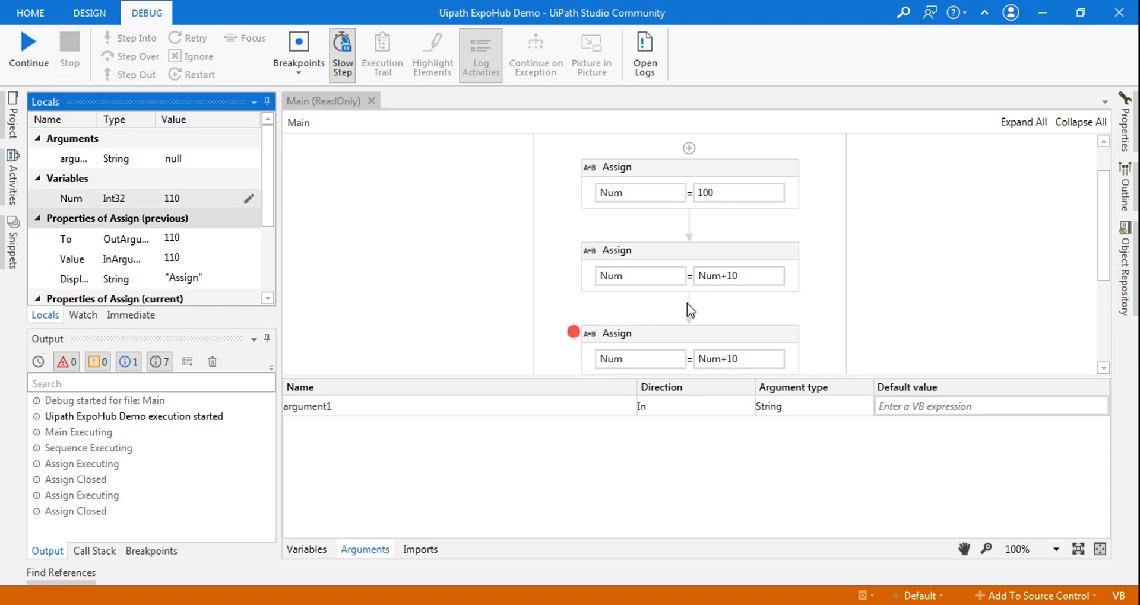
mouse_move(789, 300)
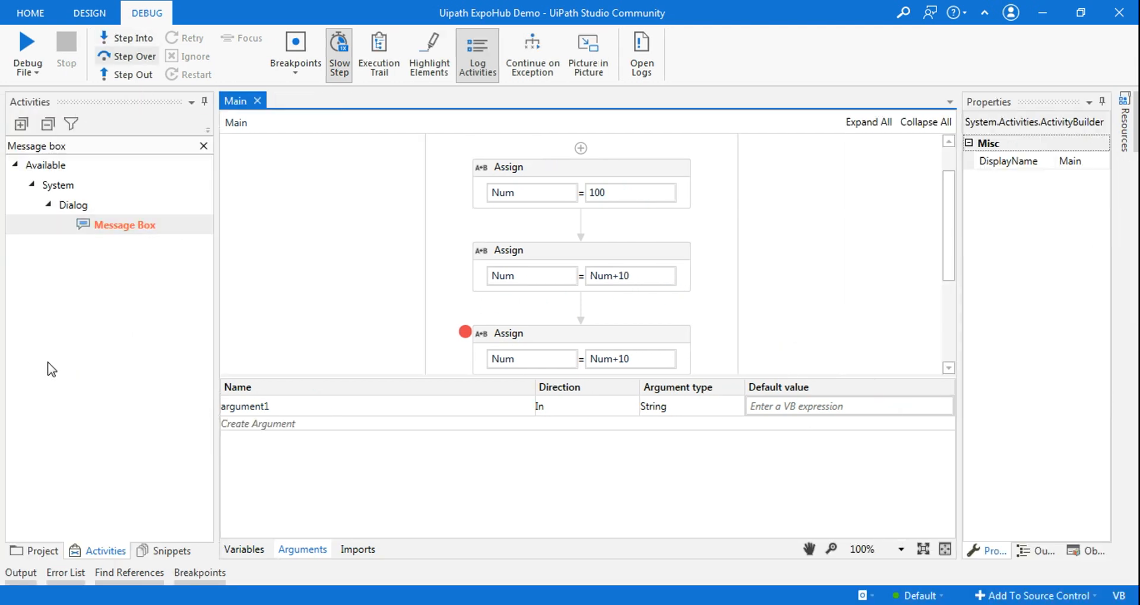
mouse_move(26, 55)
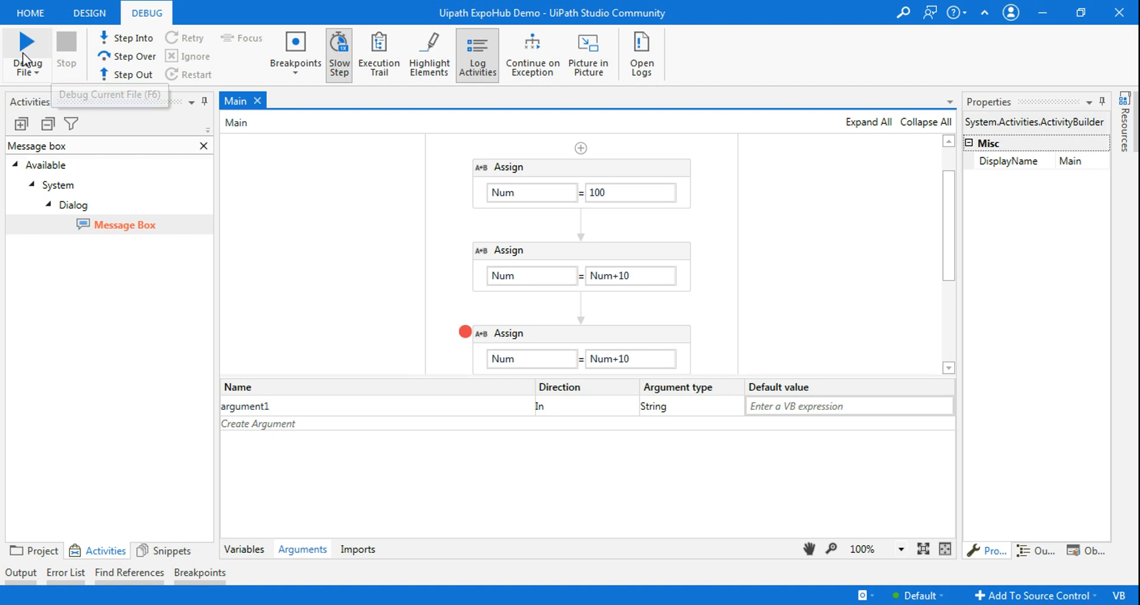
mouse_move(578, 252)
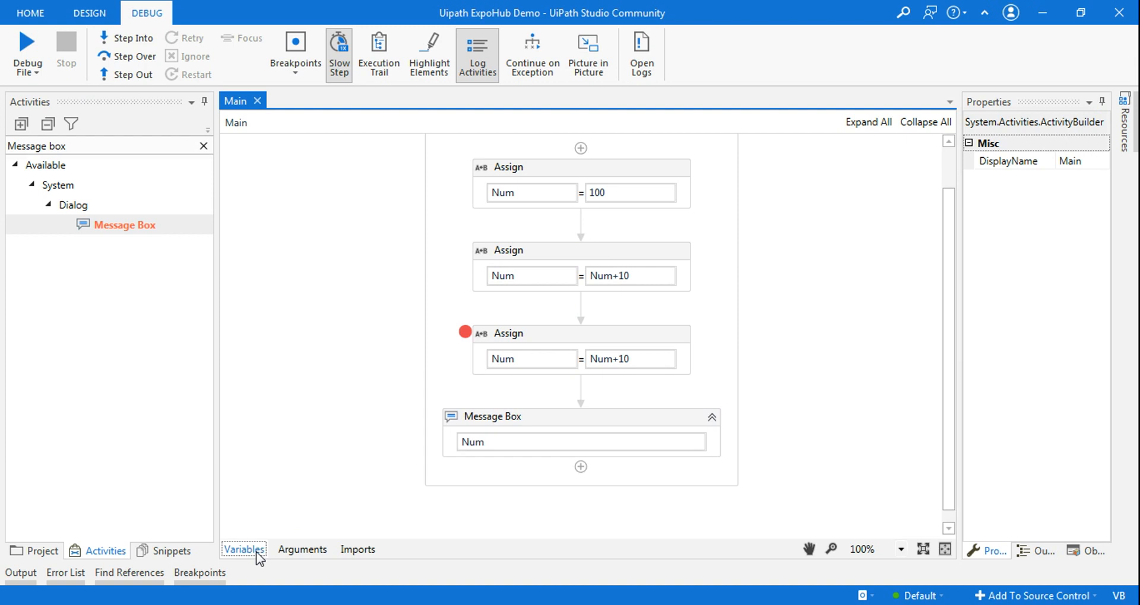
scroll("up", 3)
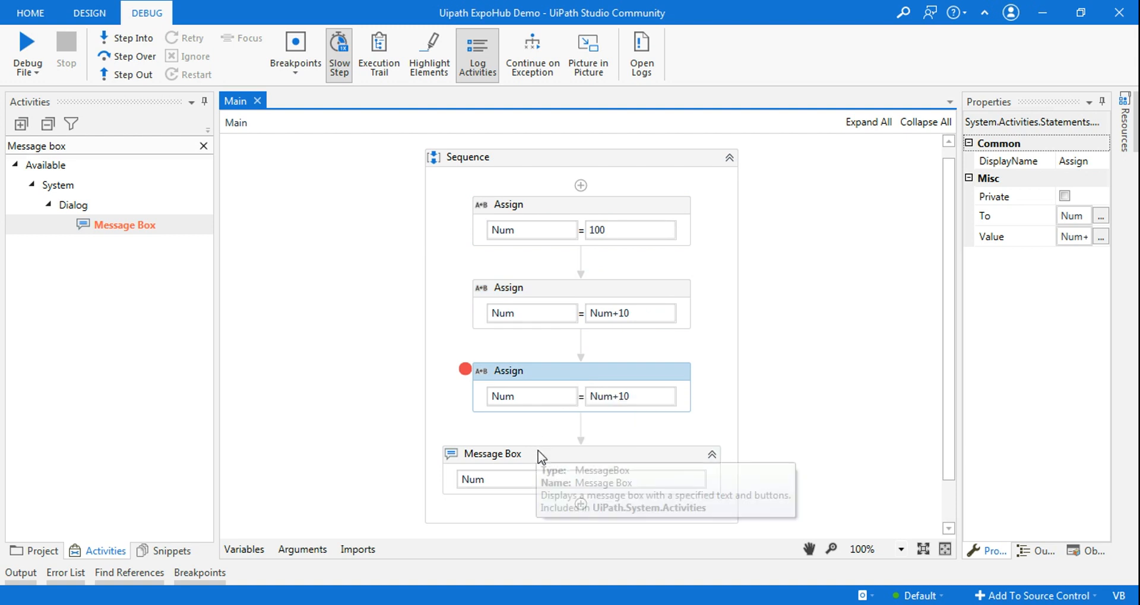
left_click(494, 455)
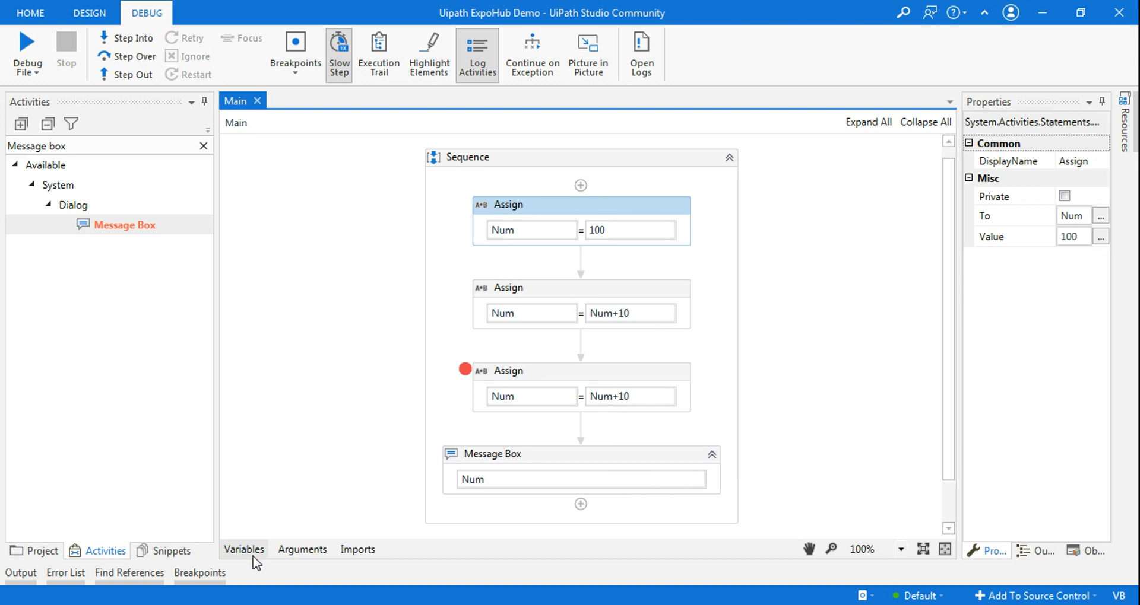
left_click(243, 549)
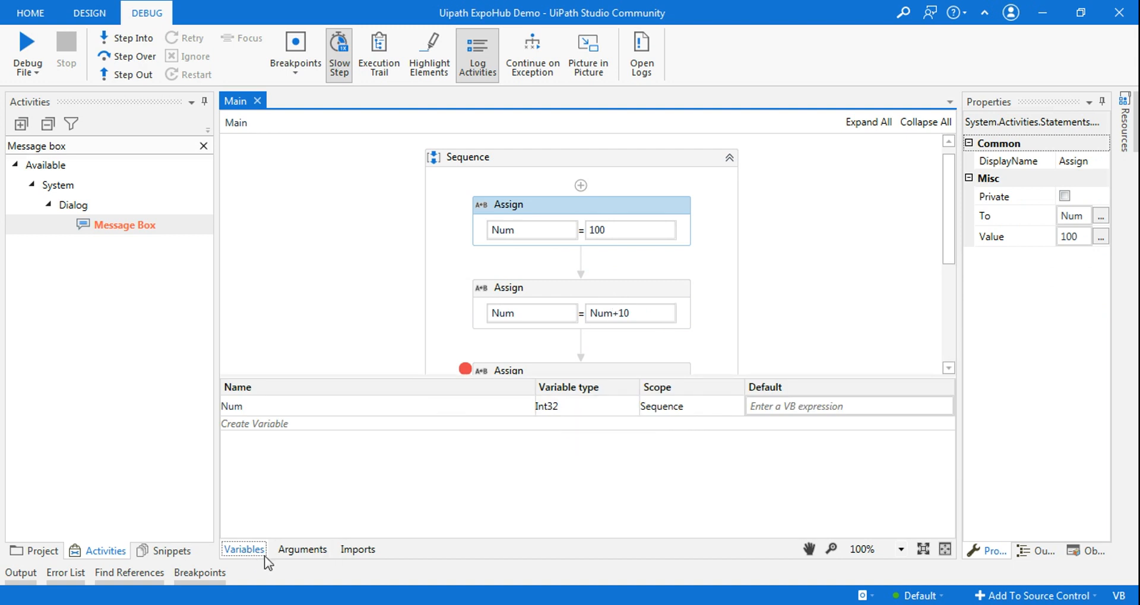
mouse_move(646, 291)
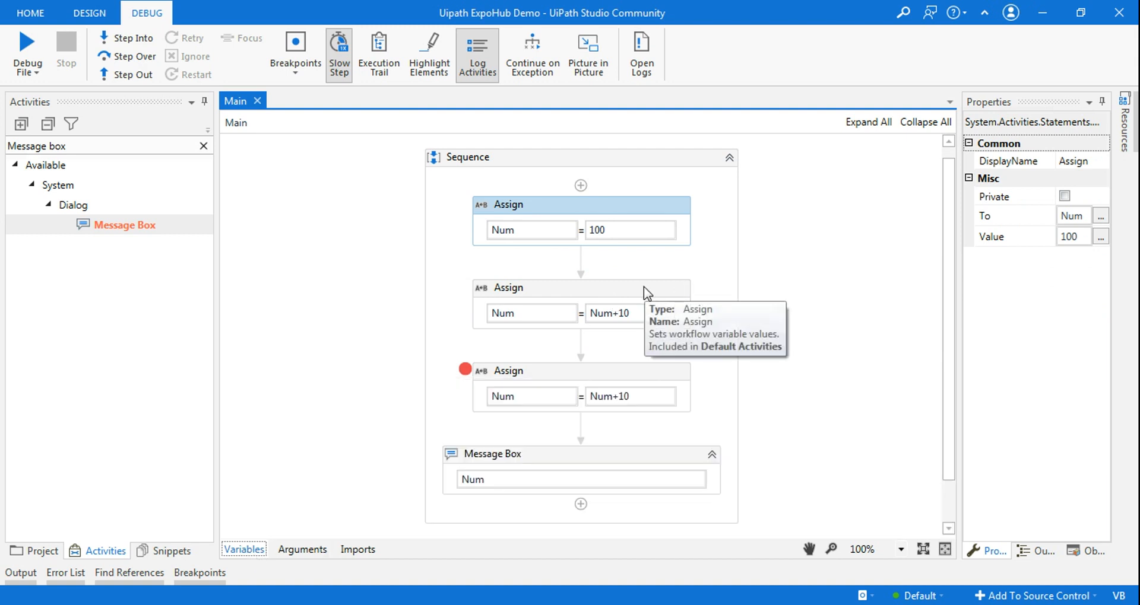
mouse_move(629, 327)
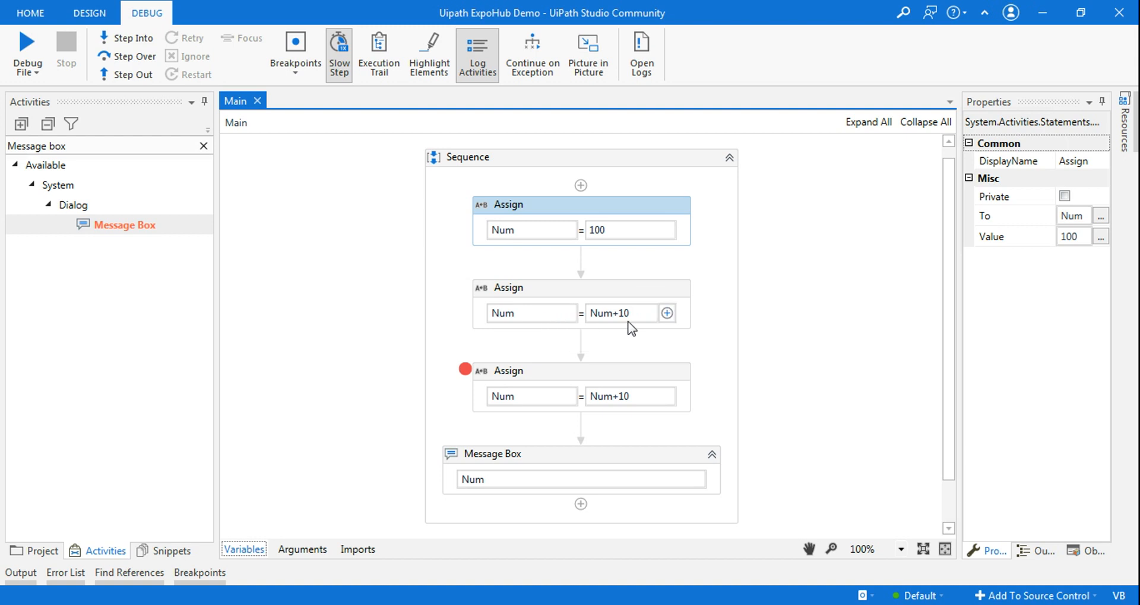
mouse_move(621, 408)
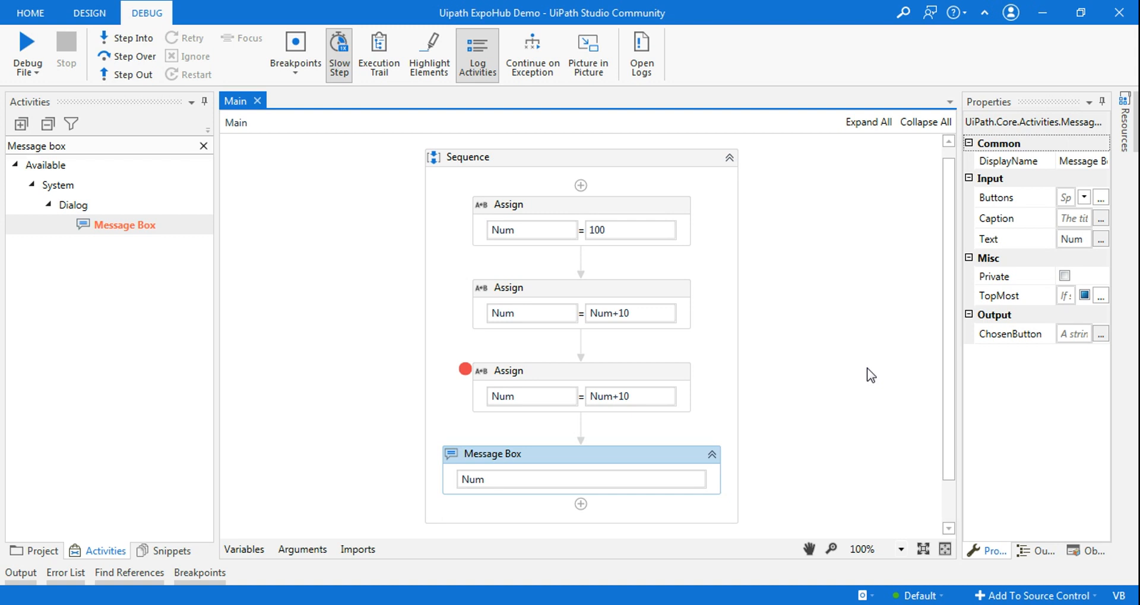
mouse_move(325, 384)
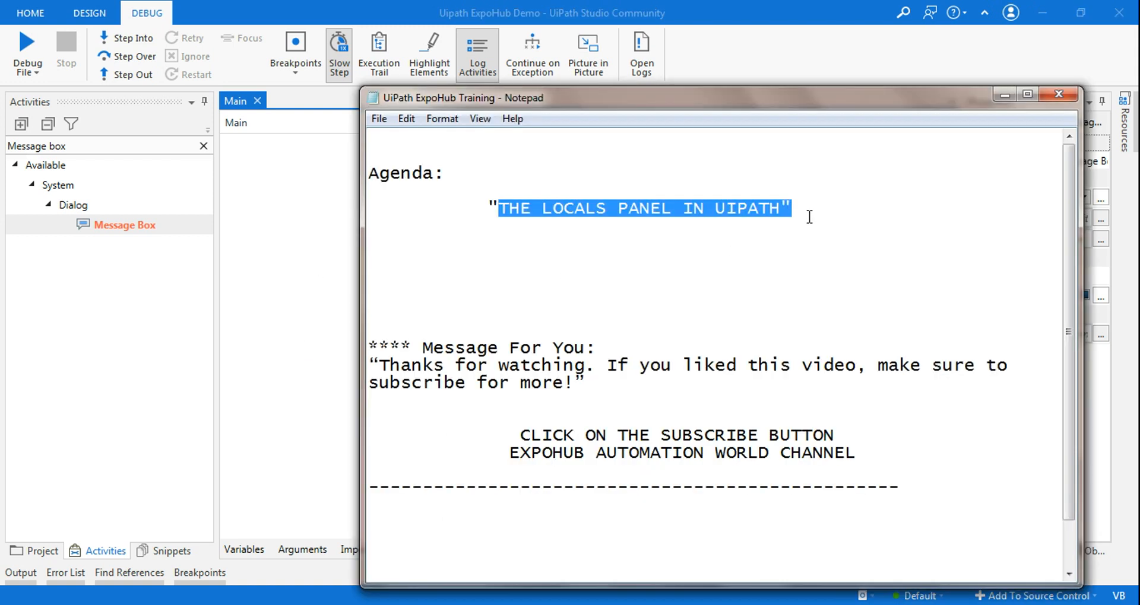
Write agenda items '1. Execution Exception' and '2. Arguments' below the title in Notepad
left_click(371, 228)
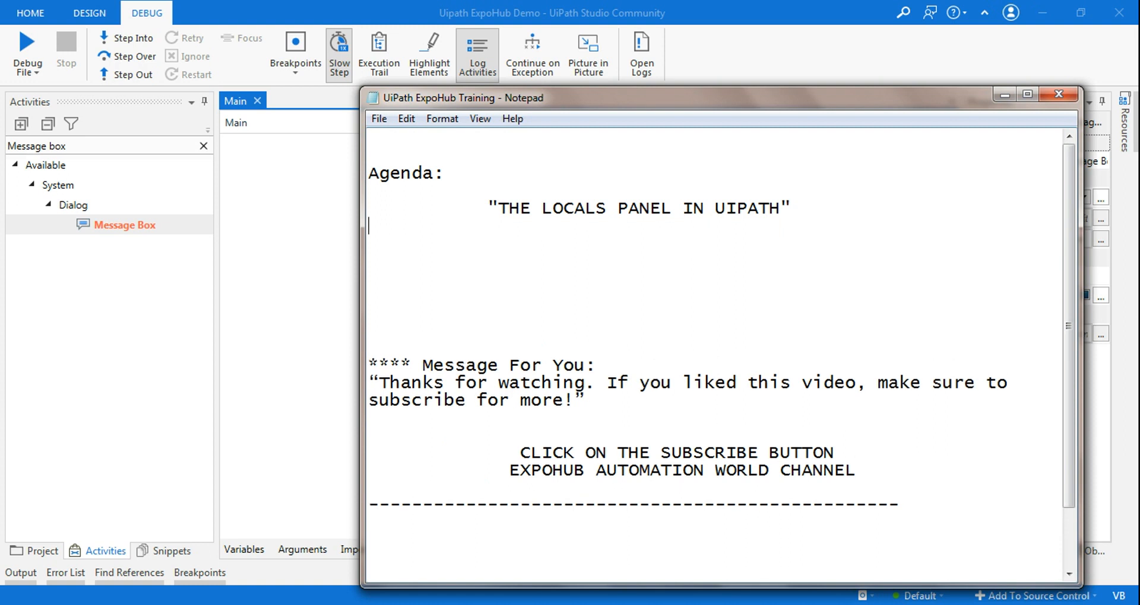
type("1.")
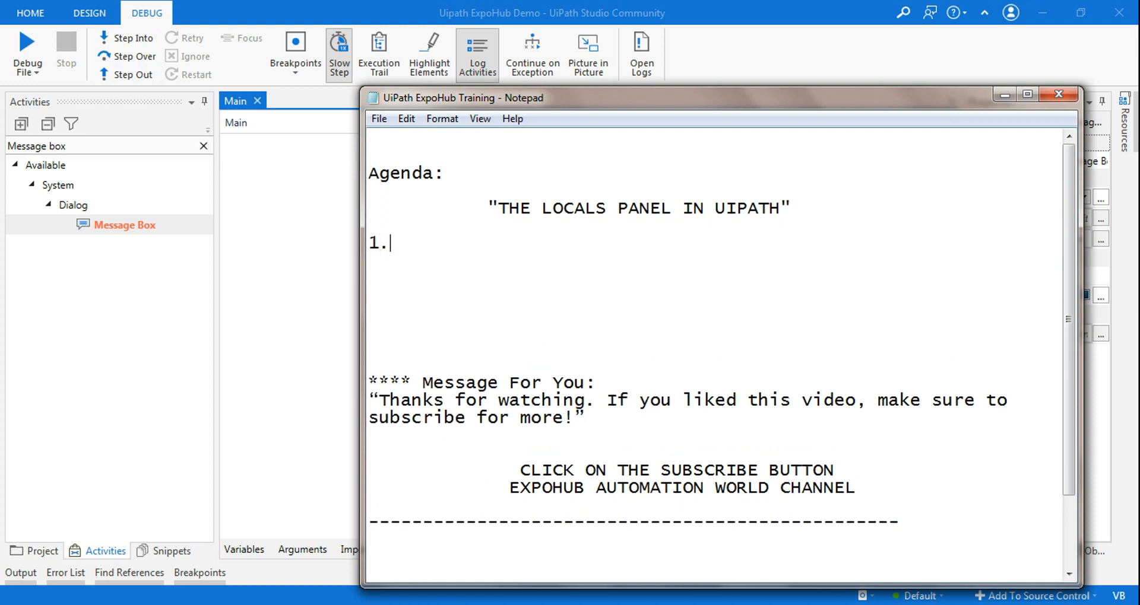
type("Execut")
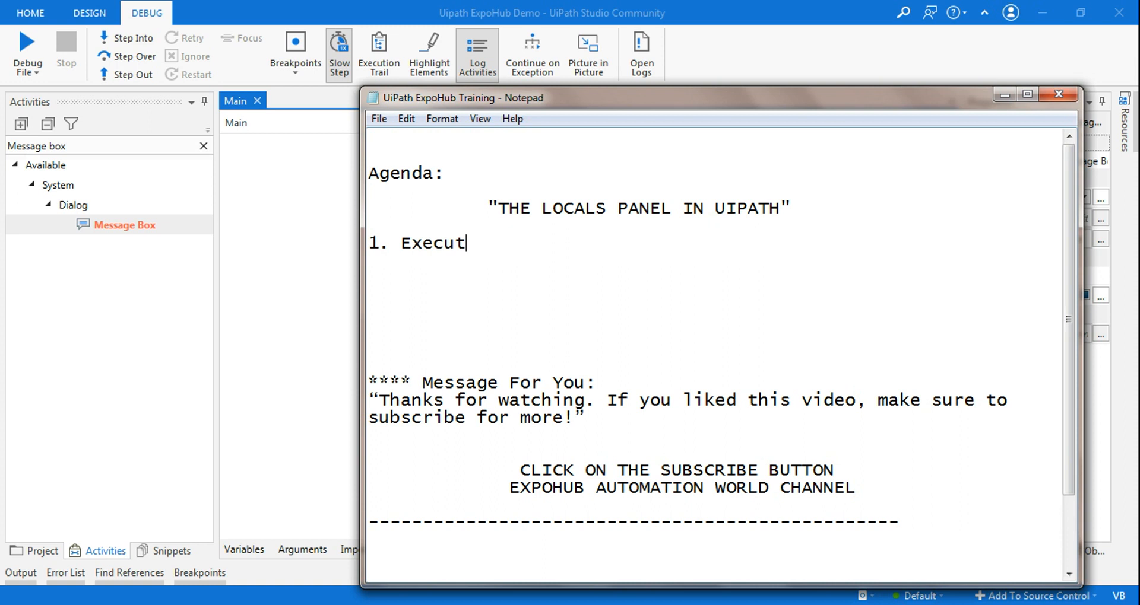
type("ion E")
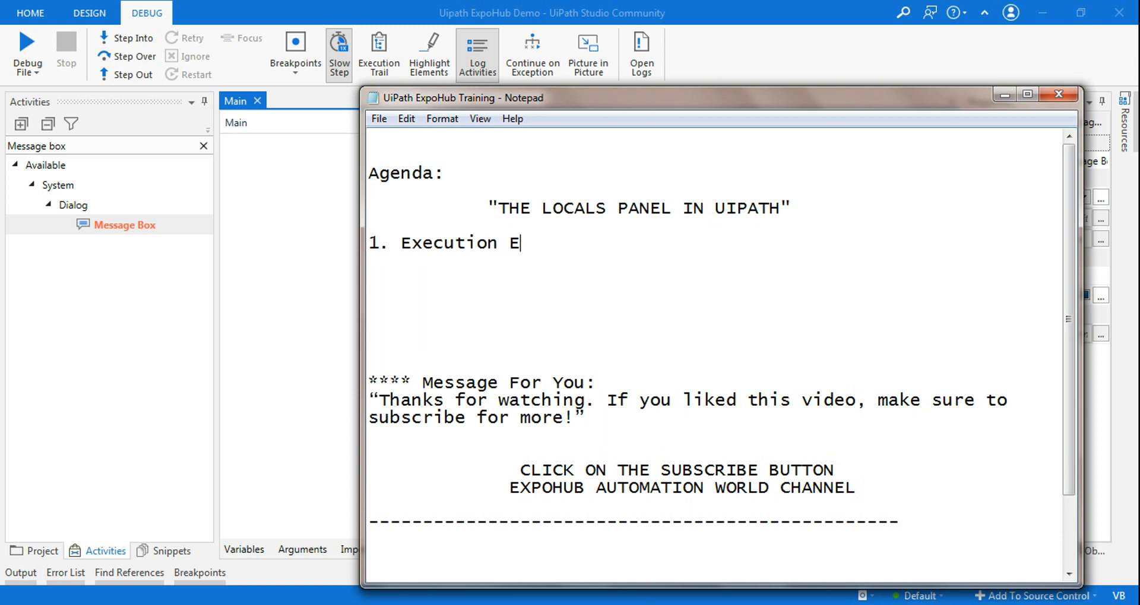
type("xe")
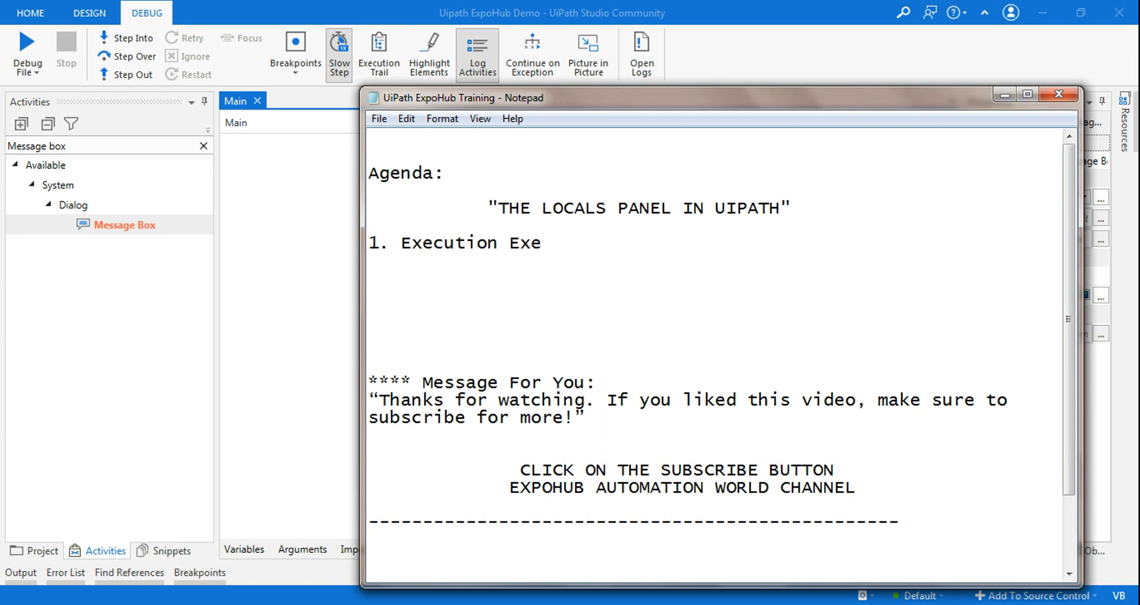
type("ception")
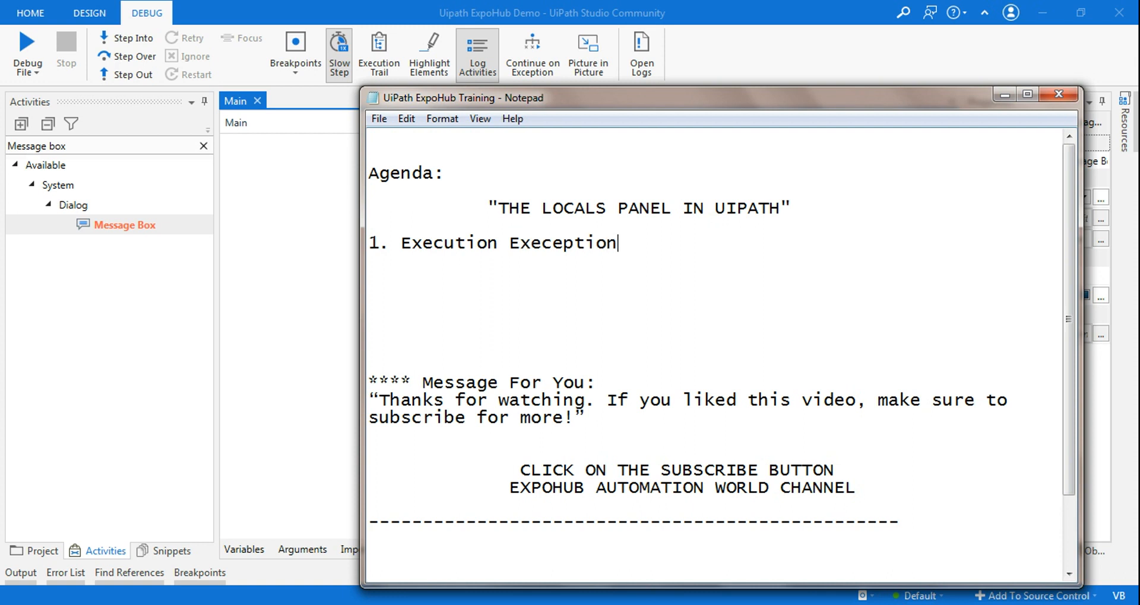
key("Return")
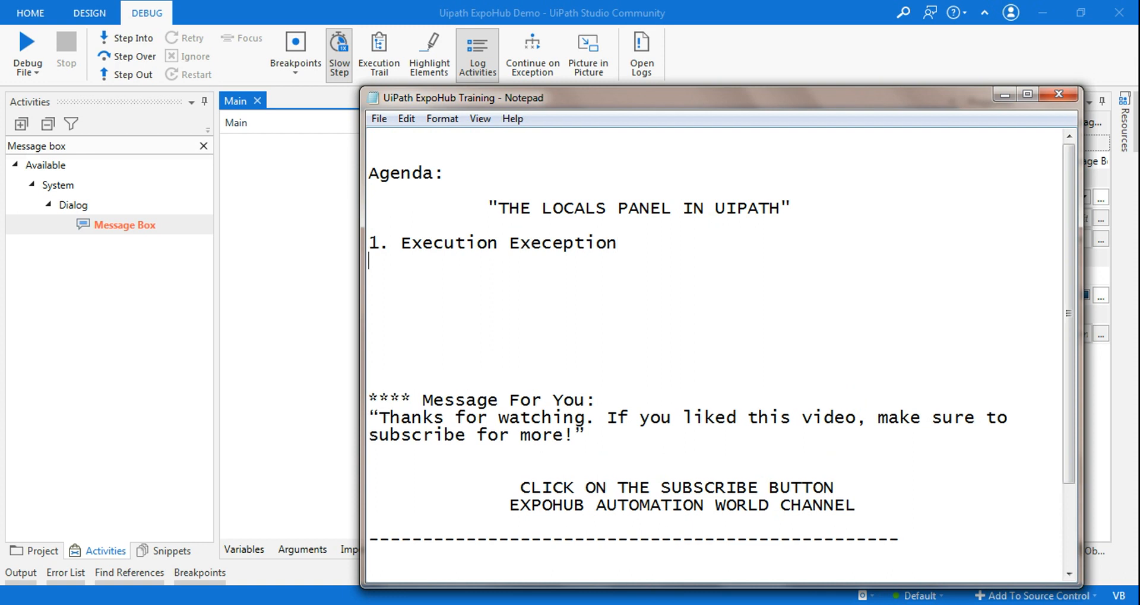
type("2. Ar")
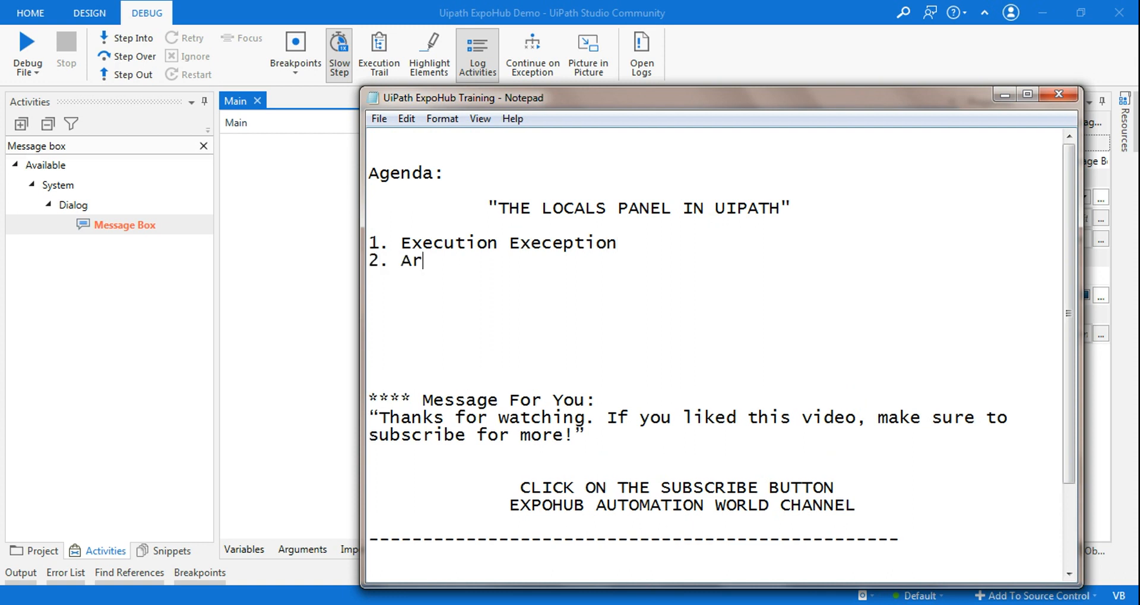
type("guments")
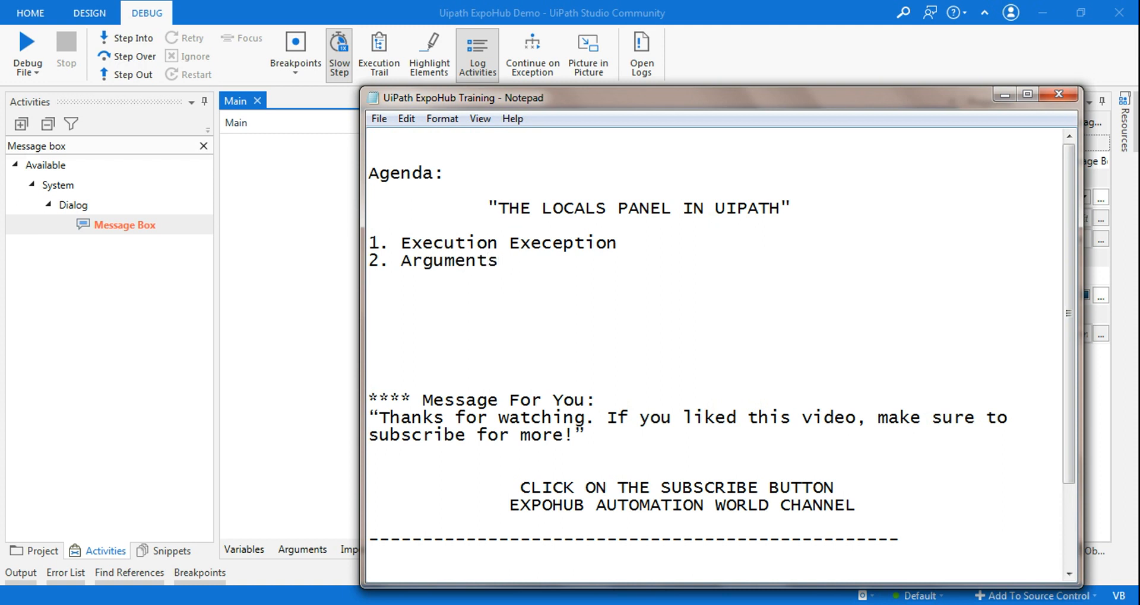
Add items '3. Variables', '4. The property of previous run activity' and '5. Current'
type("3. V")
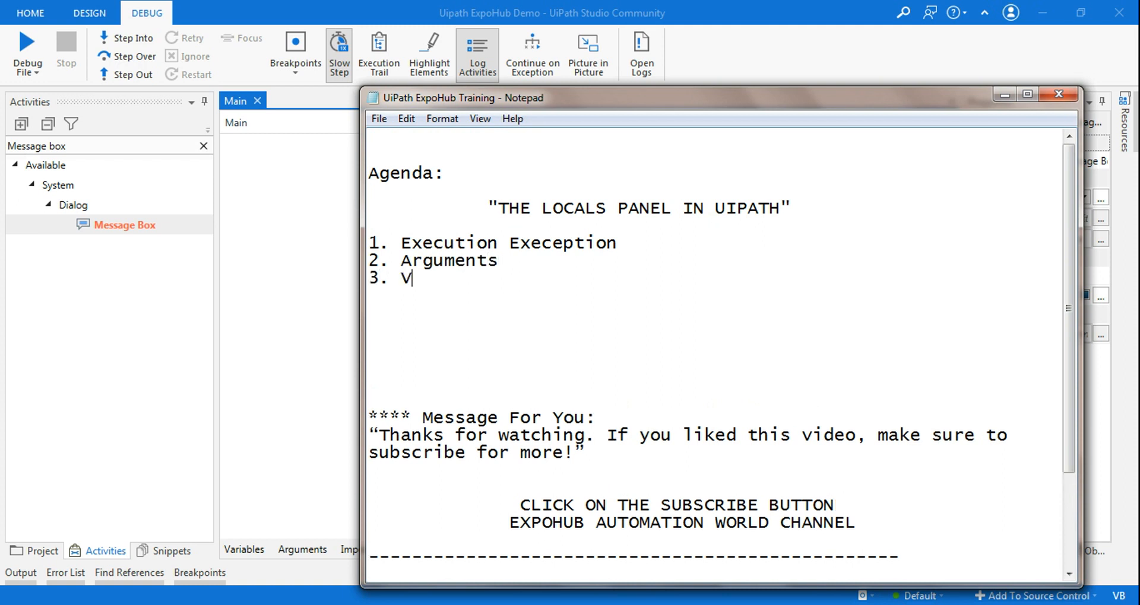
type("ariables")
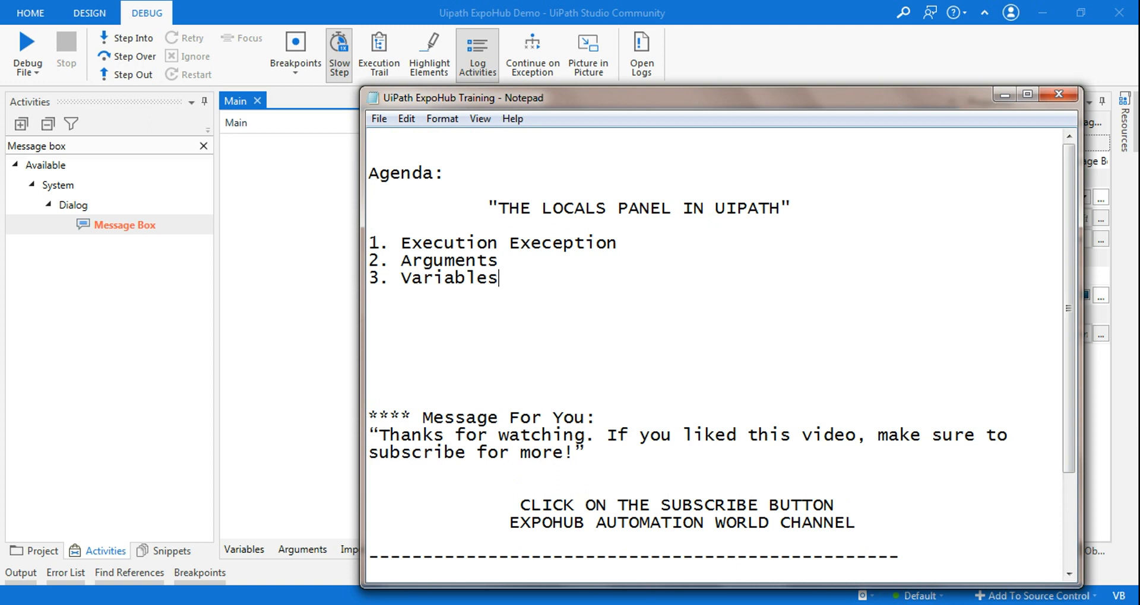
type("4")
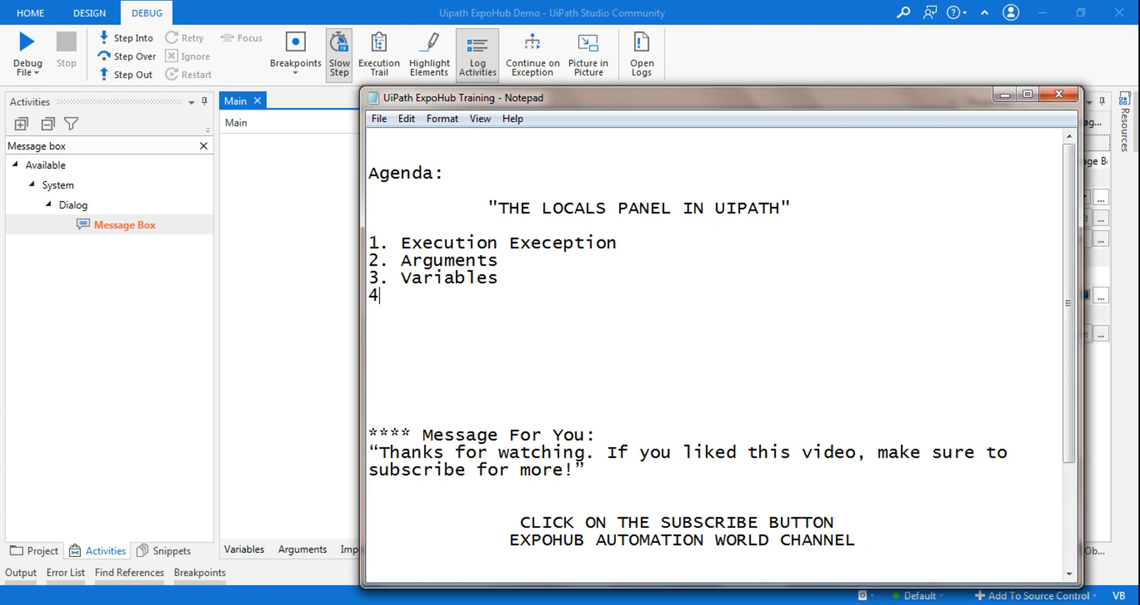
type(".")
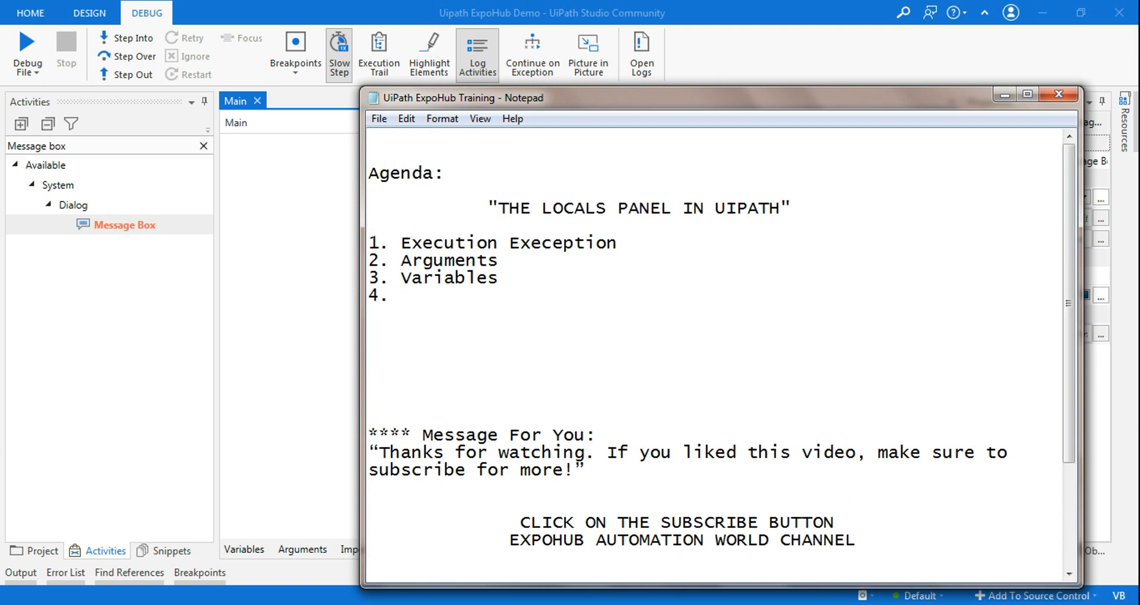
type("The")
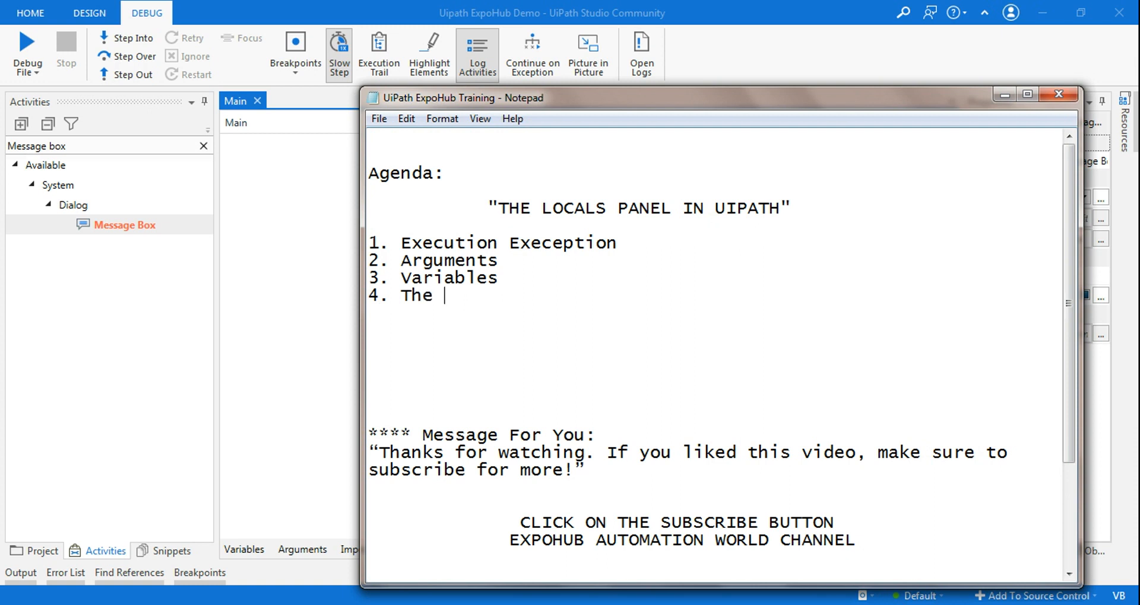
type("property of p")
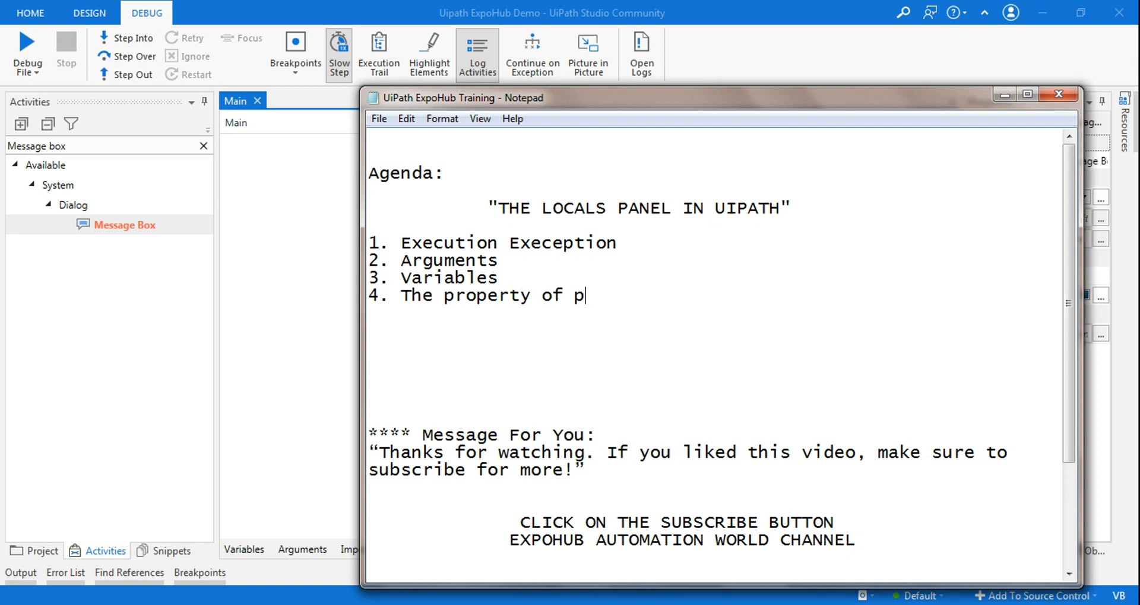
type("revious")
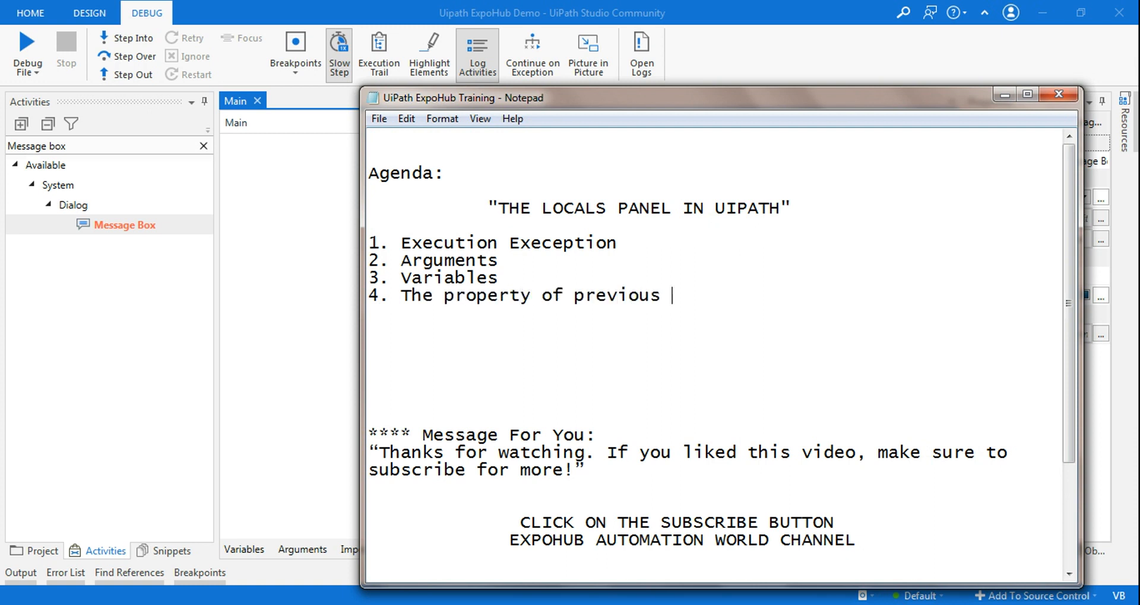
type("run act")
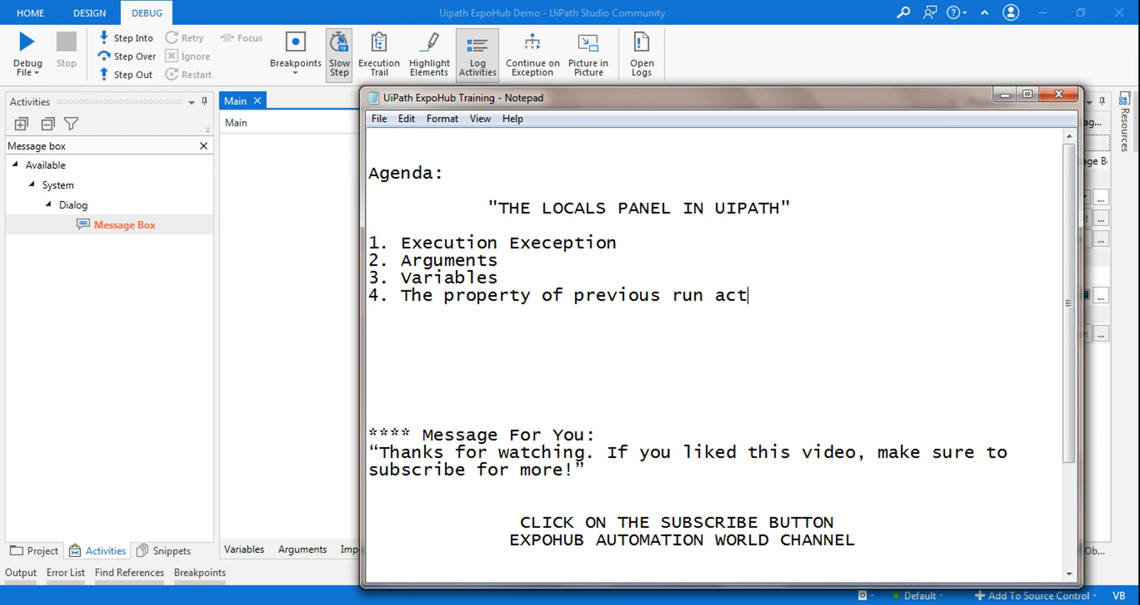
type("ivity")
type("5.")
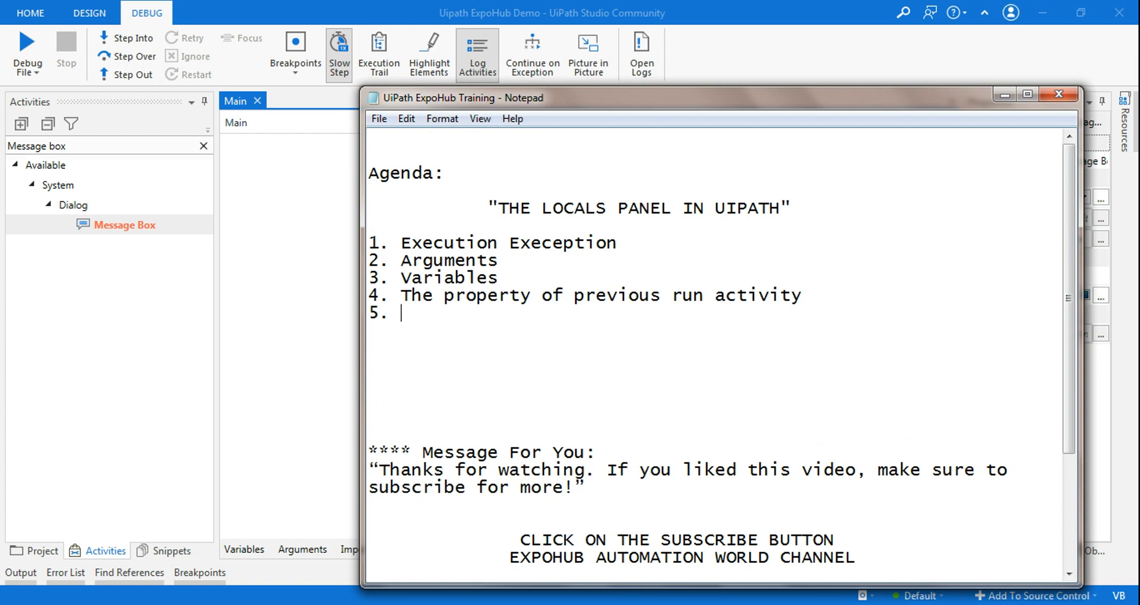
type("C")
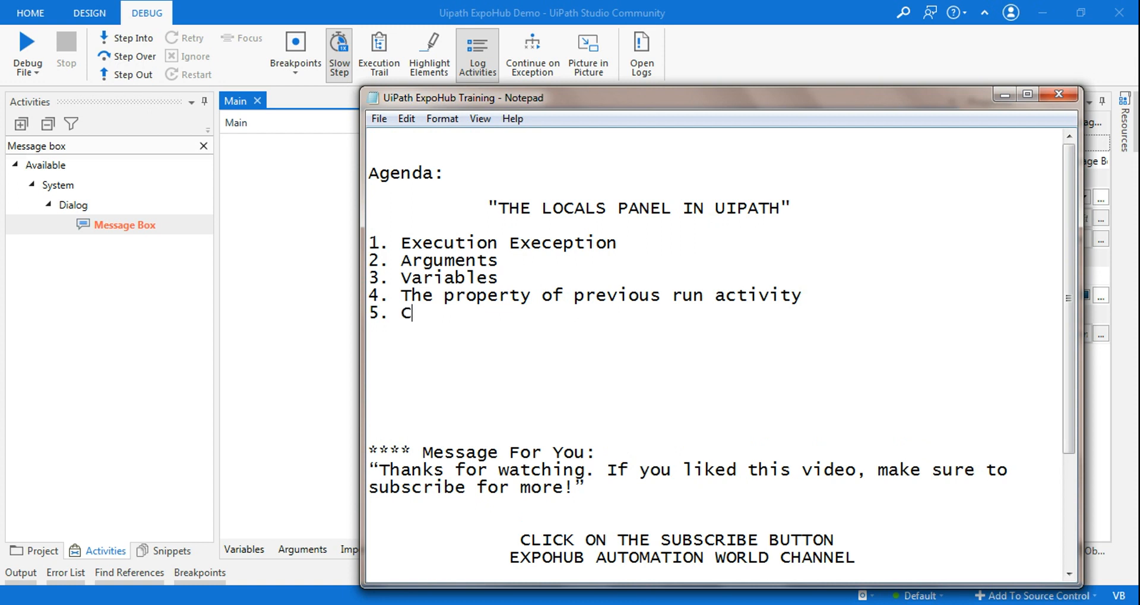
type("urrent")
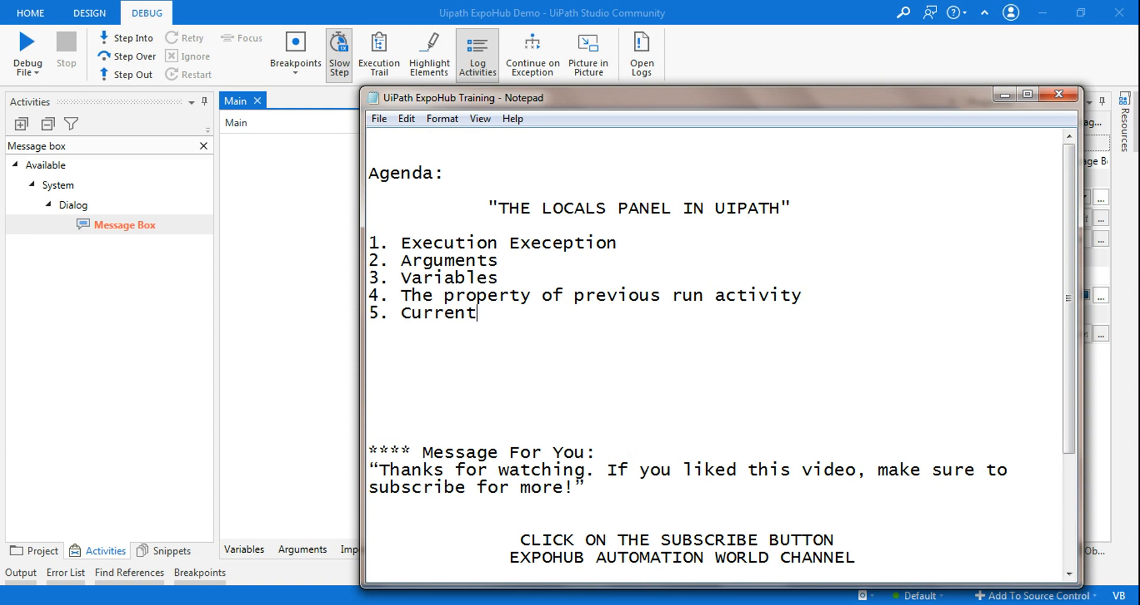
mouse_move(345, 225)
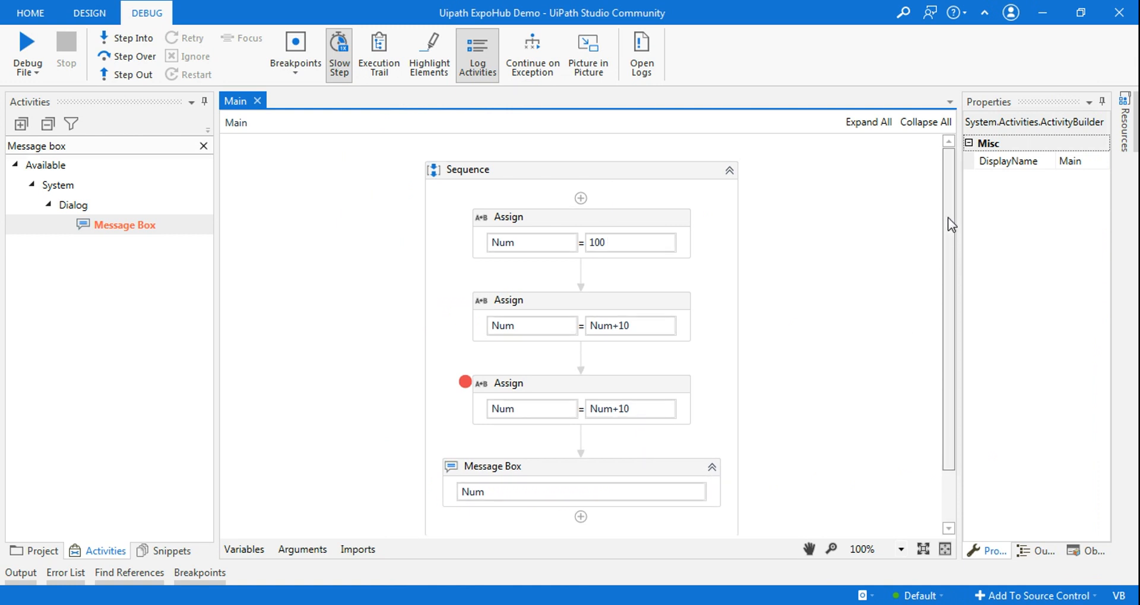
Select the third Assign (Num = Num+10) in Main and toggle its breakpoint back on
scroll("up", 3)
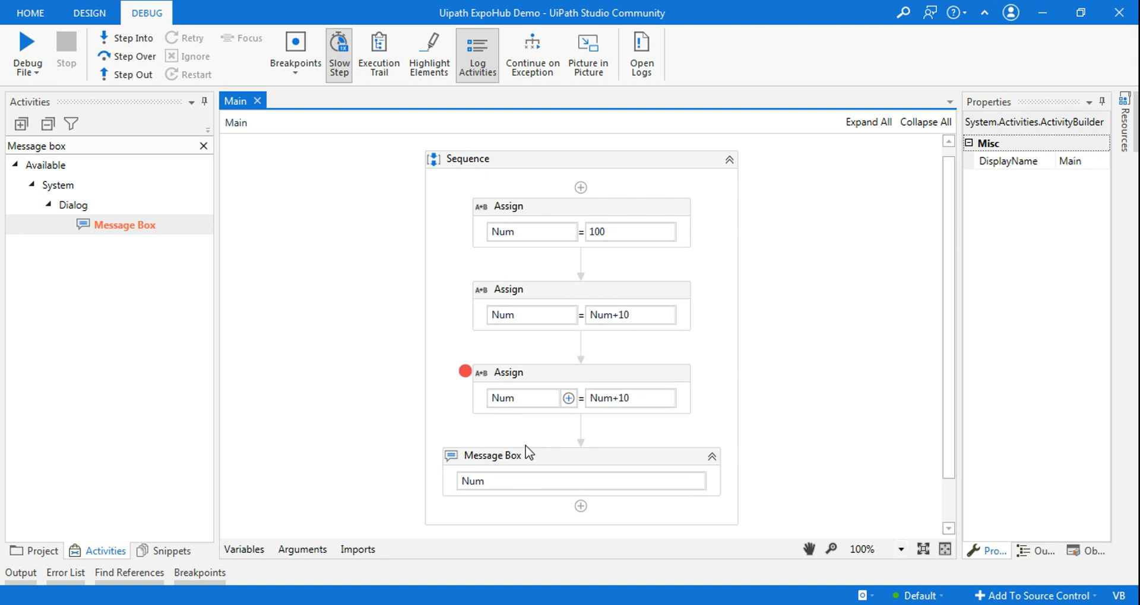
mouse_move(515, 241)
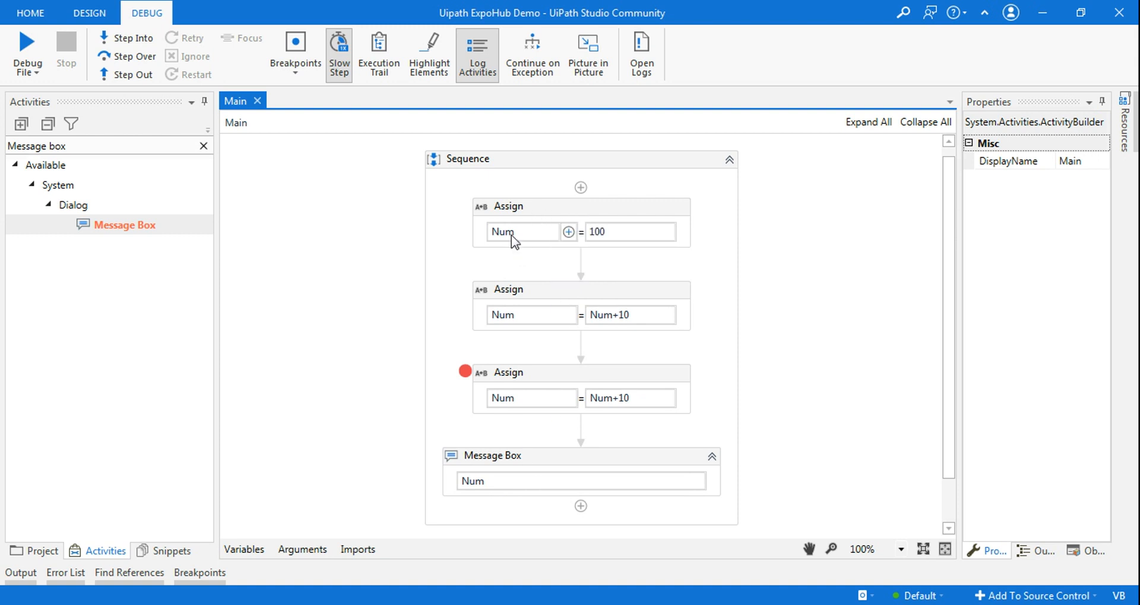
mouse_move(621, 232)
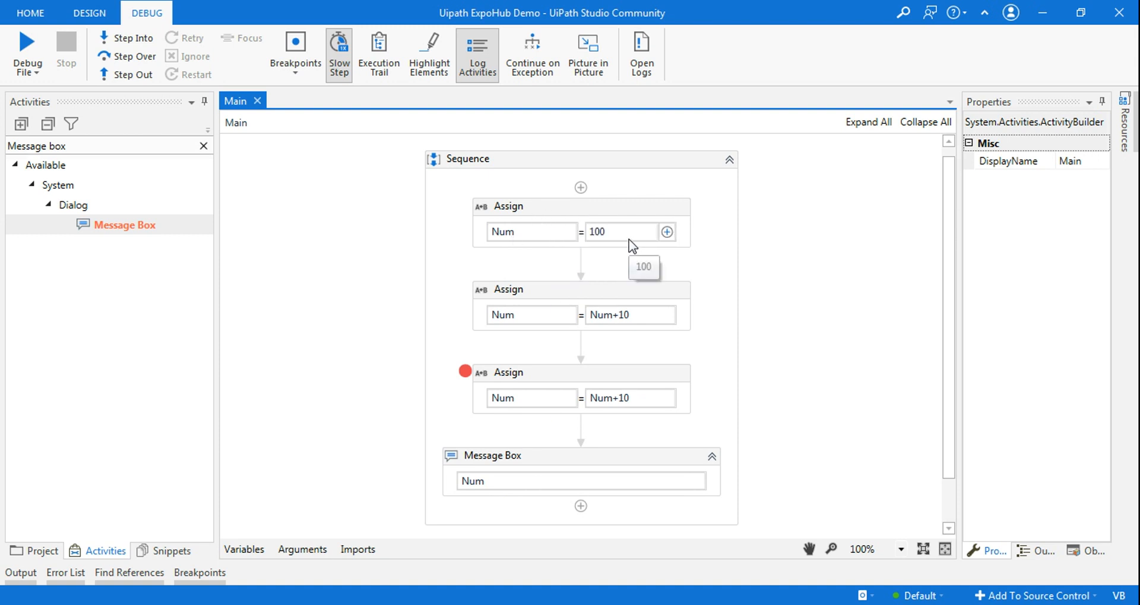
mouse_move(613, 412)
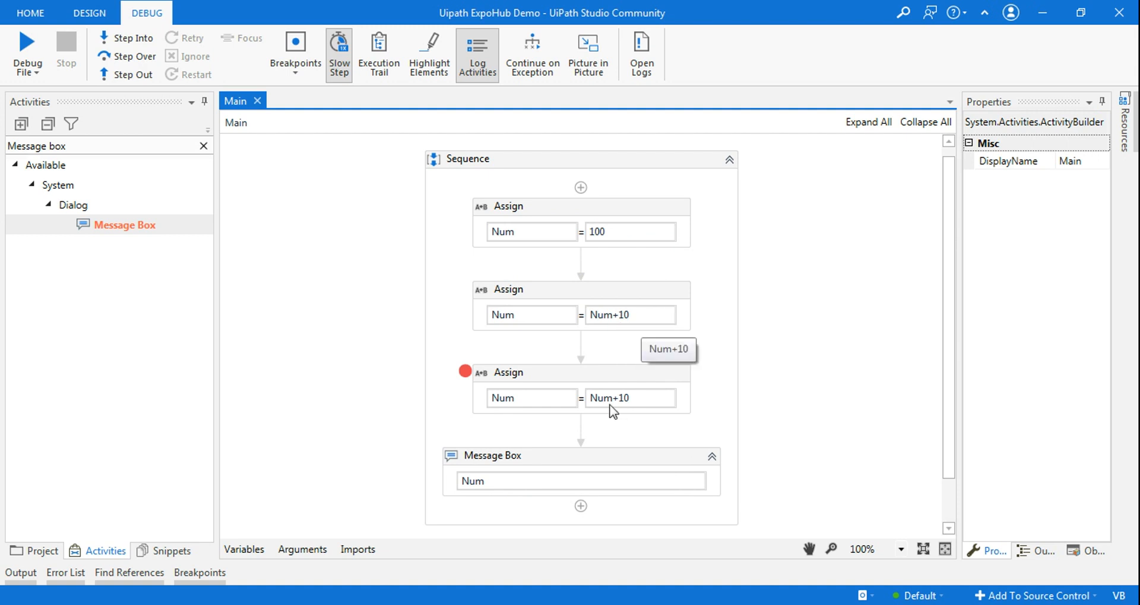
mouse_move(641, 444)
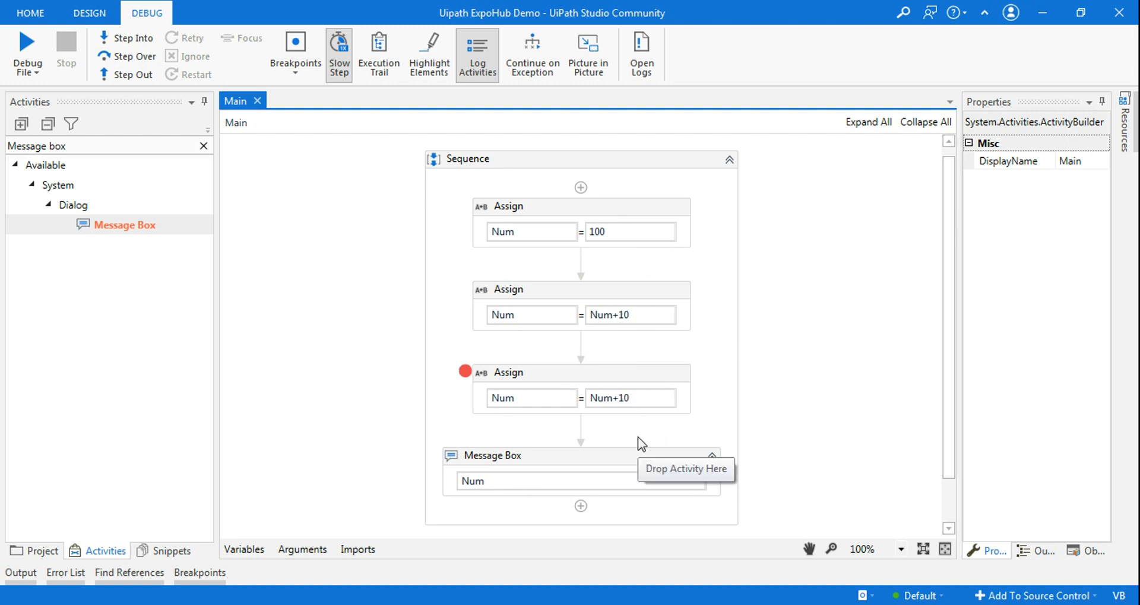
mouse_move(575, 296)
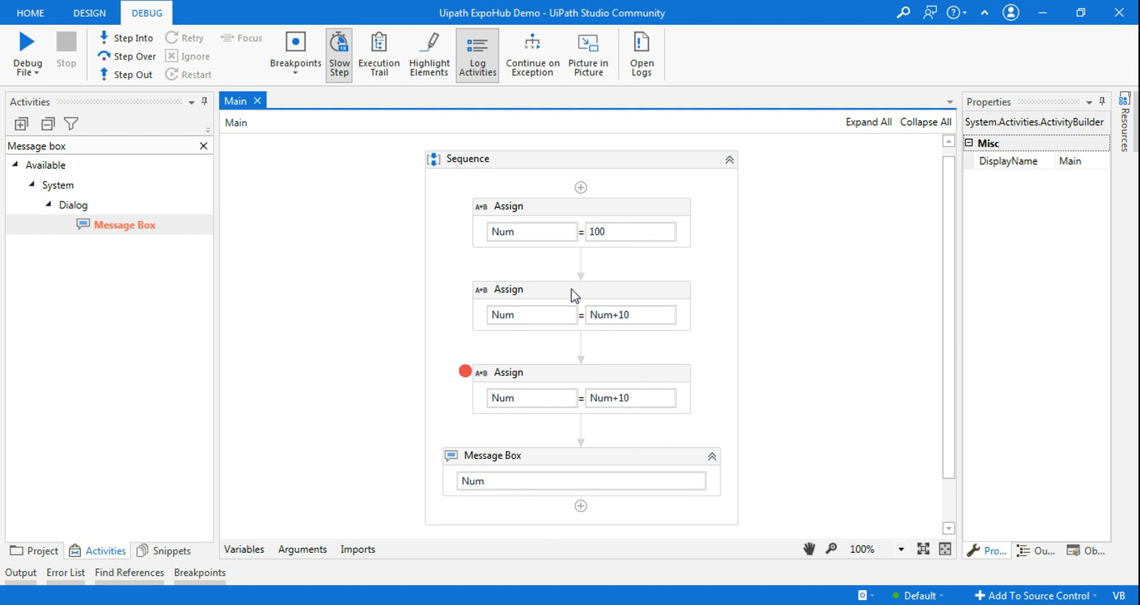
mouse_move(564, 380)
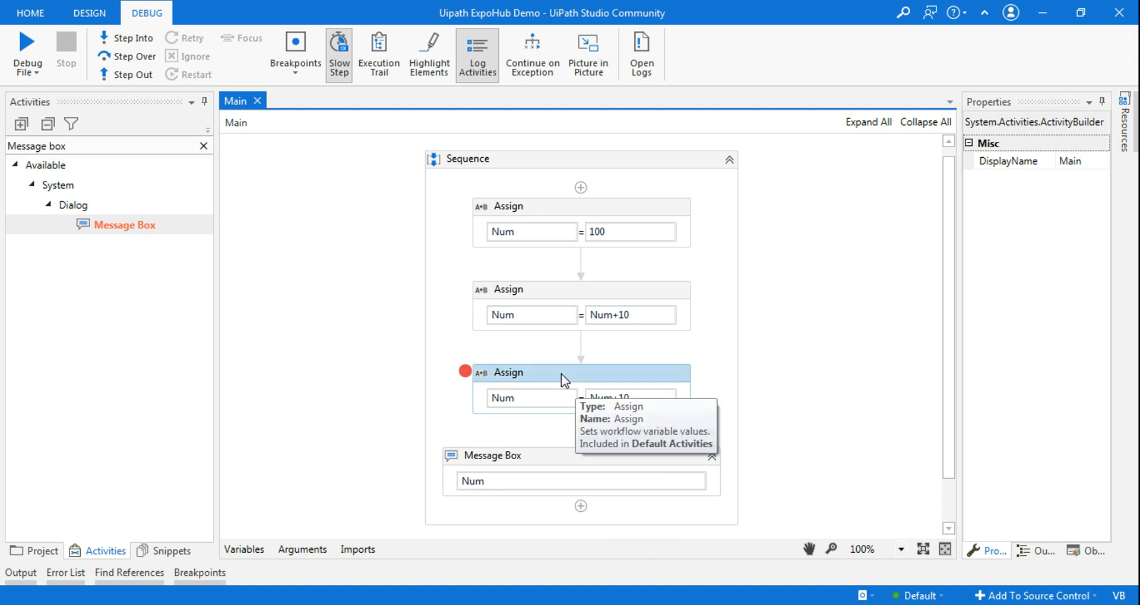
left_click(581, 372)
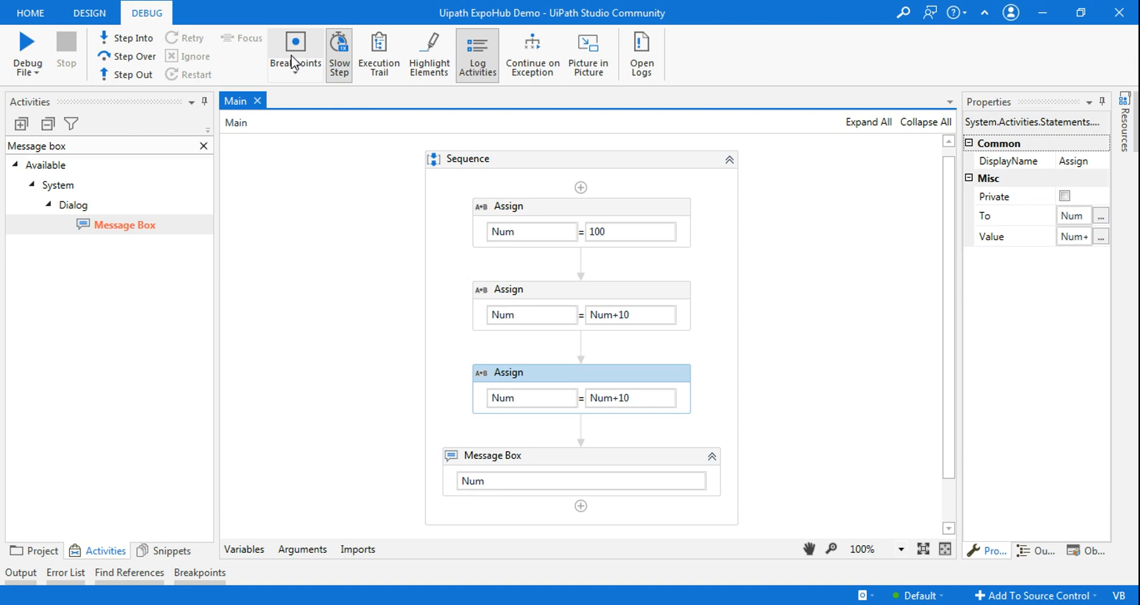
mouse_move(296, 47)
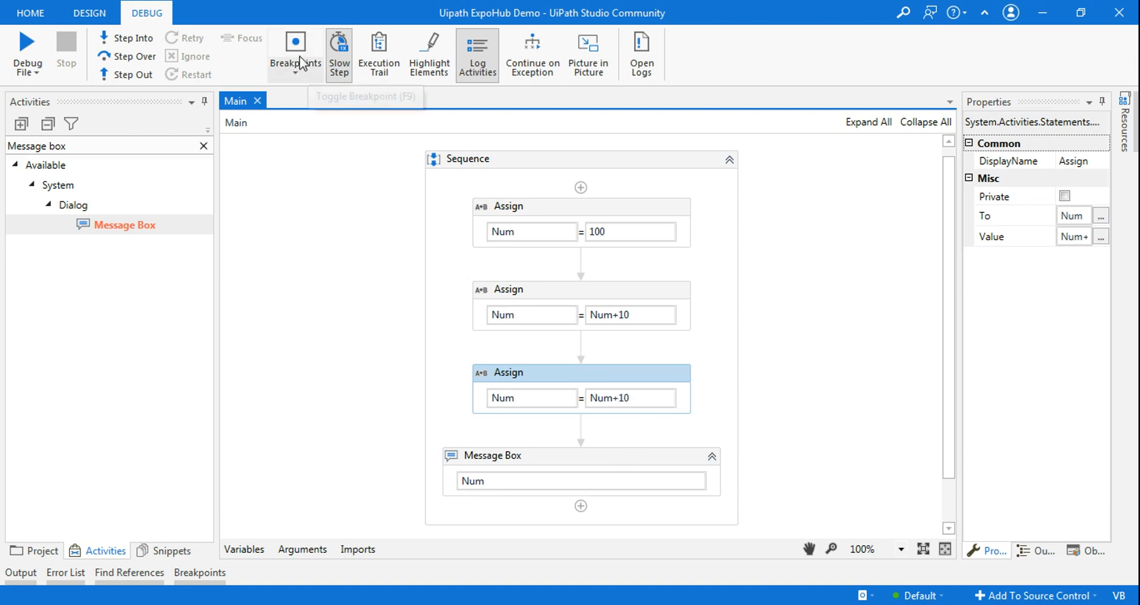
left_click(294, 55)
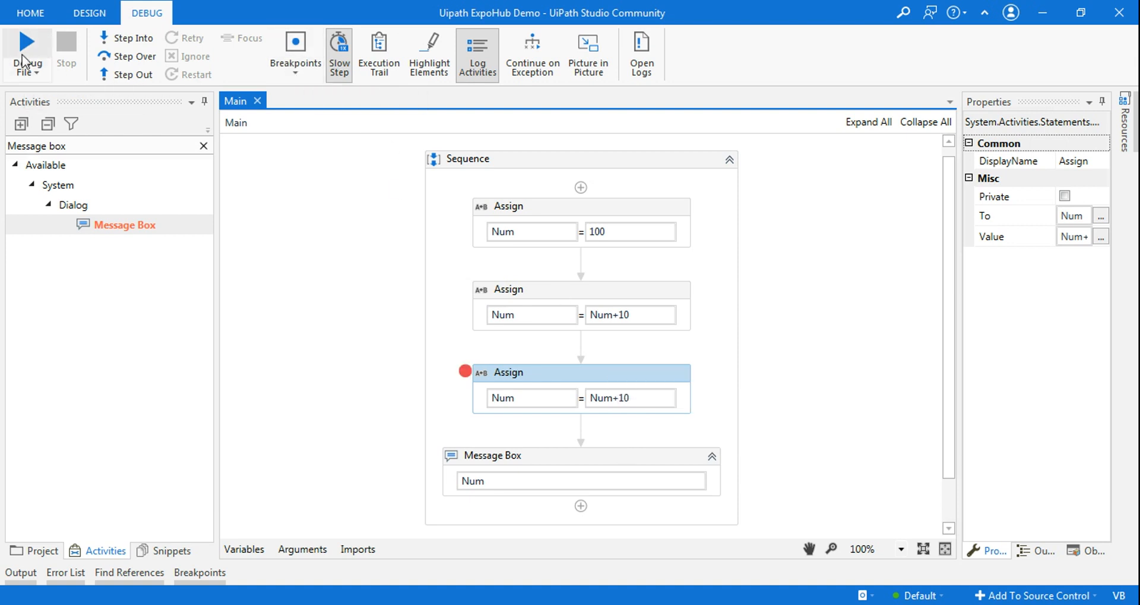
Start a debug run of Main from the Debug File dropdown and let it step into the Assigns
left_click(27, 72)
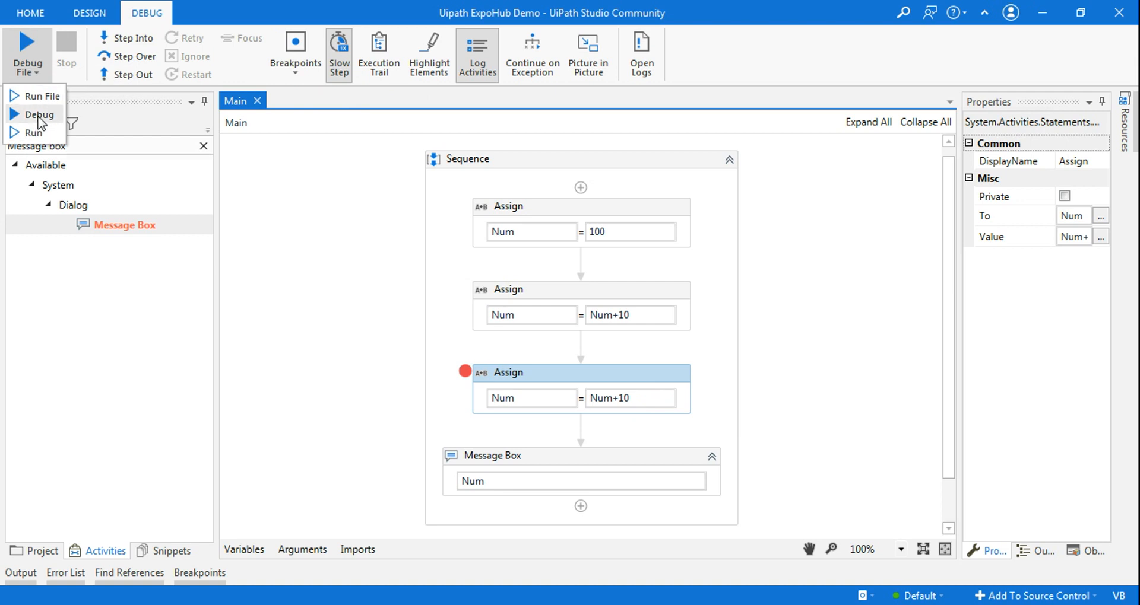
left_click(40, 114)
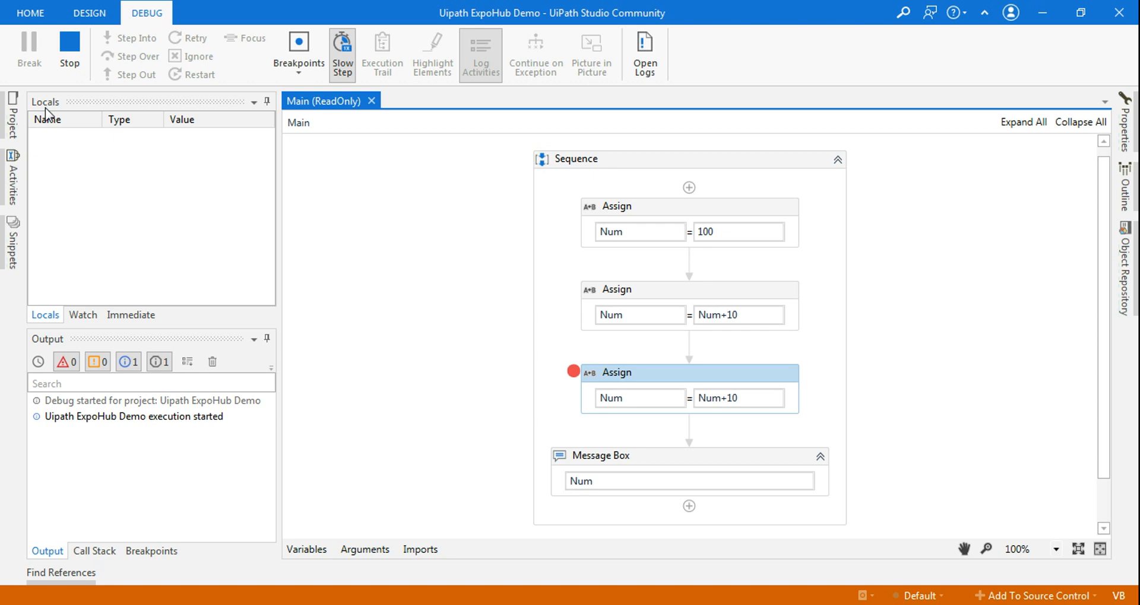
left_click(575, 158)
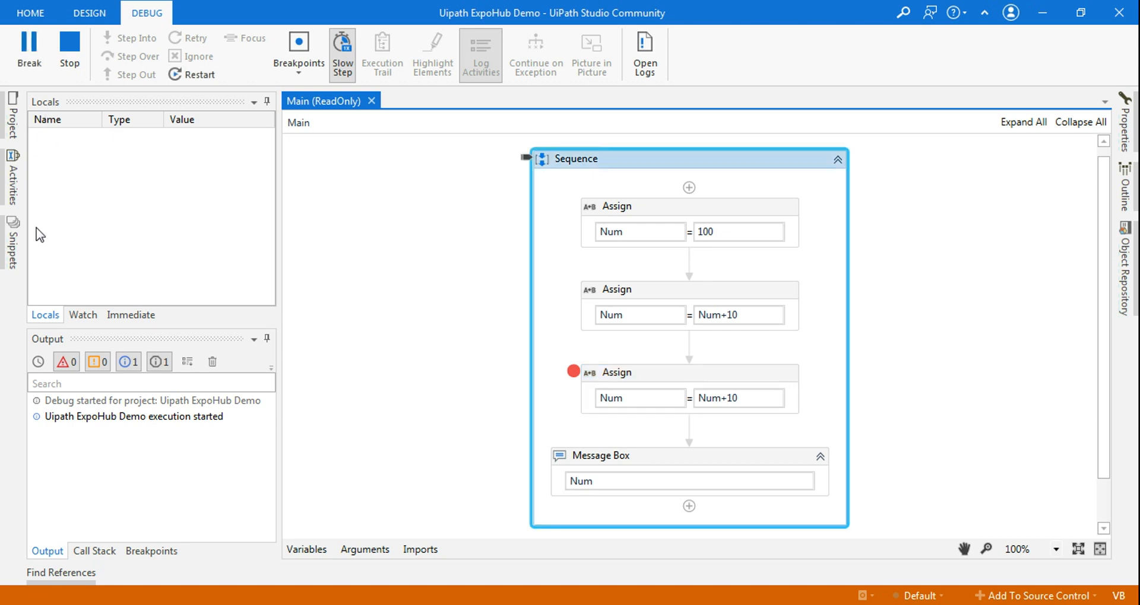
left_click(131, 56)
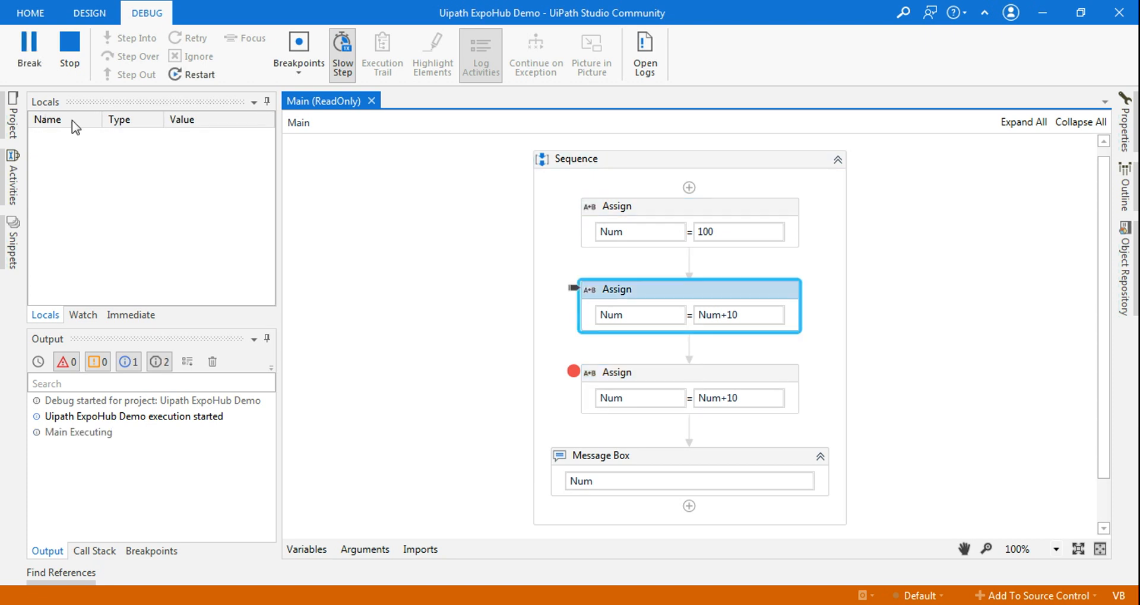
left_click(137, 56)
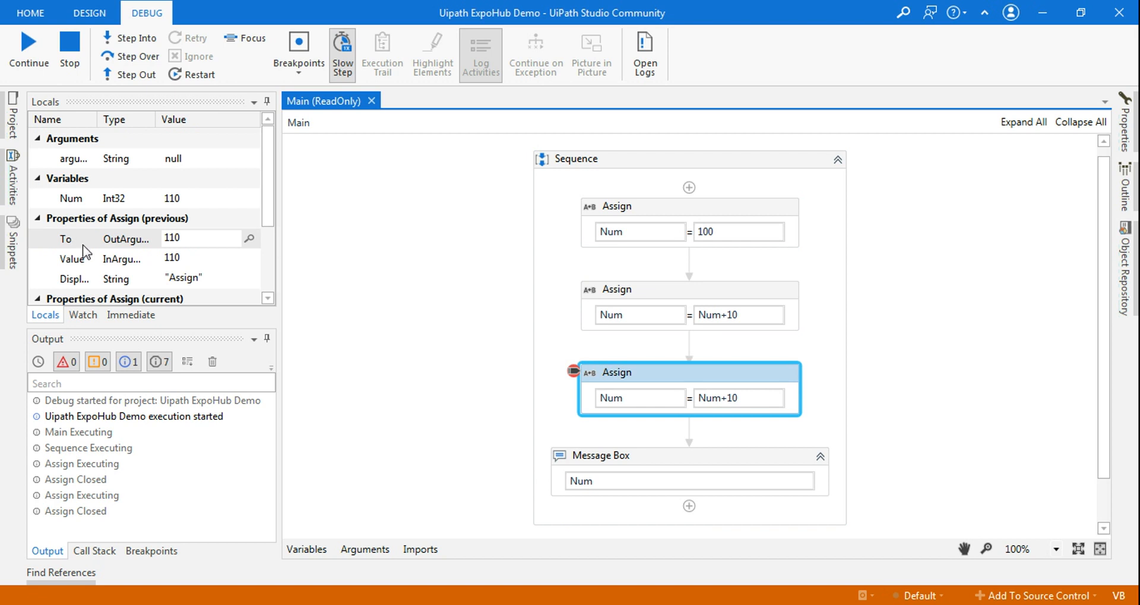
mouse_move(639, 373)
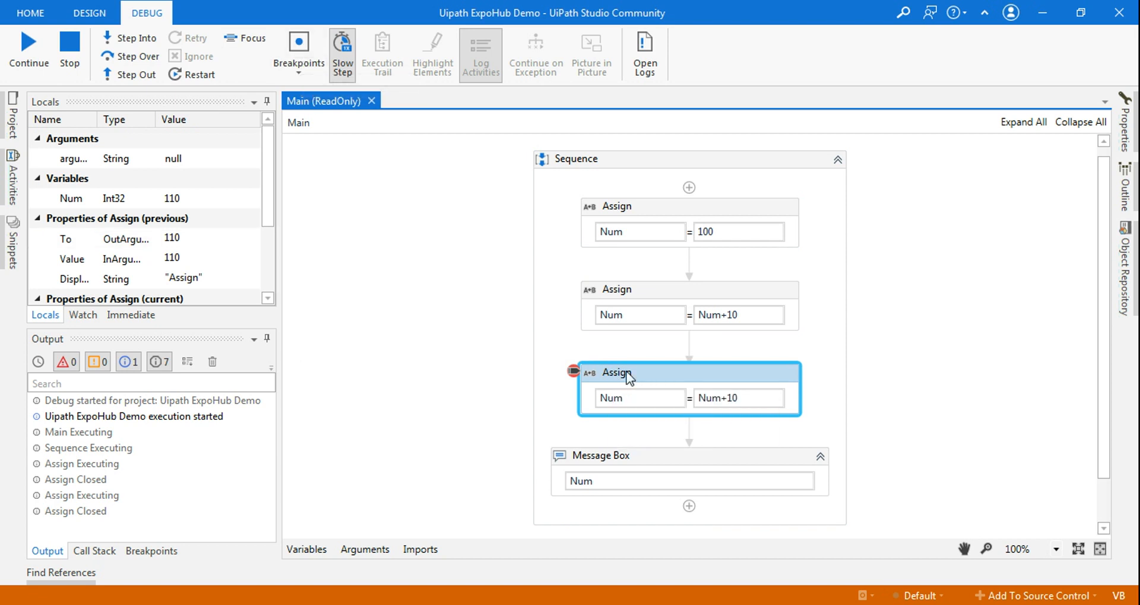
mouse_move(139, 182)
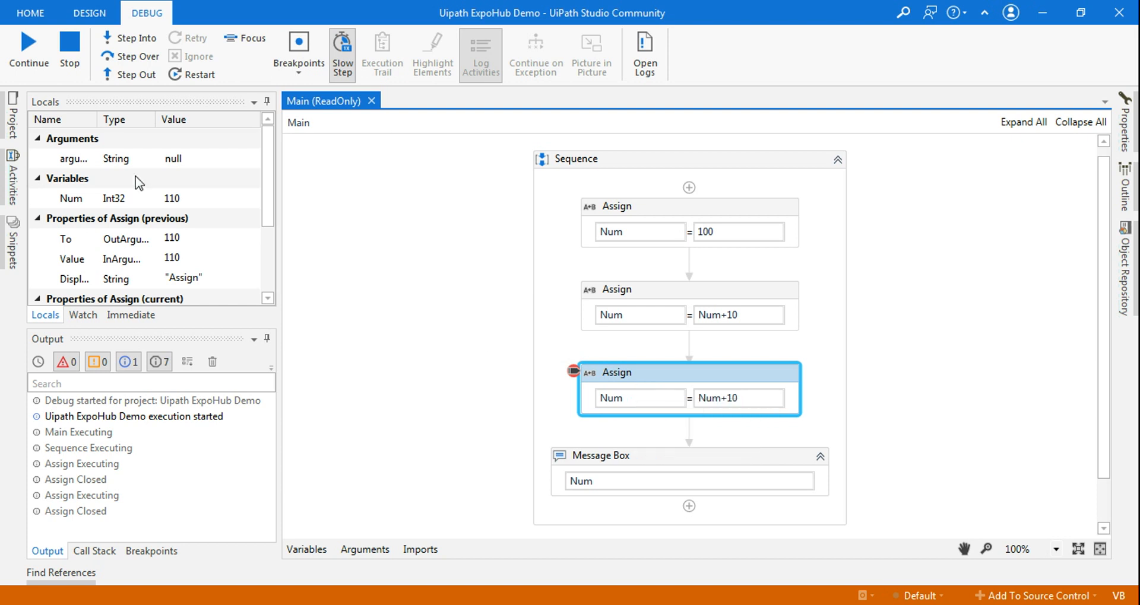
mouse_move(629, 391)
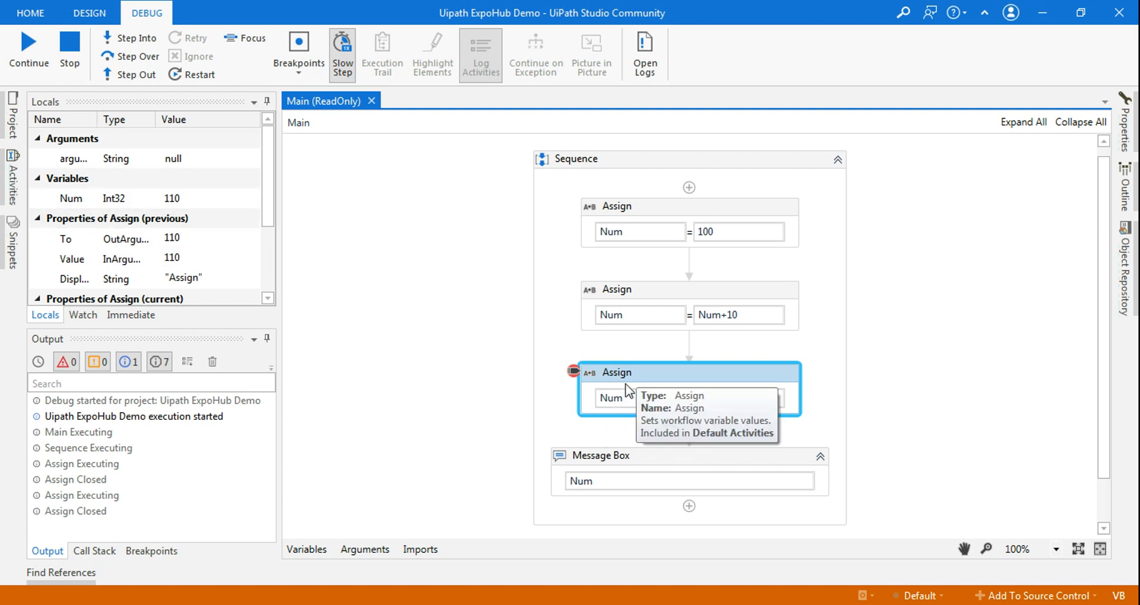
mouse_move(189, 198)
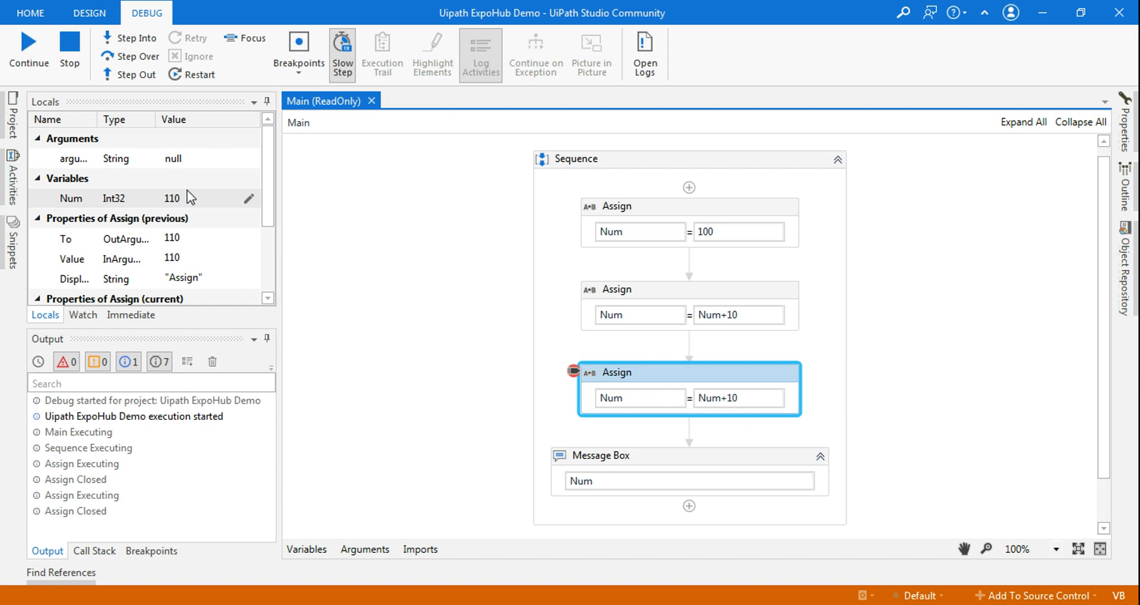
mouse_move(314, 319)
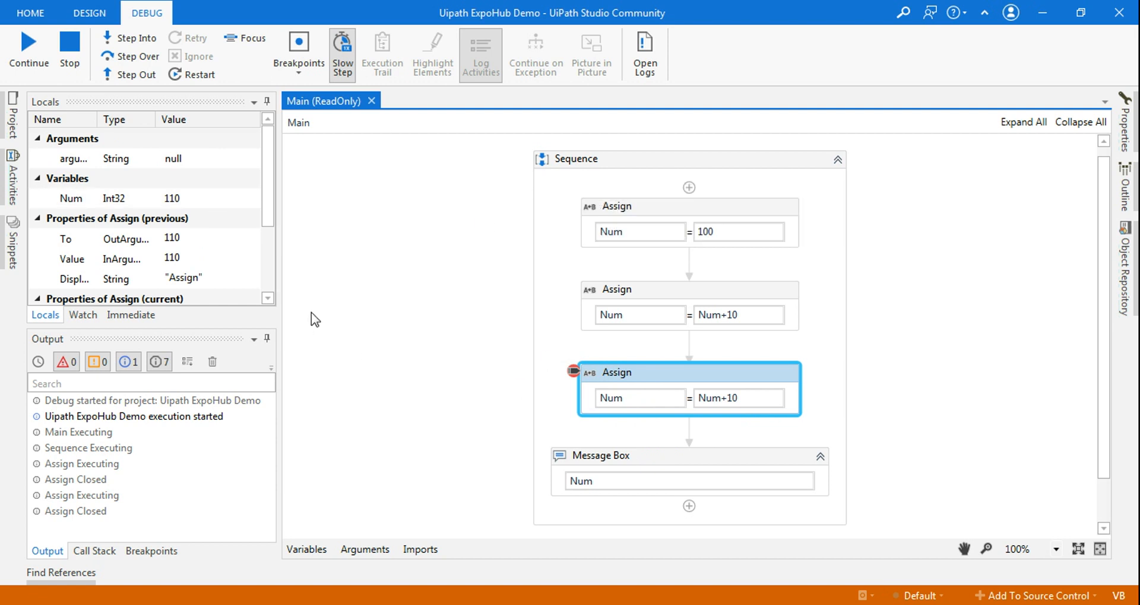
mouse_move(536, 393)
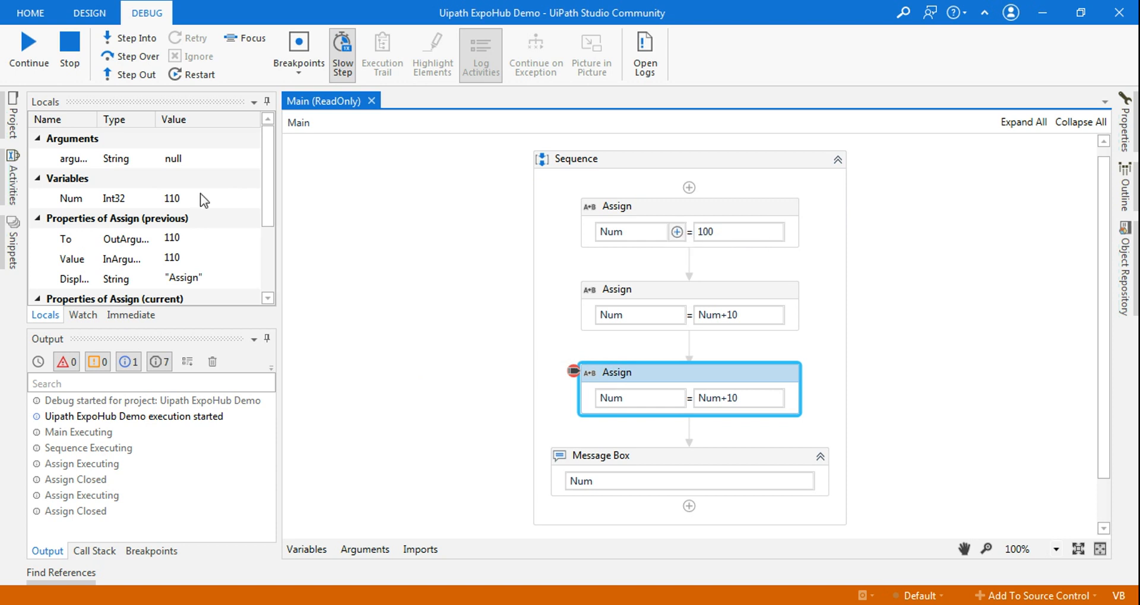
mouse_move(225, 200)
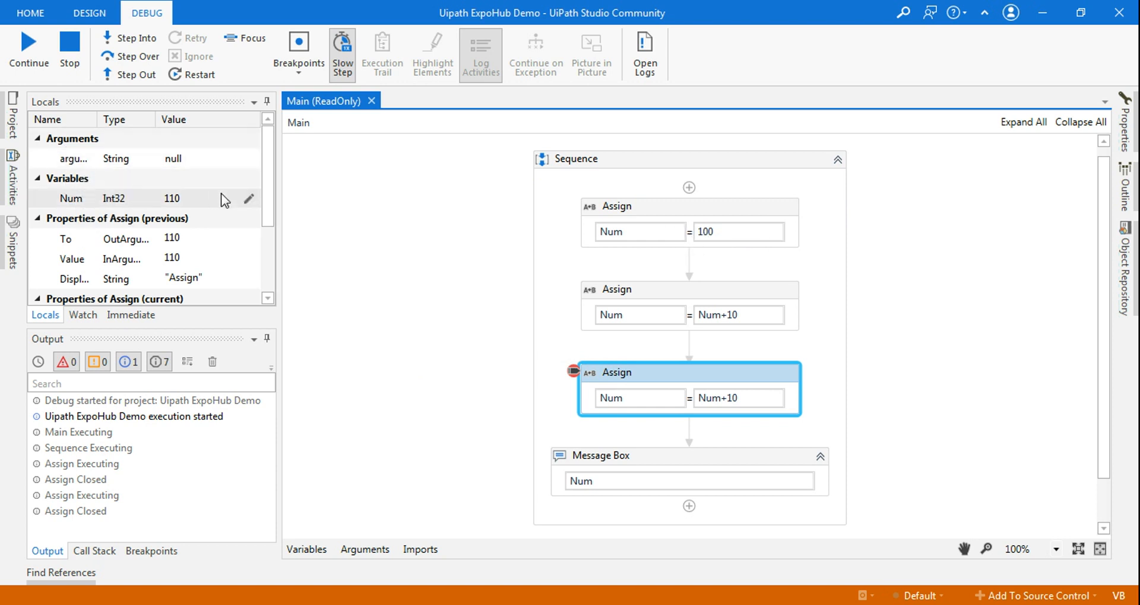
scroll("down", 3)
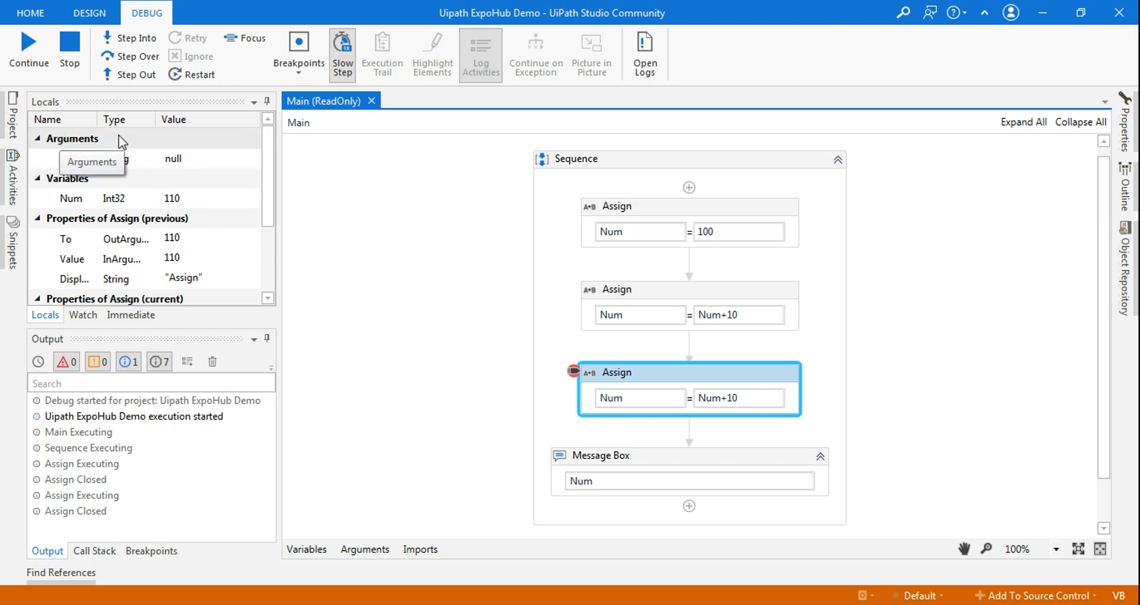
mouse_move(57, 154)
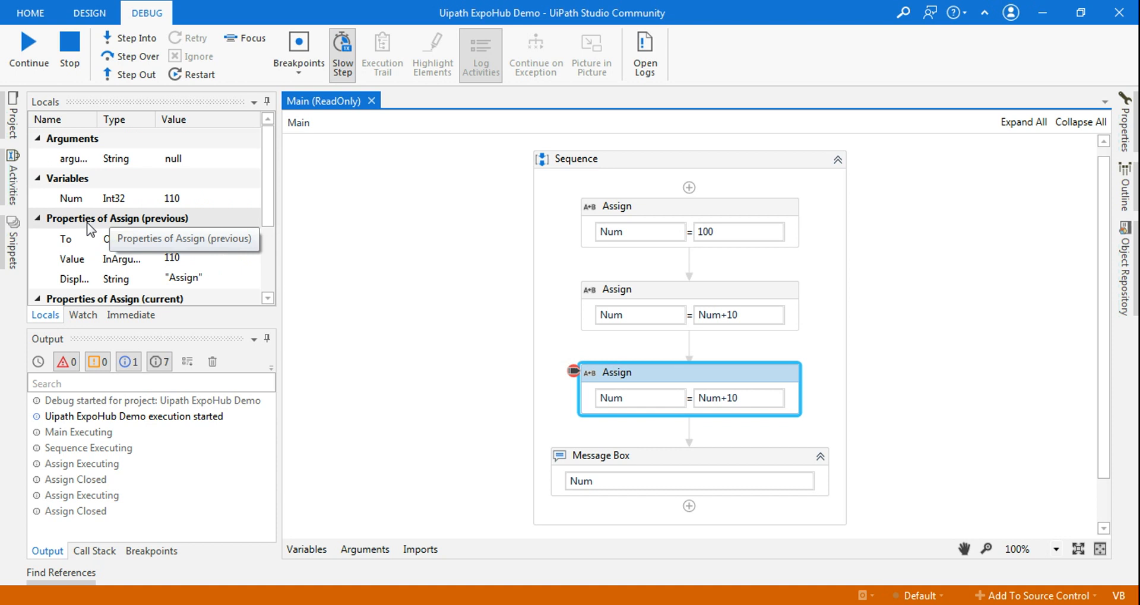
mouse_move(160, 229)
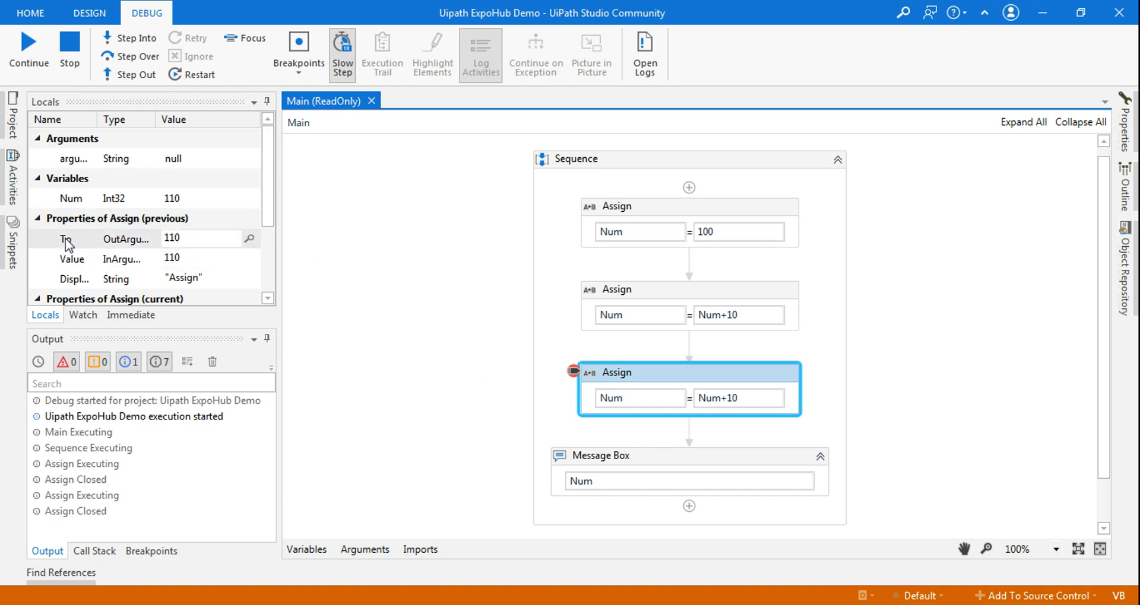
mouse_move(268, 230)
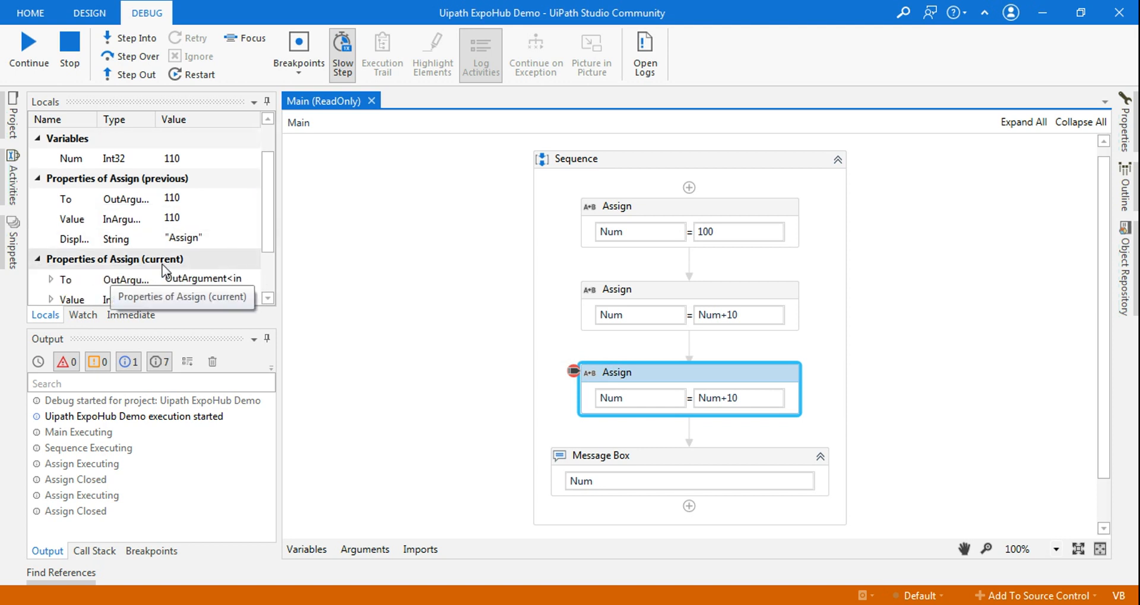
mouse_move(260, 219)
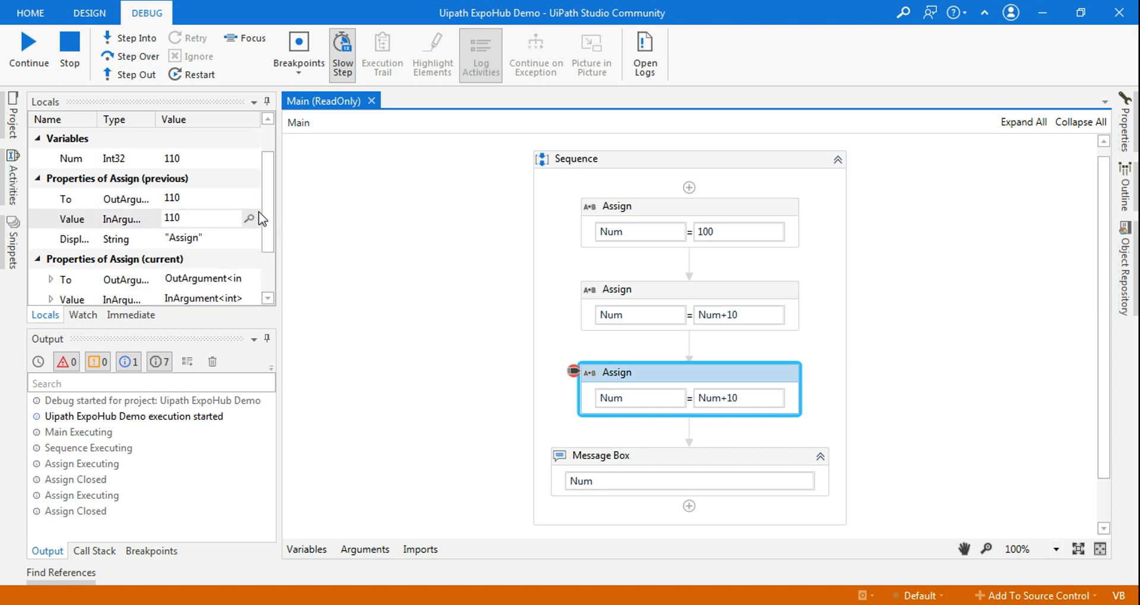
scroll("up", 3)
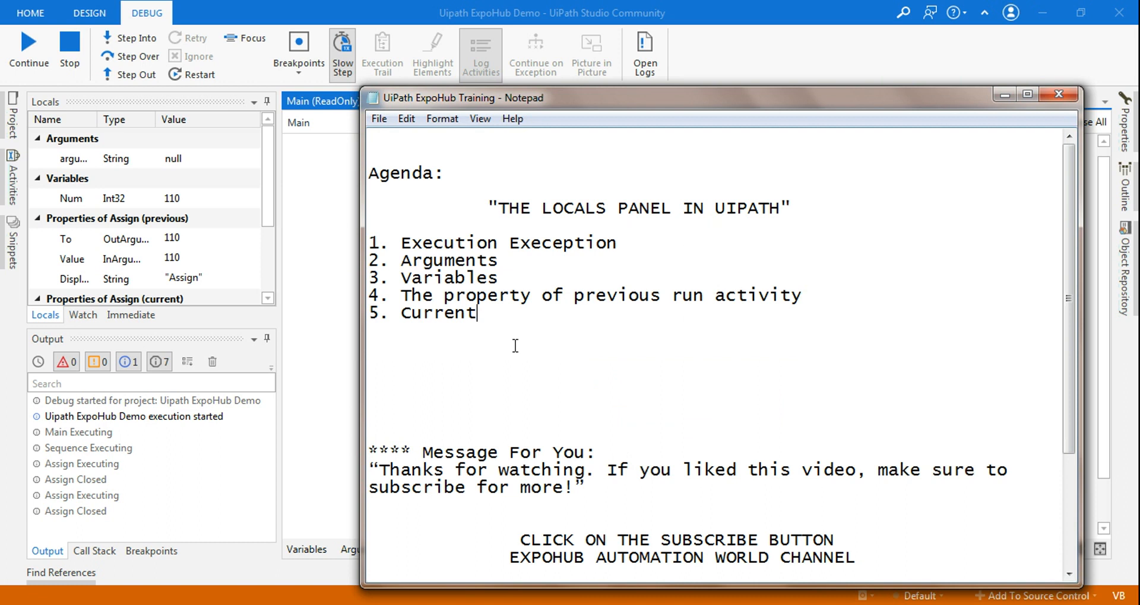
Add the note 'Change the value' on a new line below agenda item 5
type("Cha")
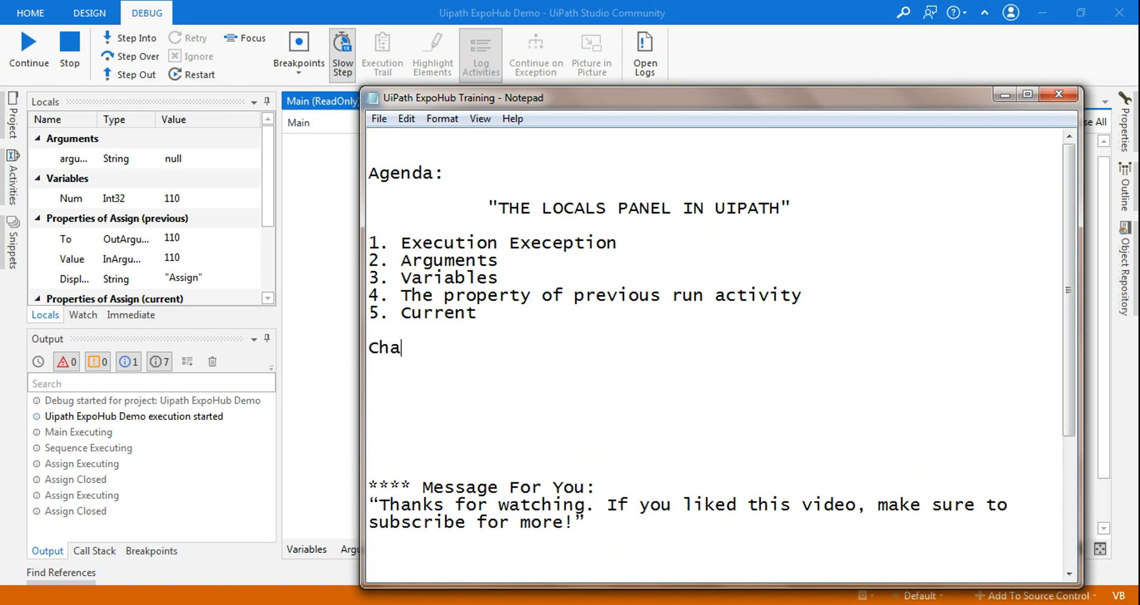
type("nge the value")
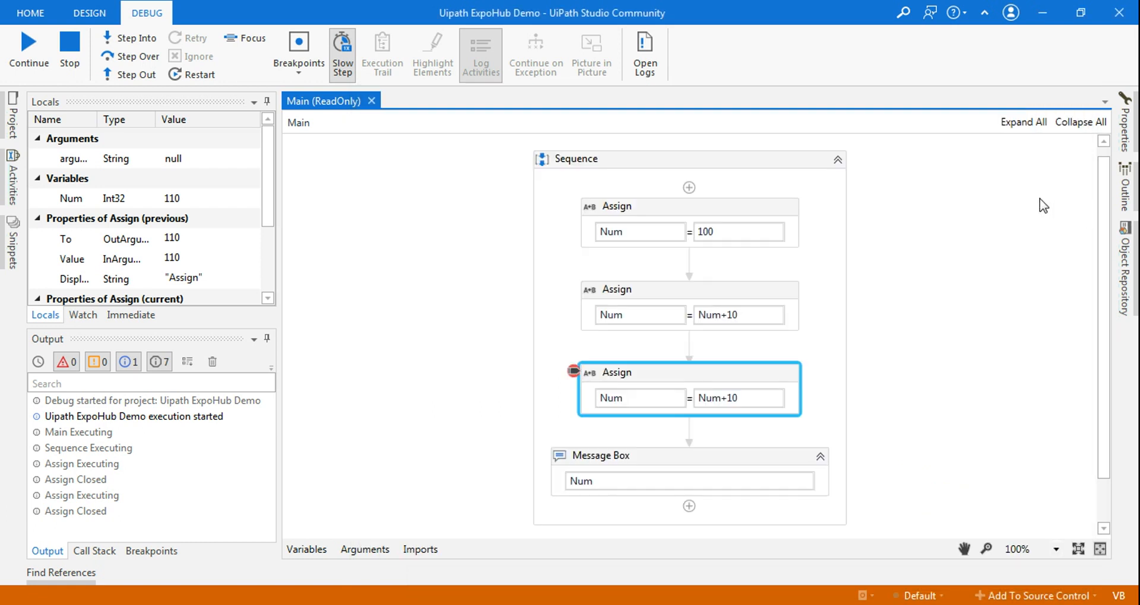
mouse_move(691, 398)
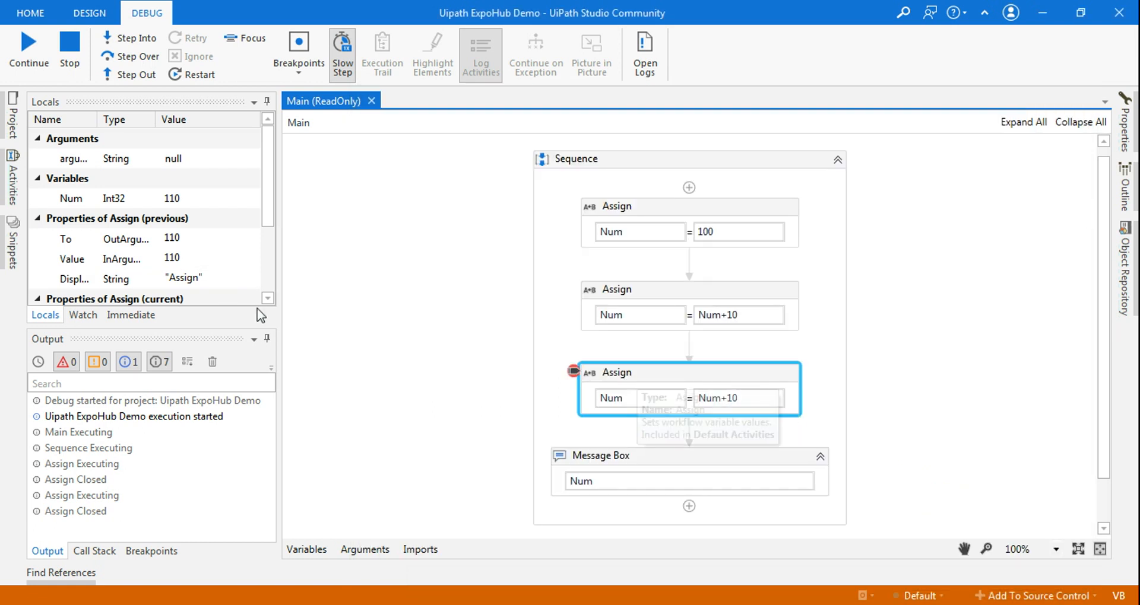
mouse_move(621, 389)
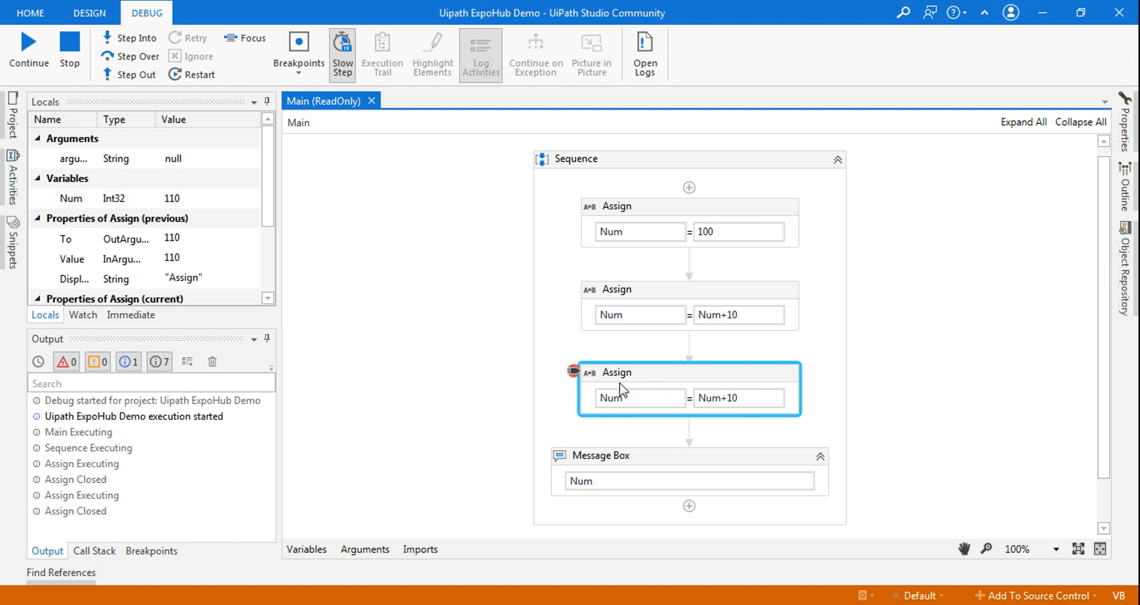
mouse_move(643, 387)
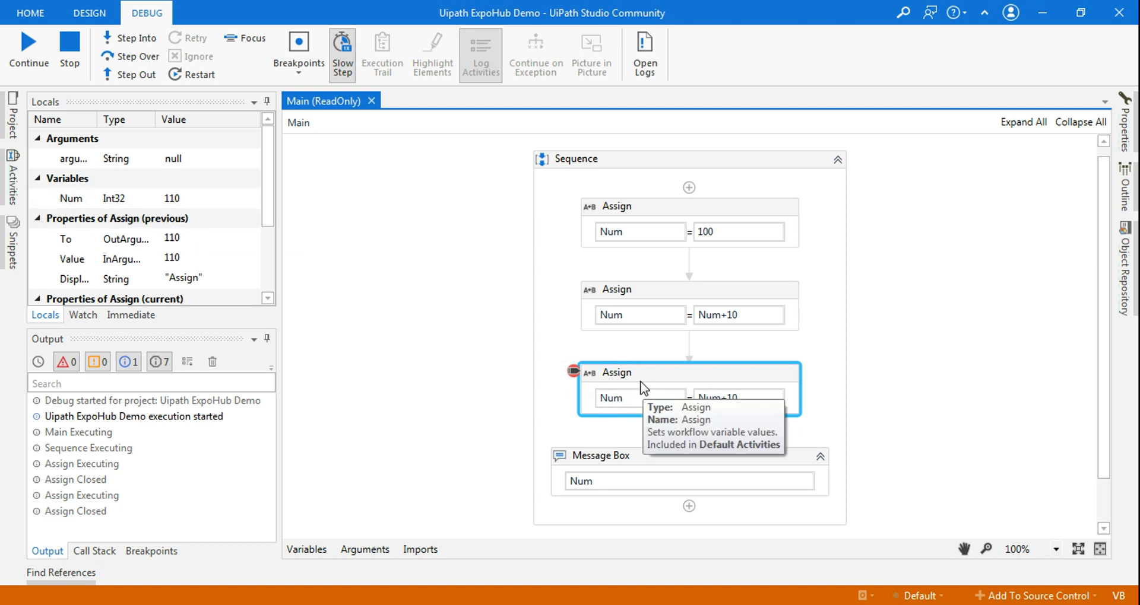
mouse_move(168, 211)
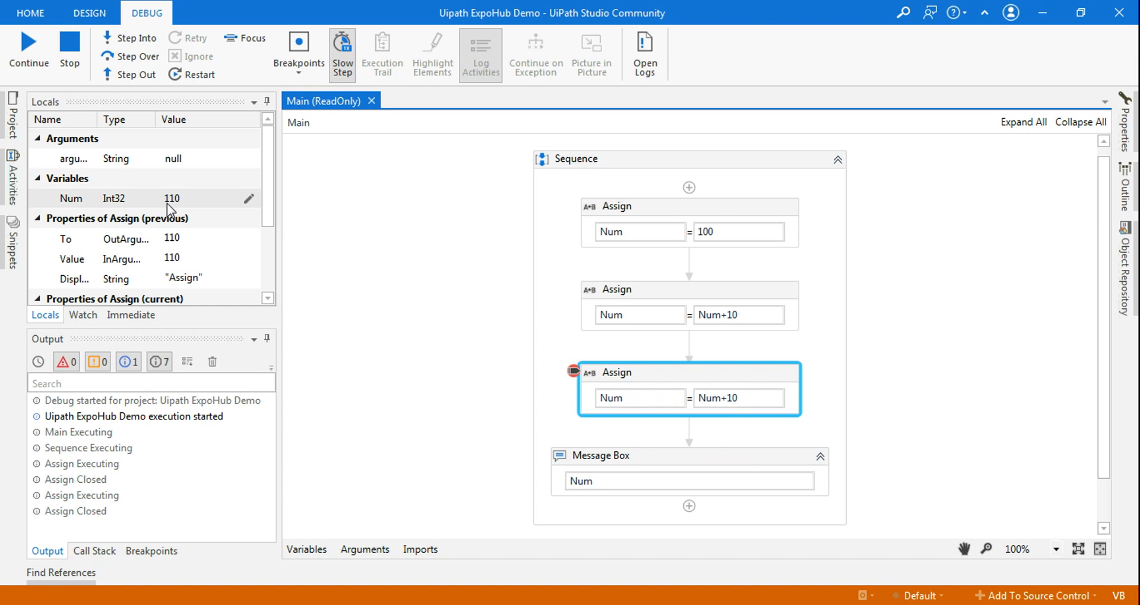
mouse_move(663, 264)
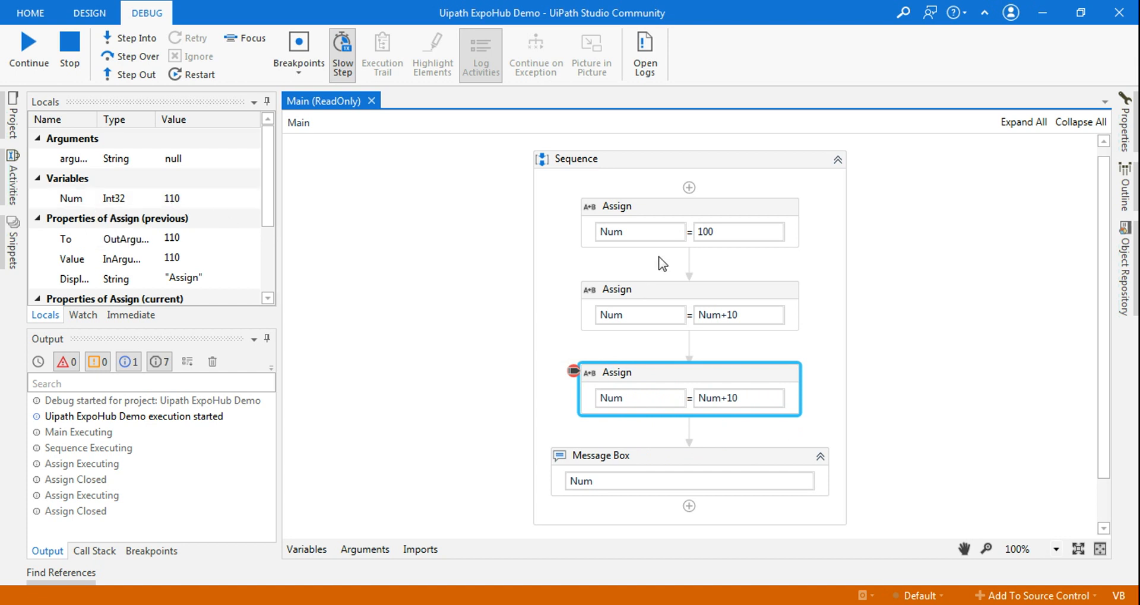
mouse_move(720, 400)
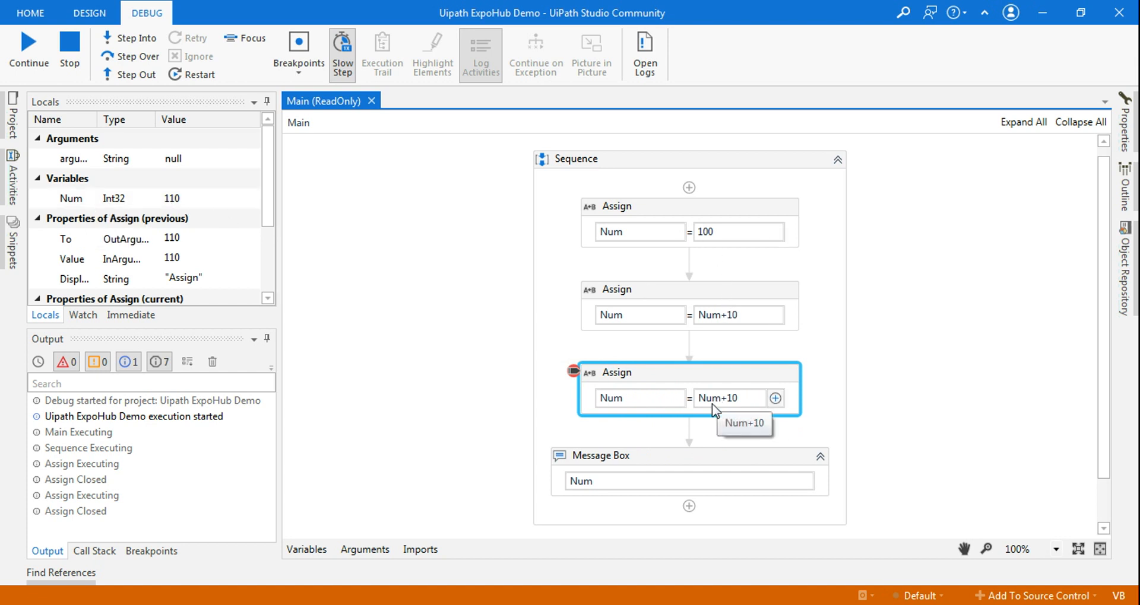
mouse_move(599, 479)
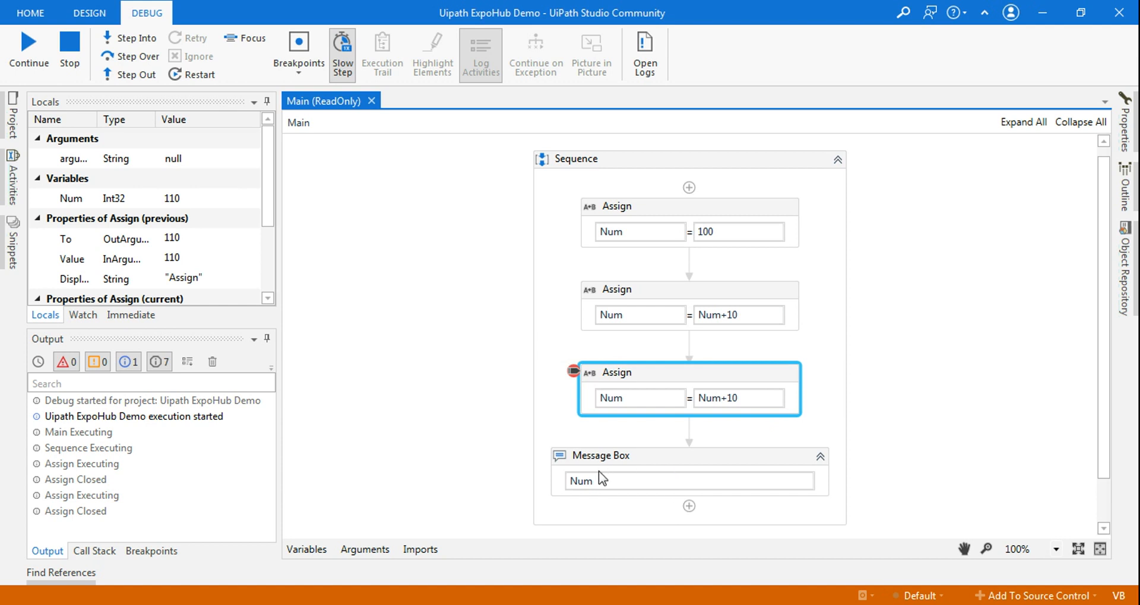
mouse_move(730, 507)
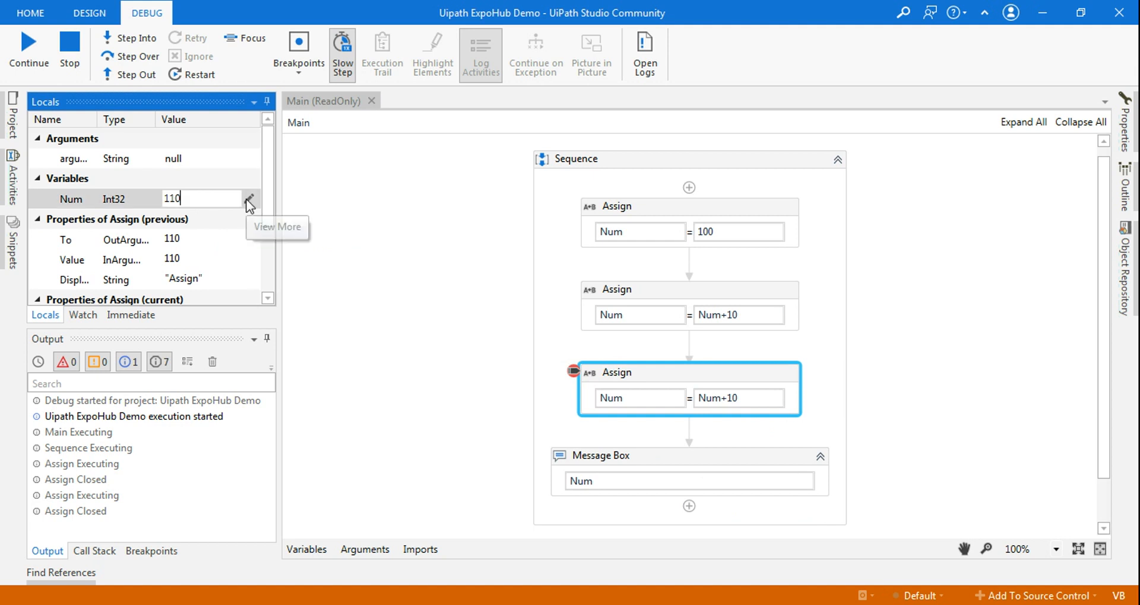
Edit Num in the Locals value editor from 110 to 0 and confirm
left_click(251, 200)
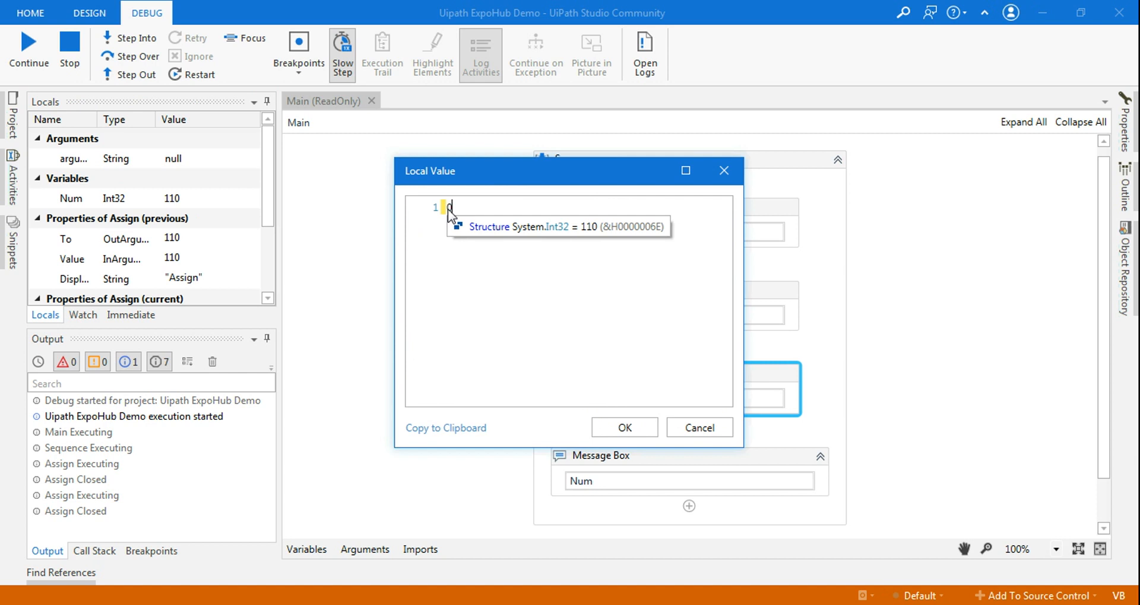
left_click(624, 427)
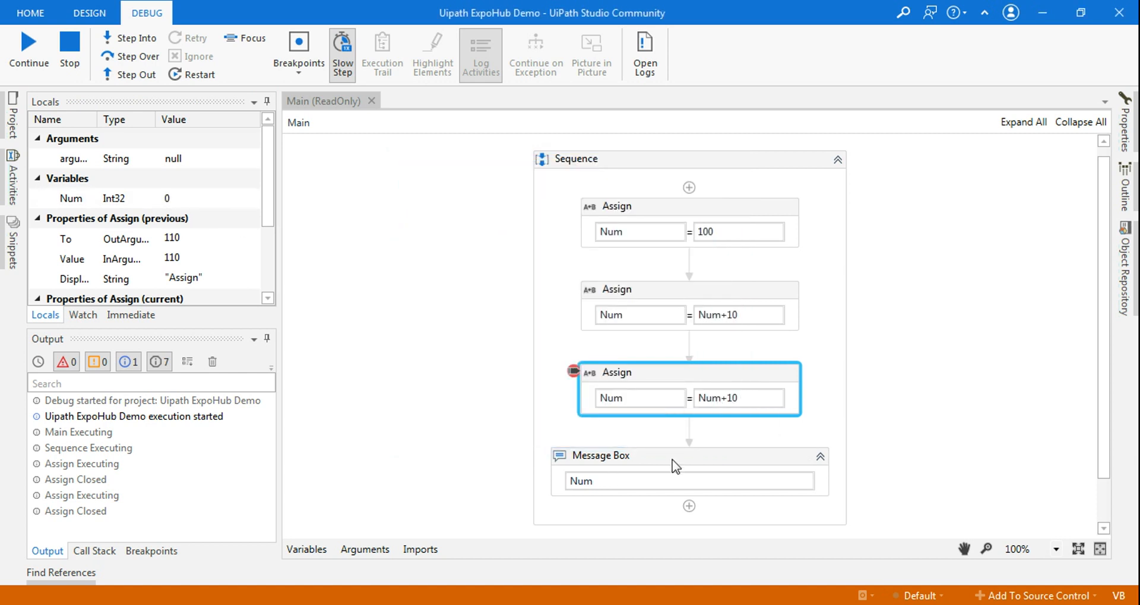
mouse_move(113, 198)
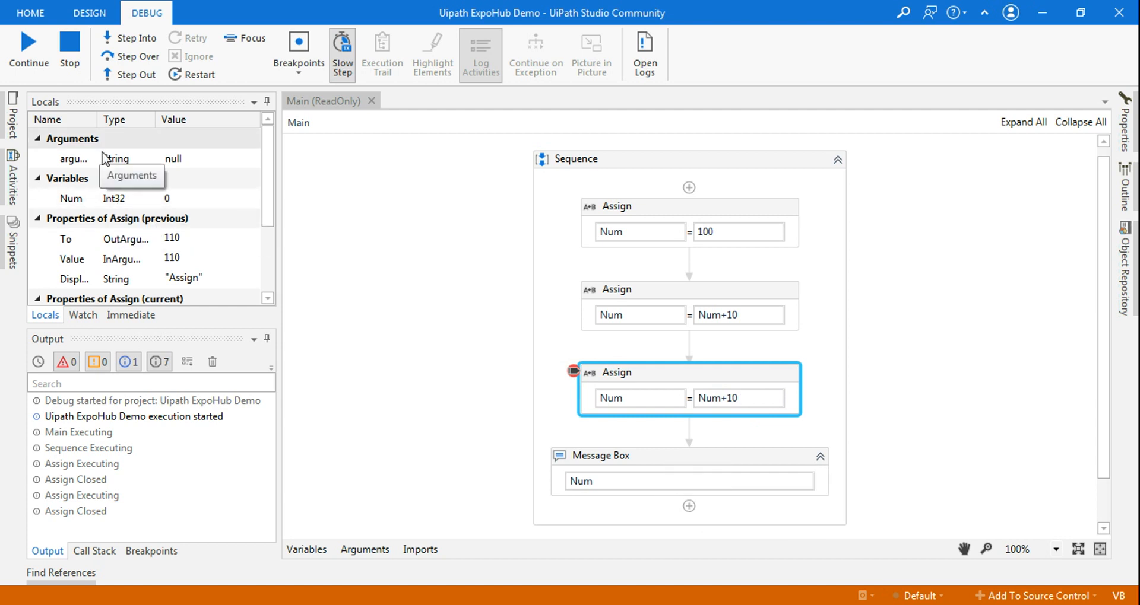
mouse_move(164, 211)
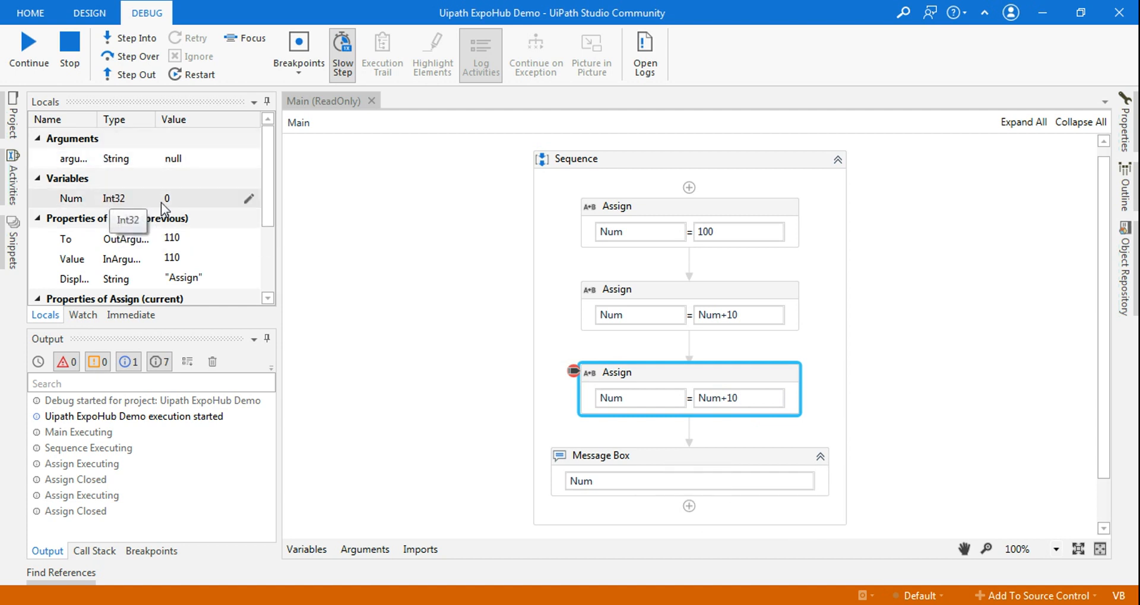
mouse_move(181, 137)
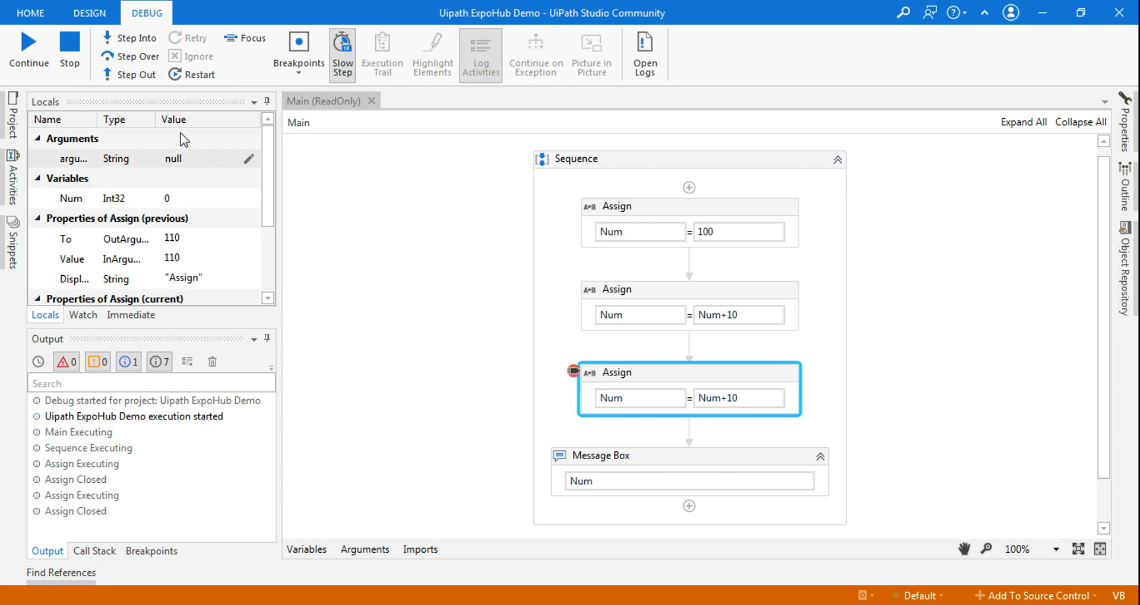
Continue the paused run and dismiss the Message Box showing 10 so the run ends
left_click(28, 51)
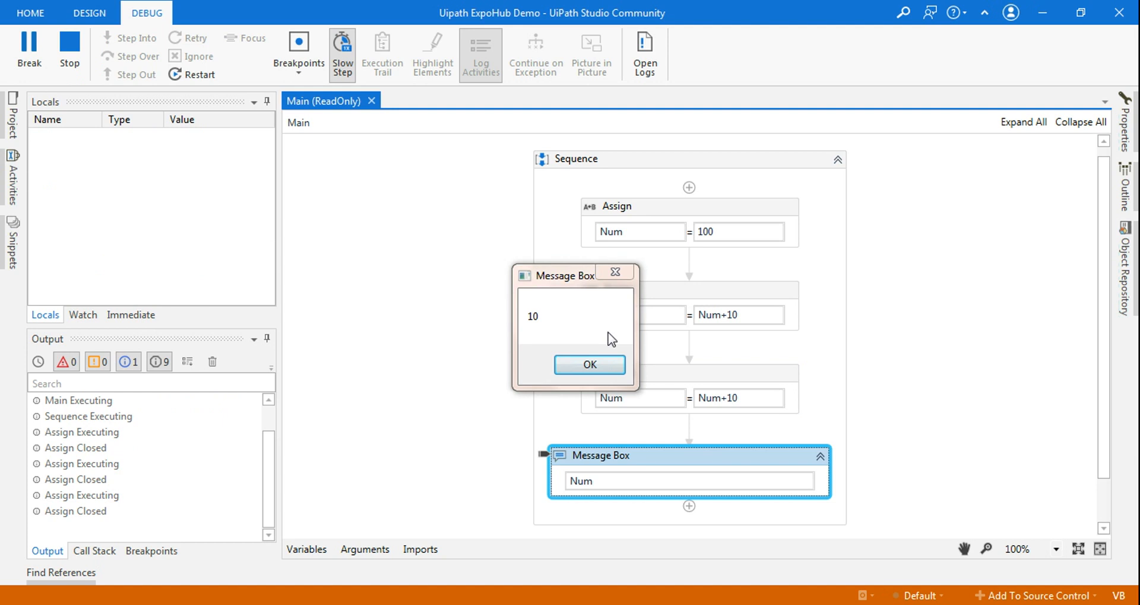
mouse_move(582, 331)
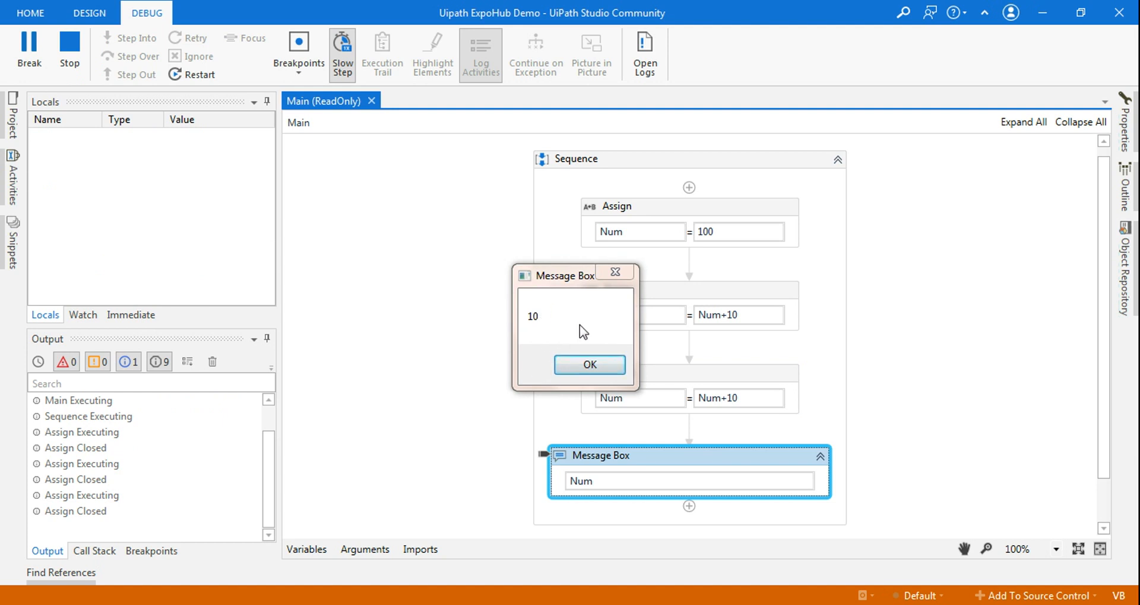
left_click(588, 365)
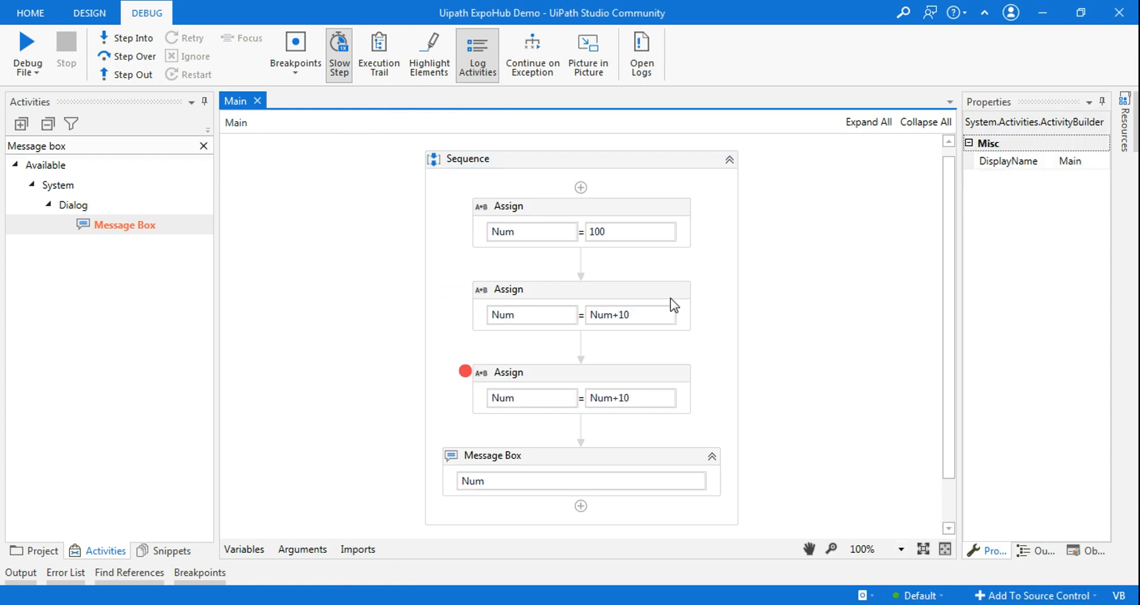
mouse_move(653, 118)
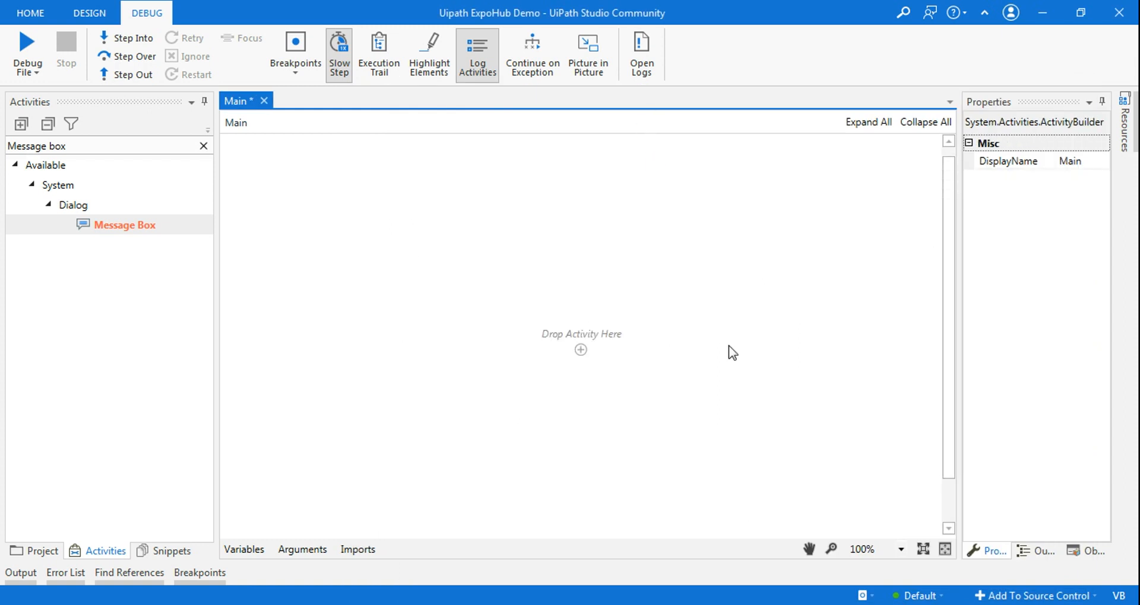
mouse_move(82, 465)
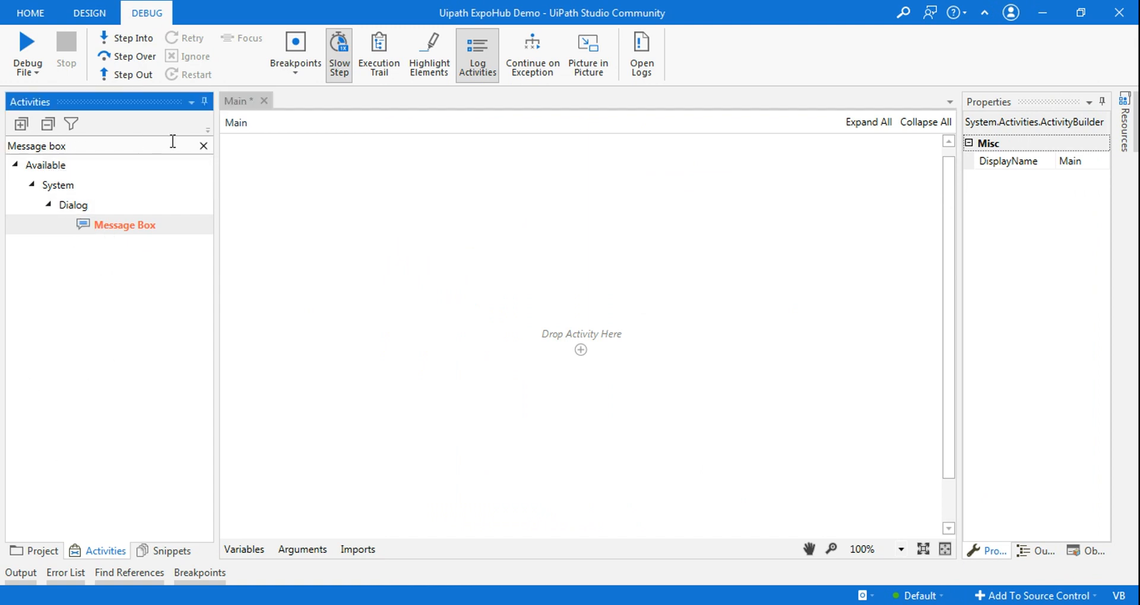
Create variable NumArray of type Array of Int32 as the Assign activity's To target
left_click(203, 146)
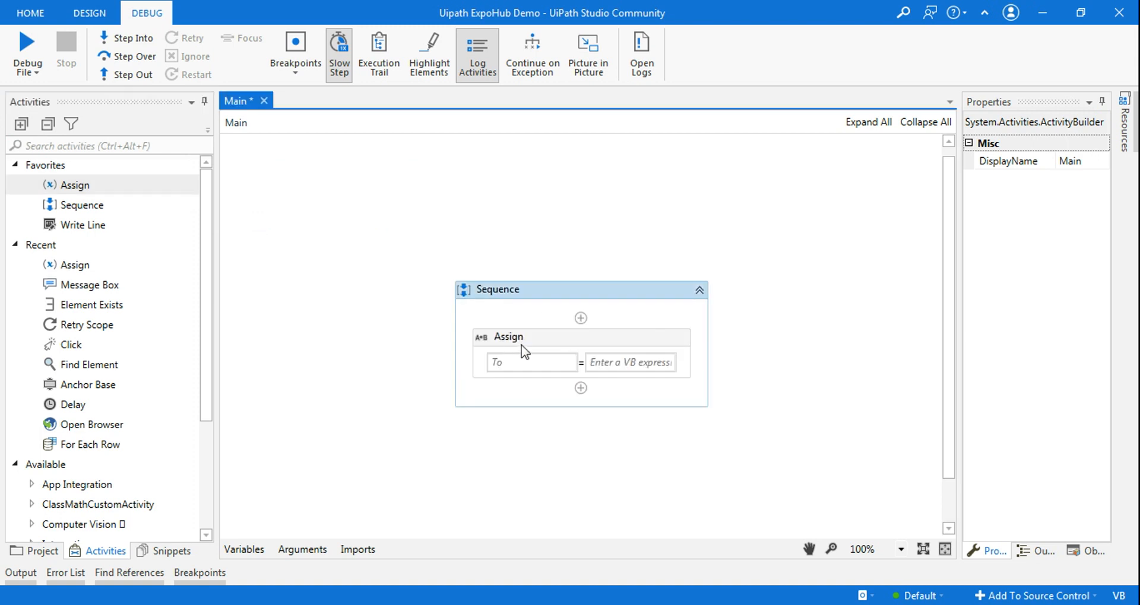
left_click(530, 362)
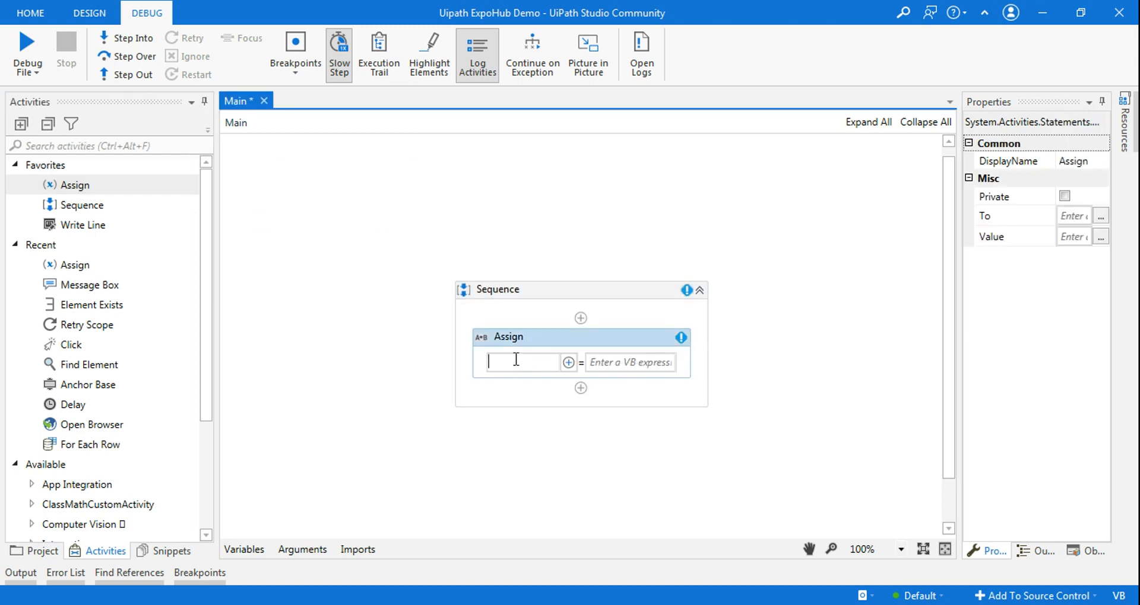
type("Set Var:")
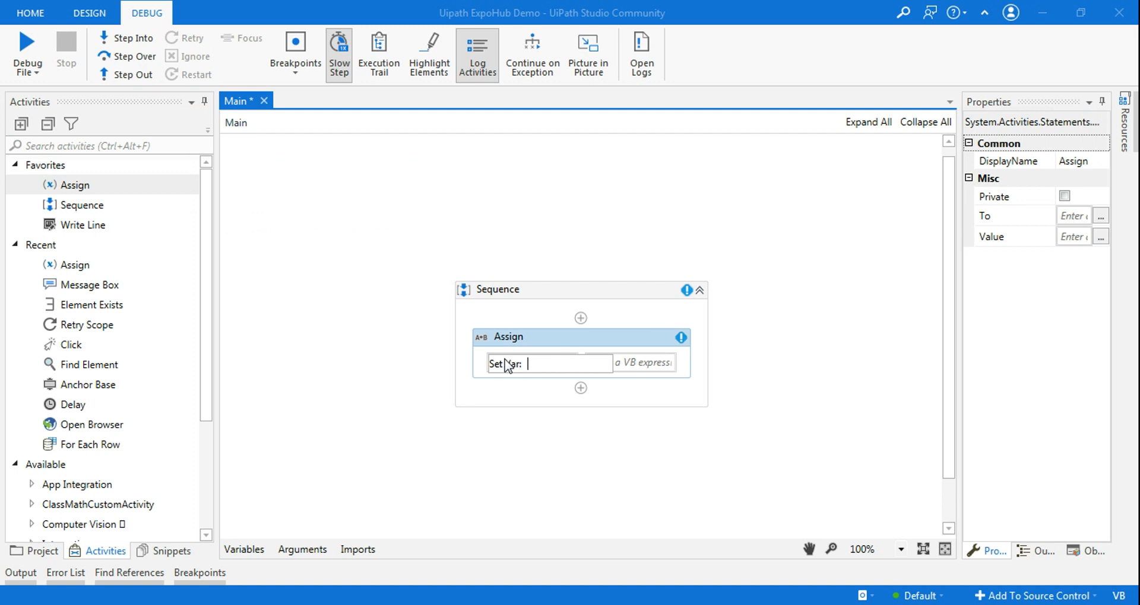
type("NumArray")
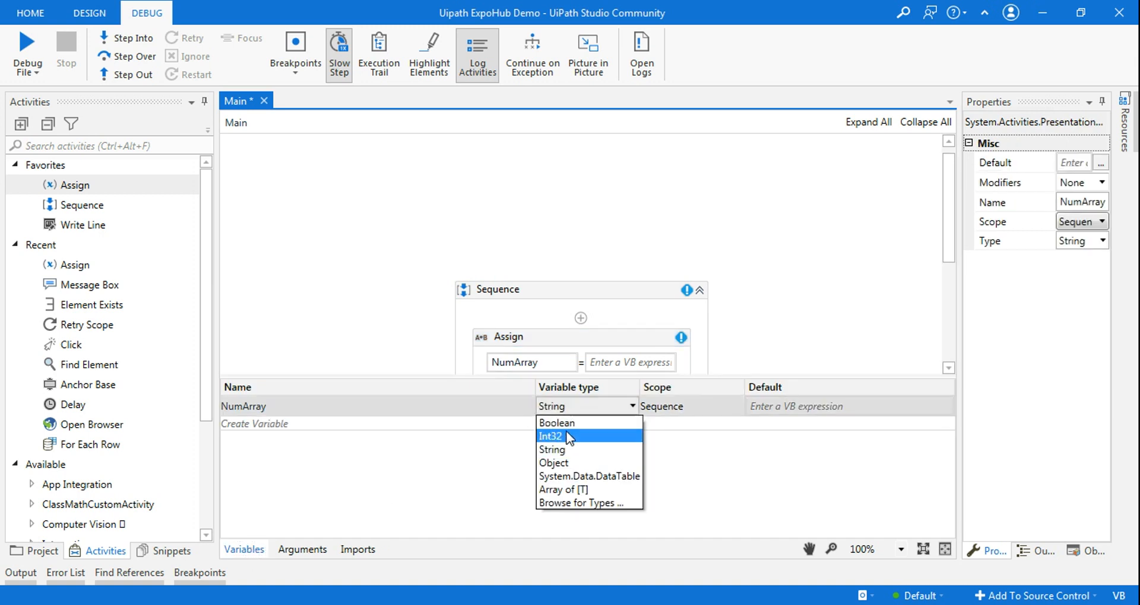
left_click(563, 491)
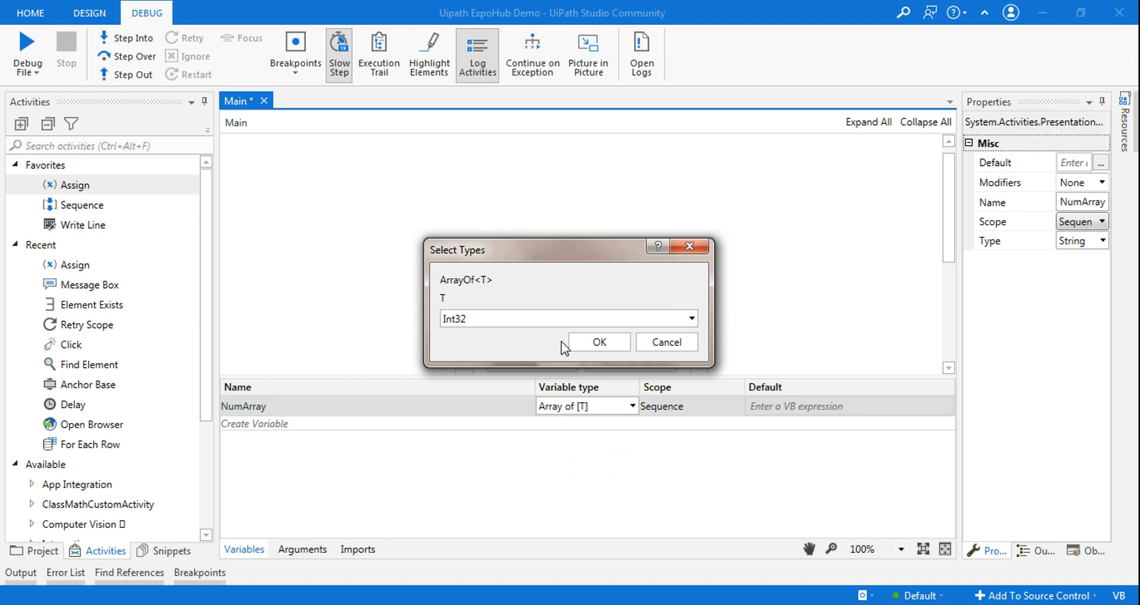
left_click(598, 341)
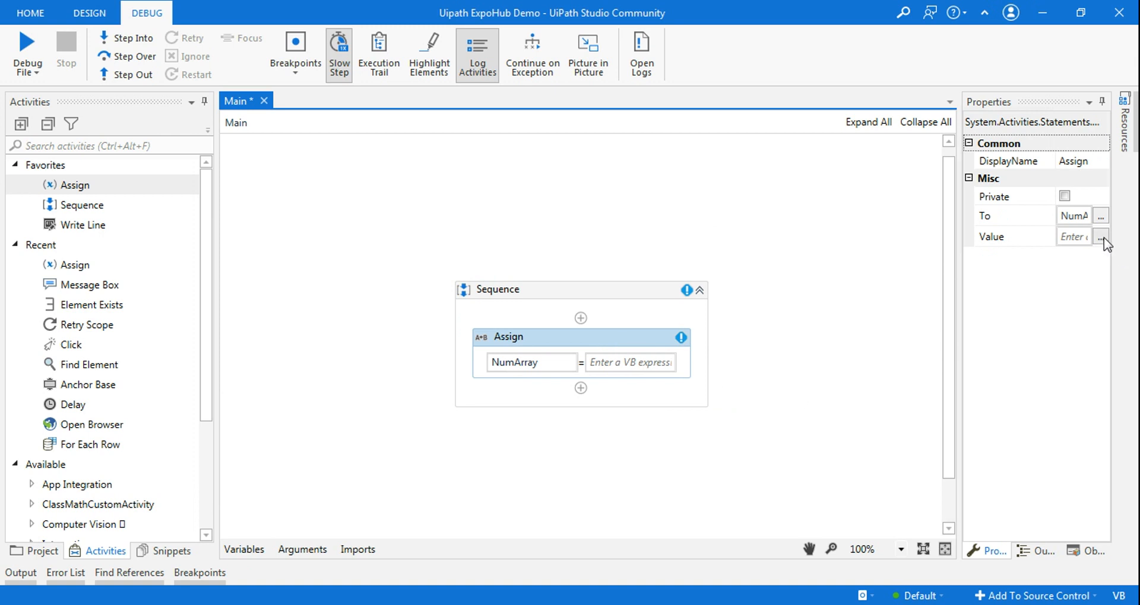
Set the Assign value to {10,20,30} via the Expression Editor
left_click(1100, 237)
type("{")
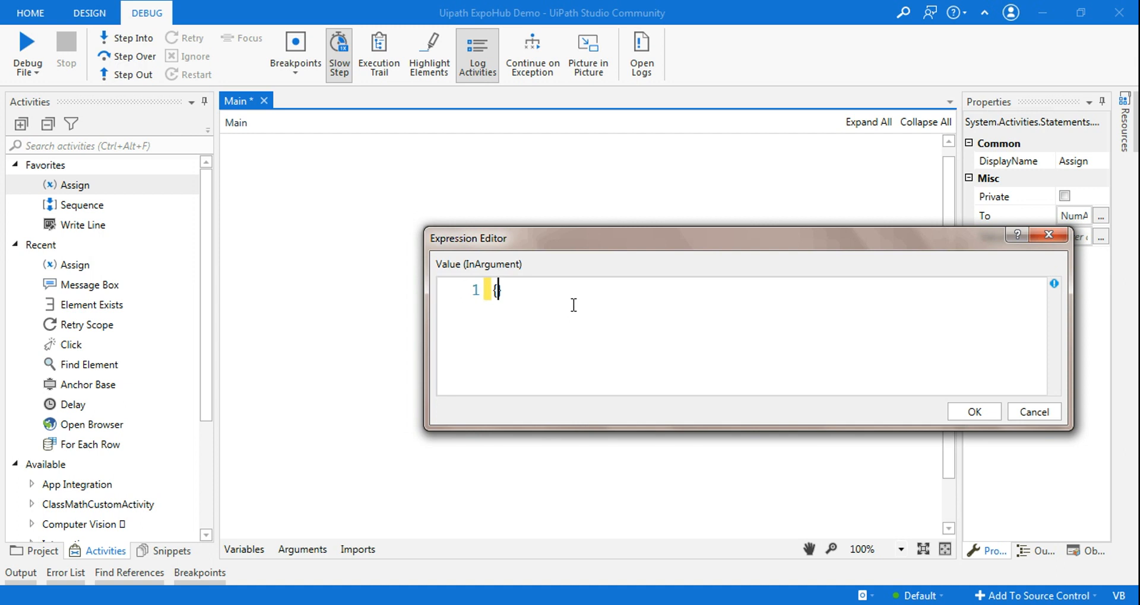
type("10")
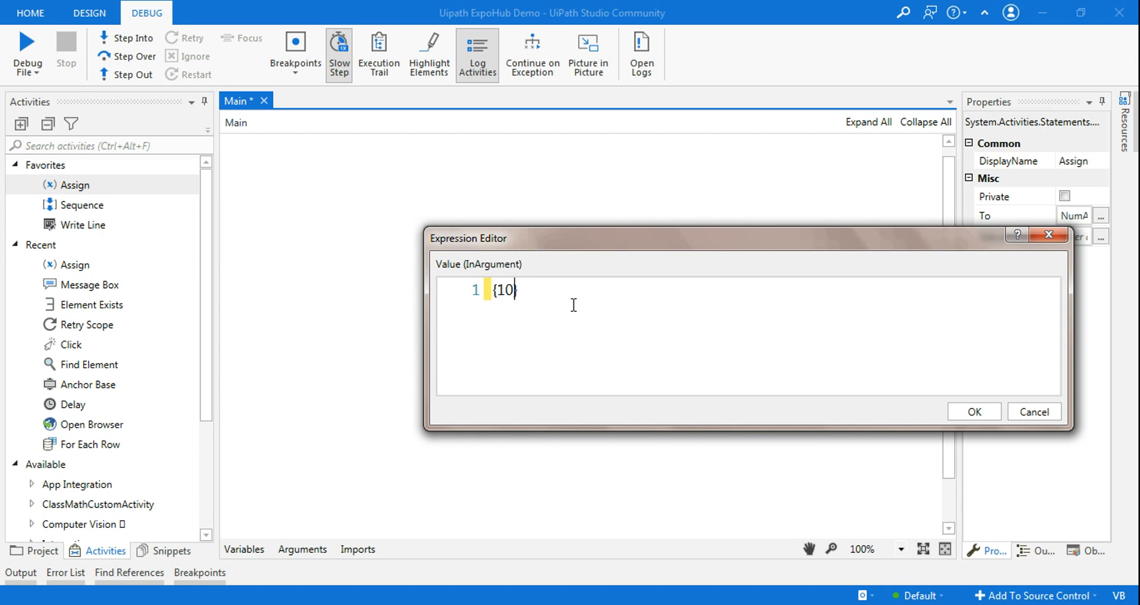
type(",20")
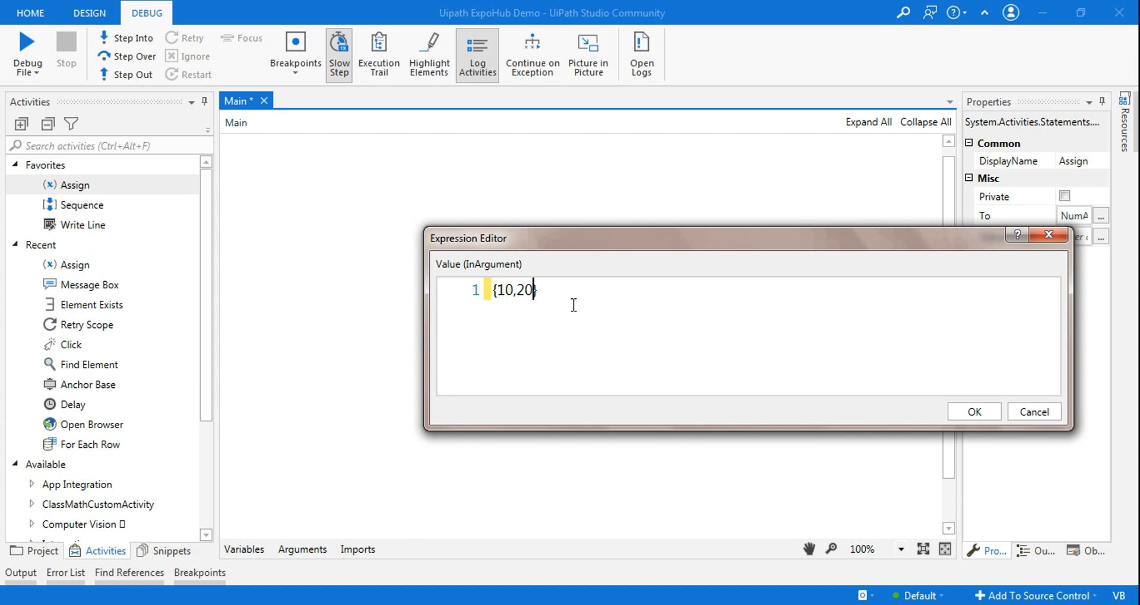
type(",30")
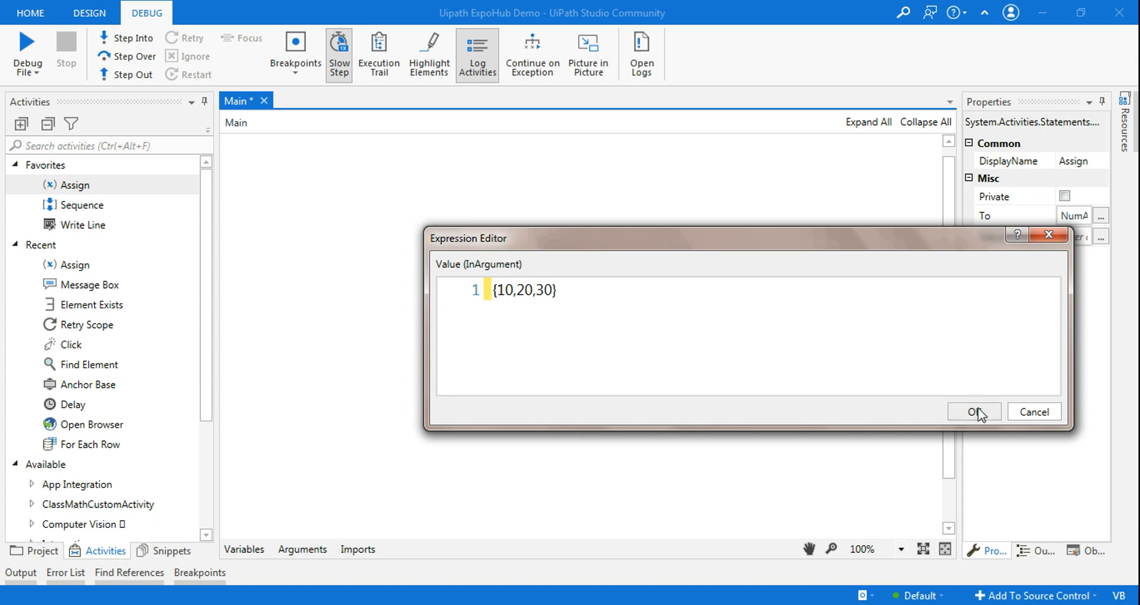
left_click(973, 412)
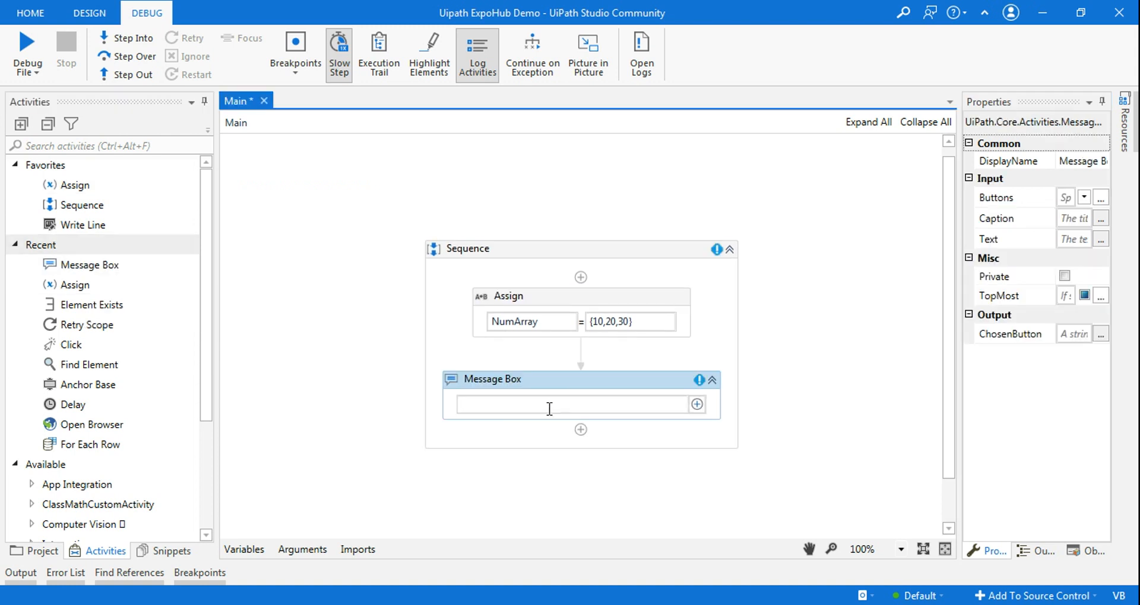
Enter NumArray(5).Tostring inline as the Message Box text
type("Num")
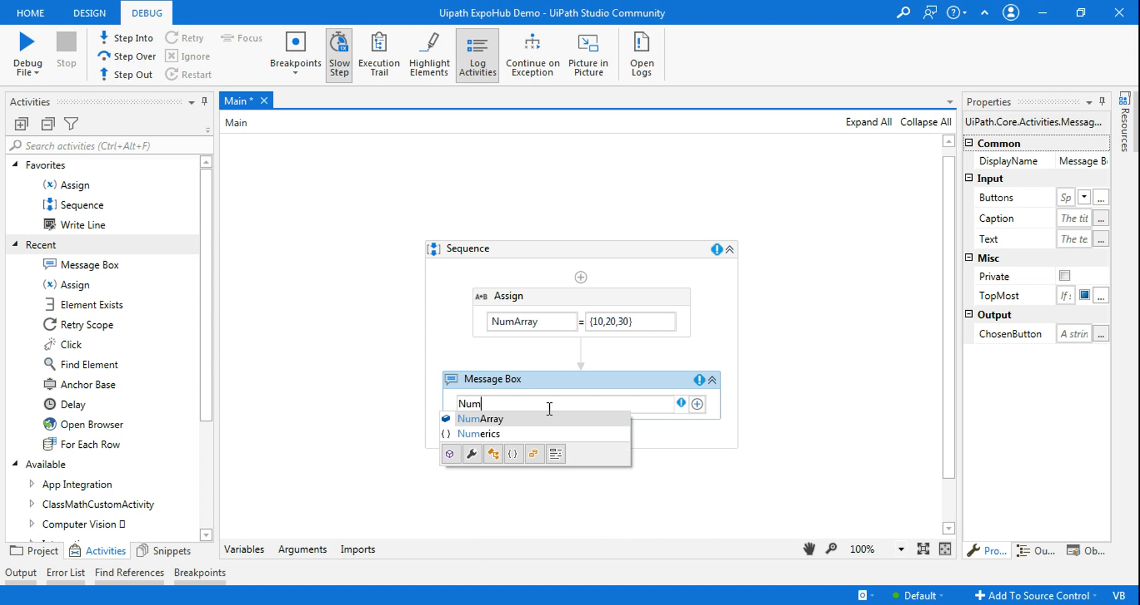
left_click(479, 419)
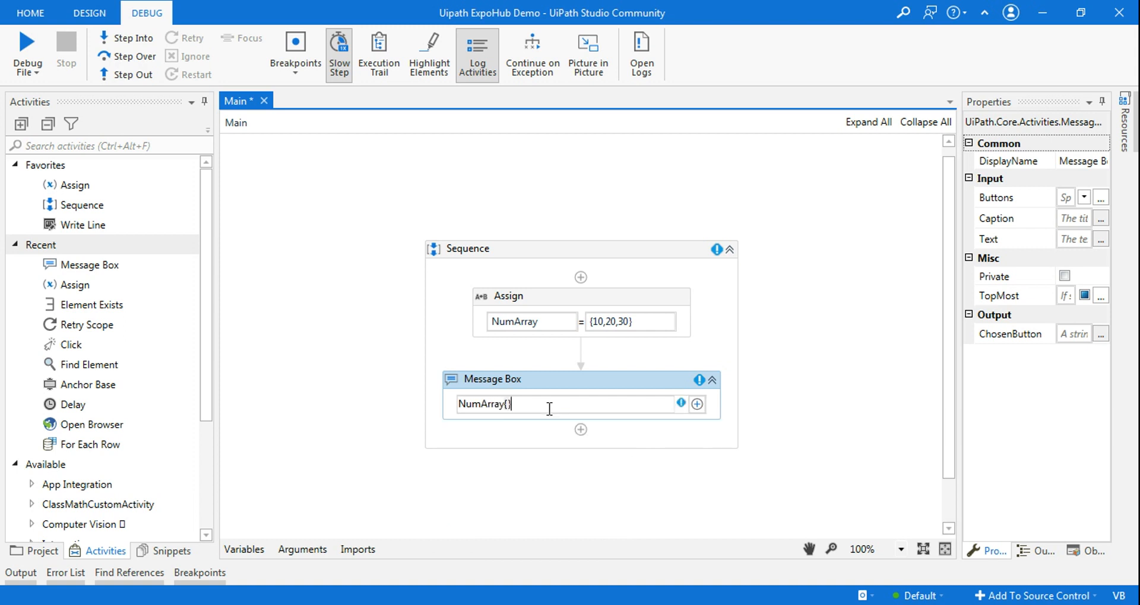
mouse_move(607, 342)
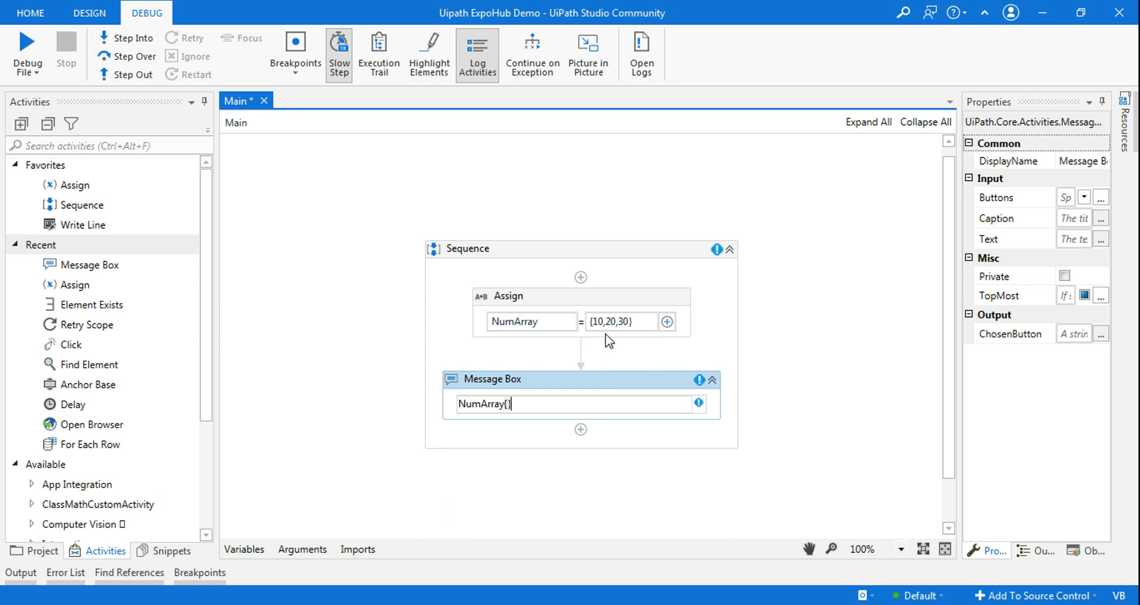
mouse_move(510, 403)
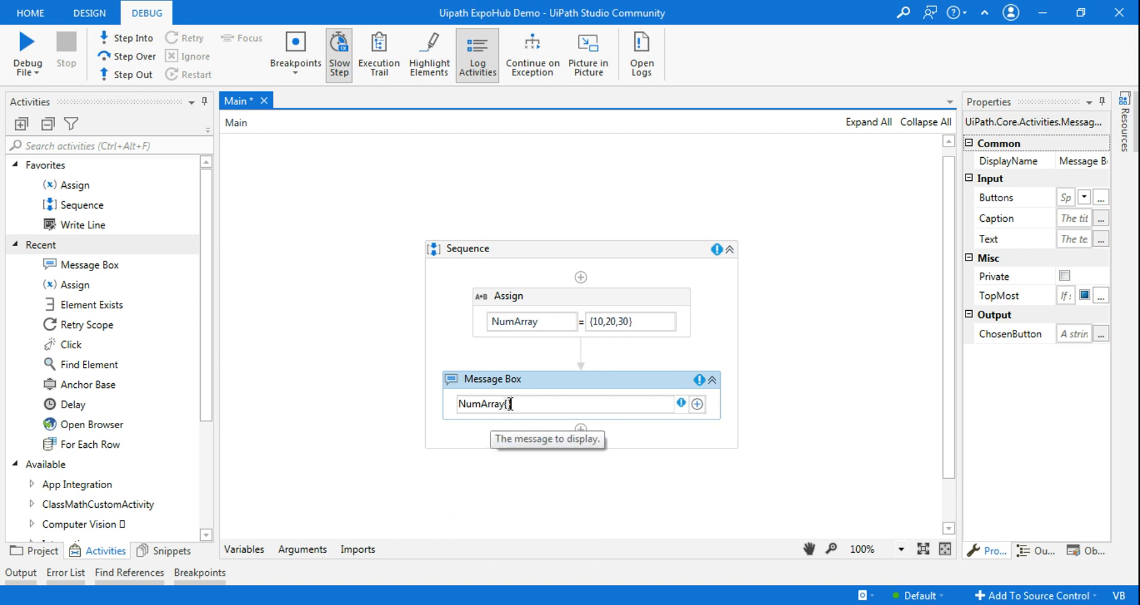
type("5}")
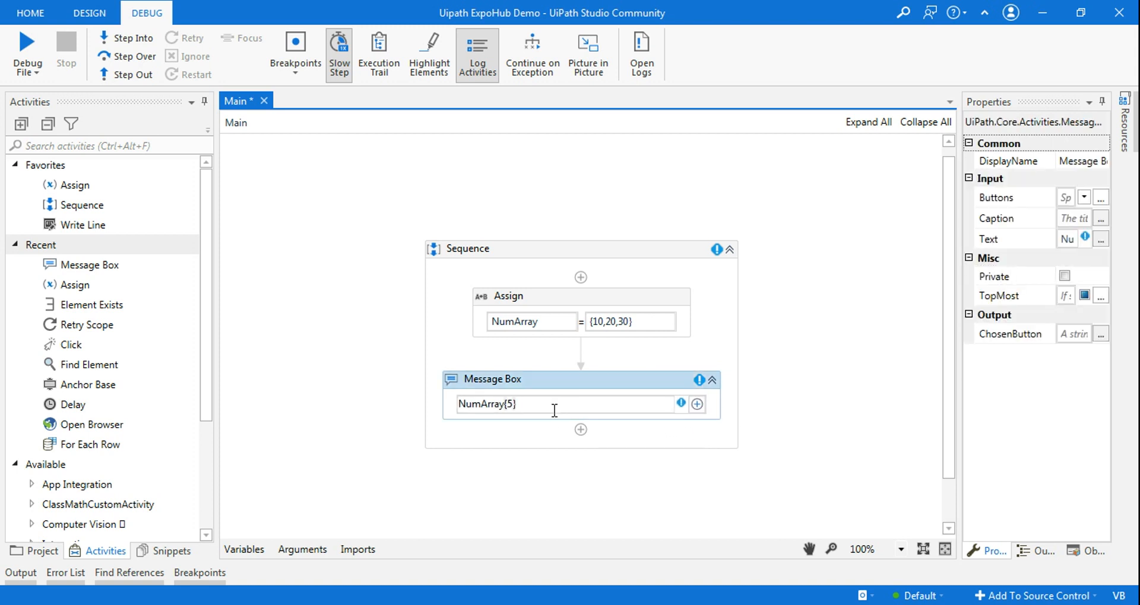
type(".Tostr")
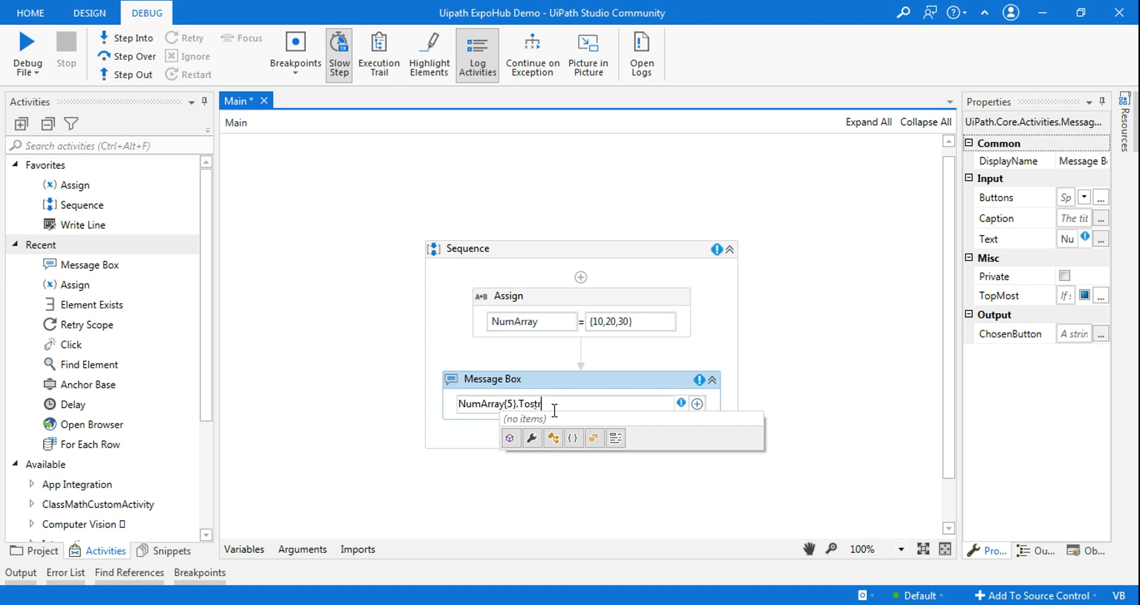
type("ing")
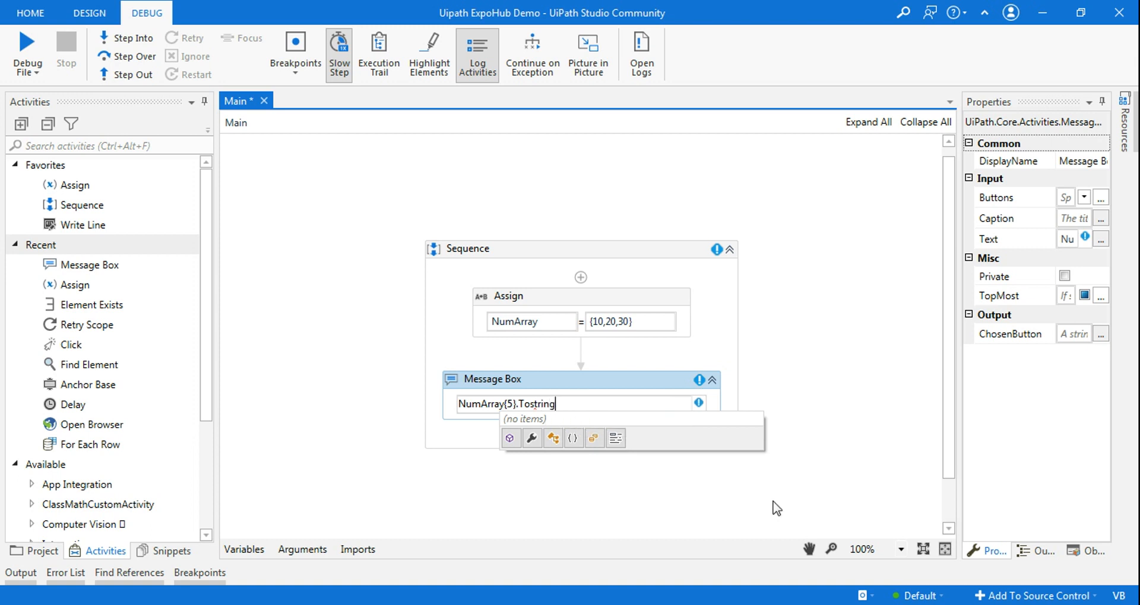
left_click(542, 429)
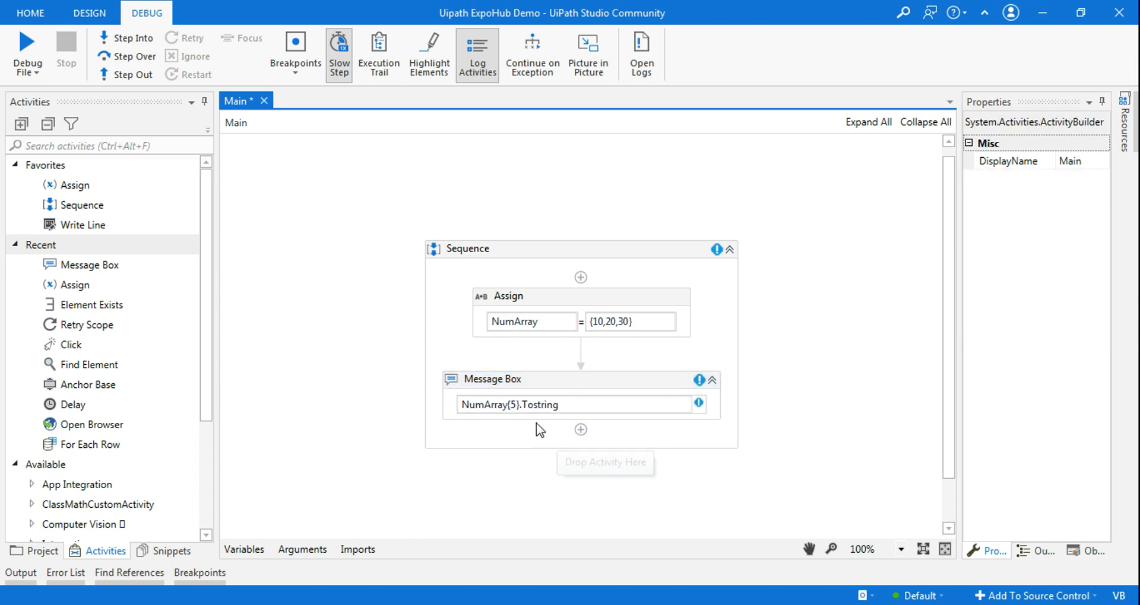
mouse_move(682, 405)
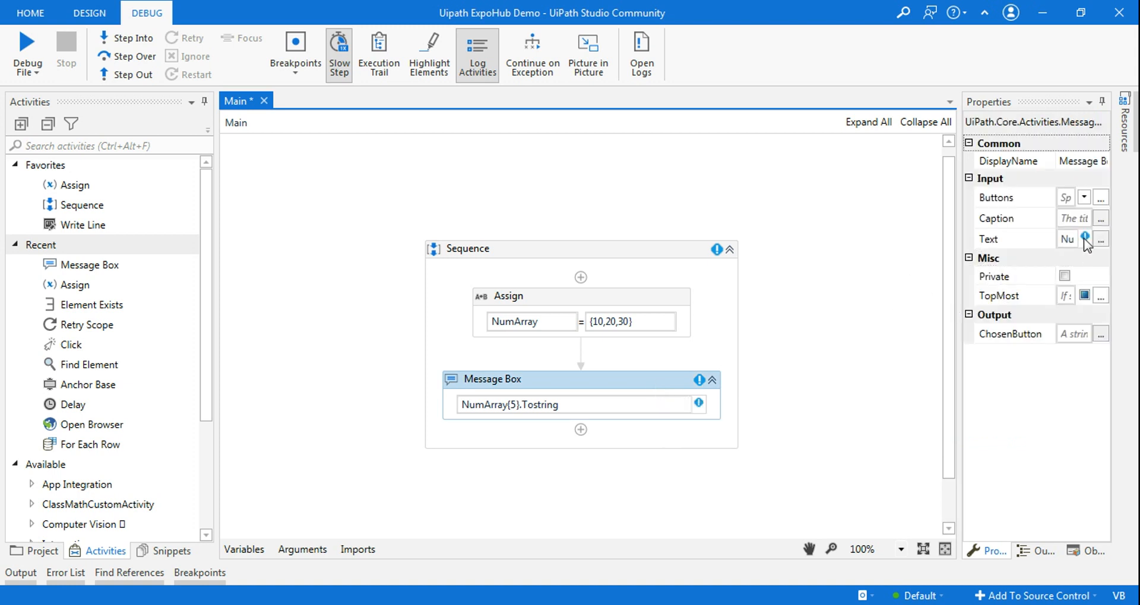
Re-enter NumArray(5).Tostring in the Text expression editor, fixing a mistyped character, and confirm
left_click(1101, 239)
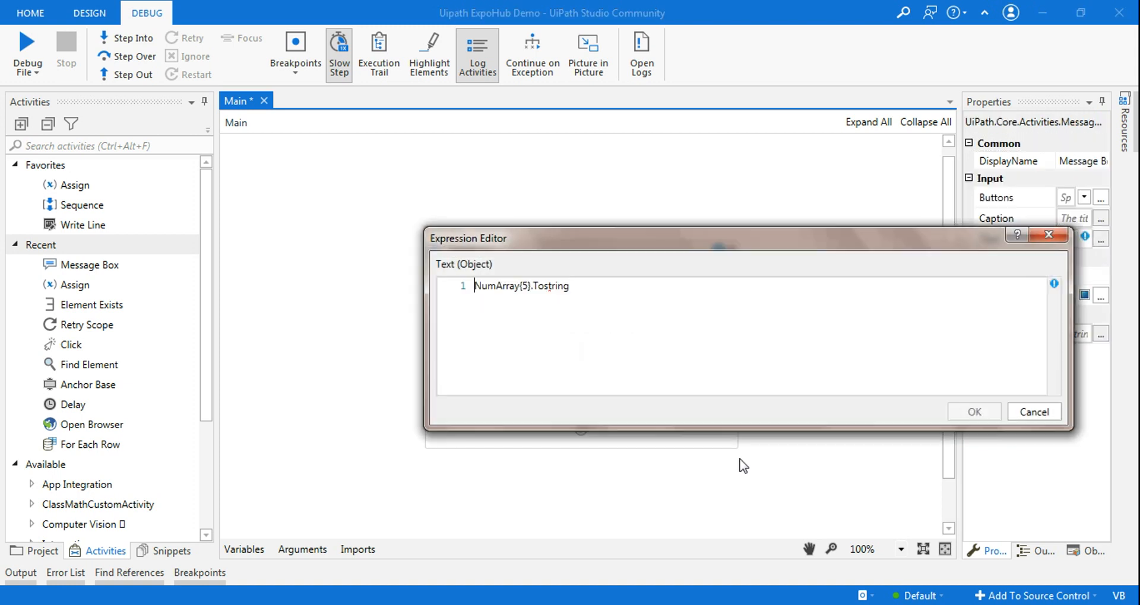
mouse_move(616, 293)
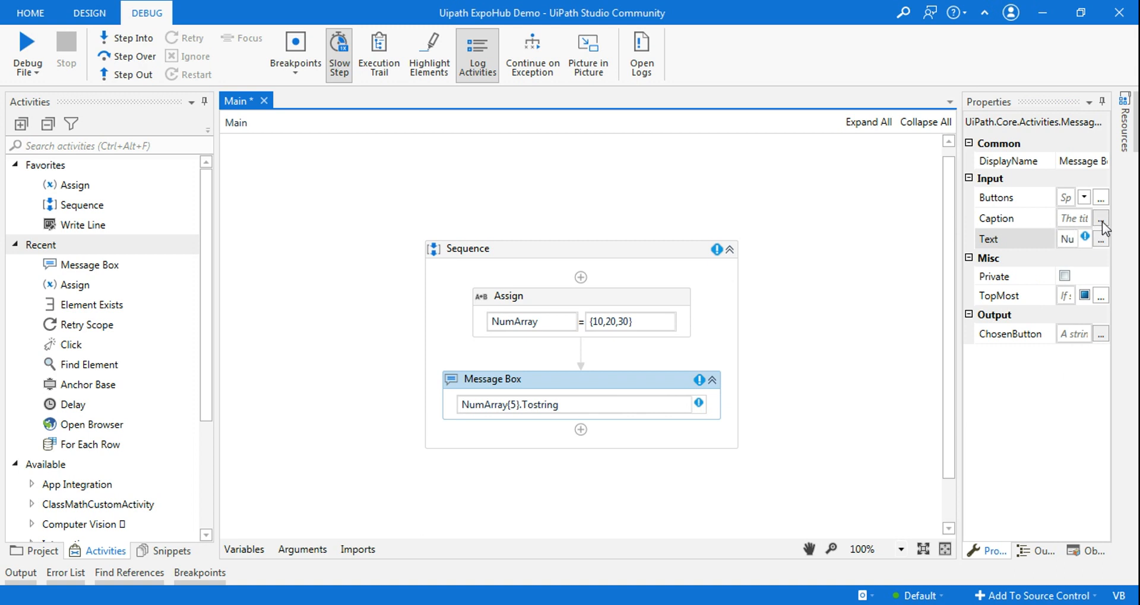
left_click(1100, 239)
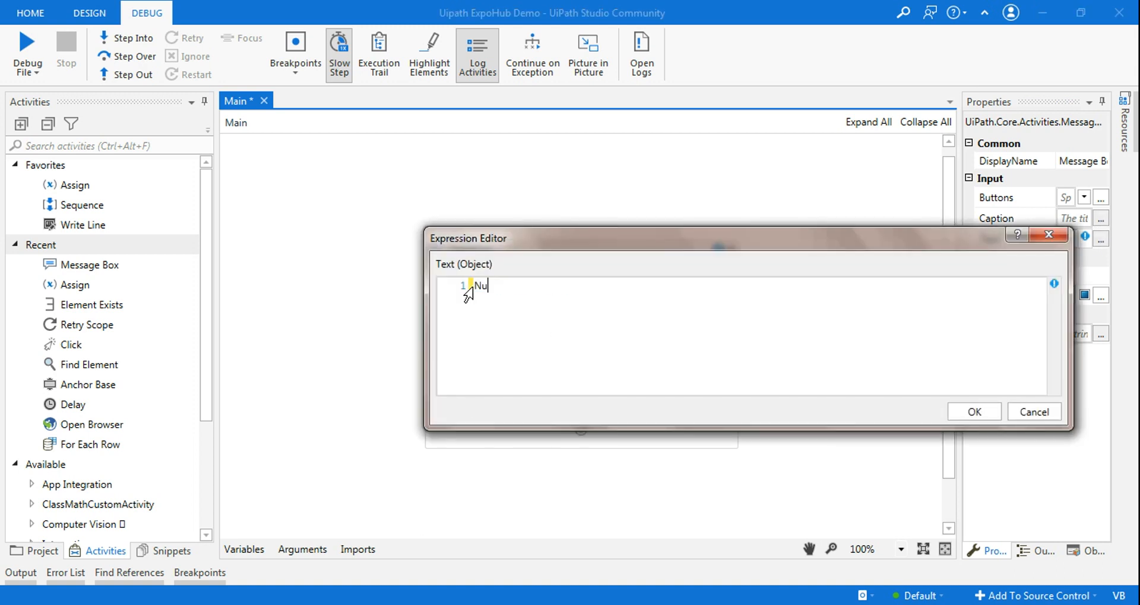
type("mArray")
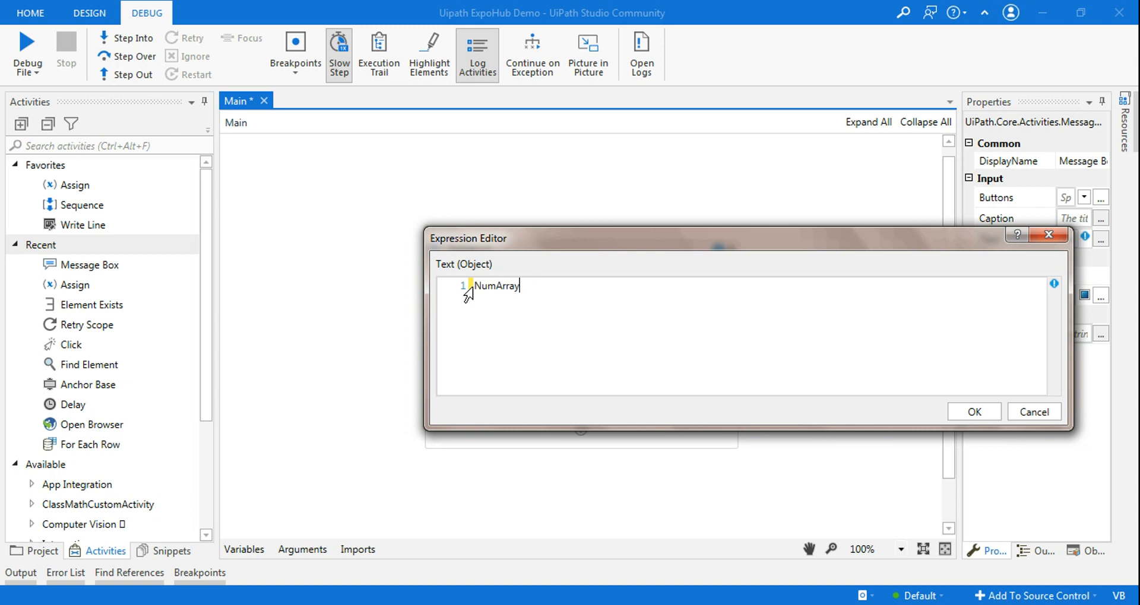
type("()")
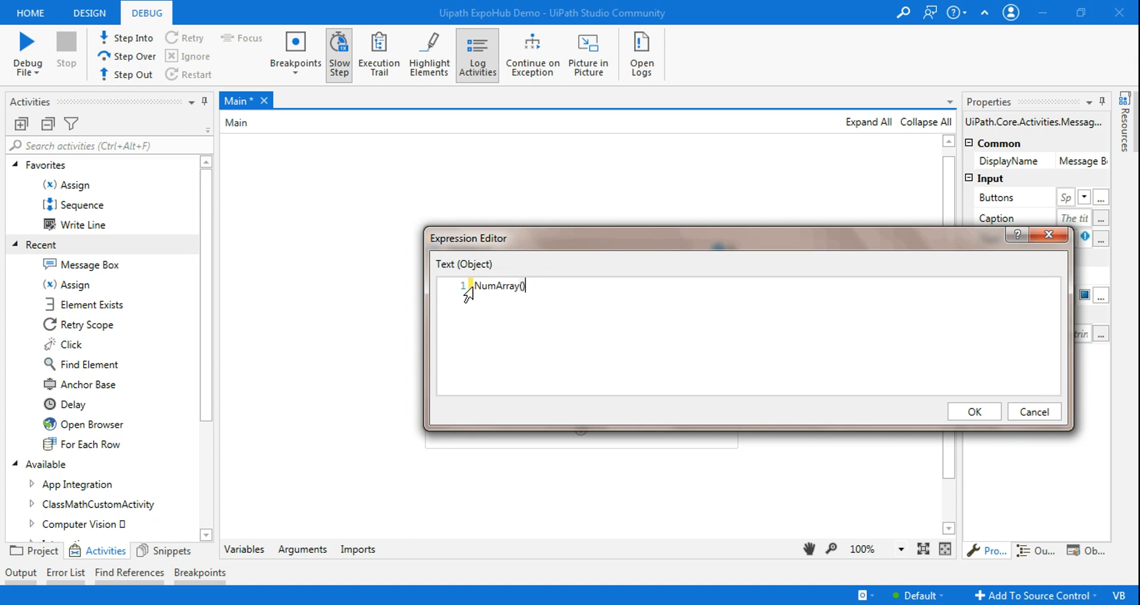
type("5")
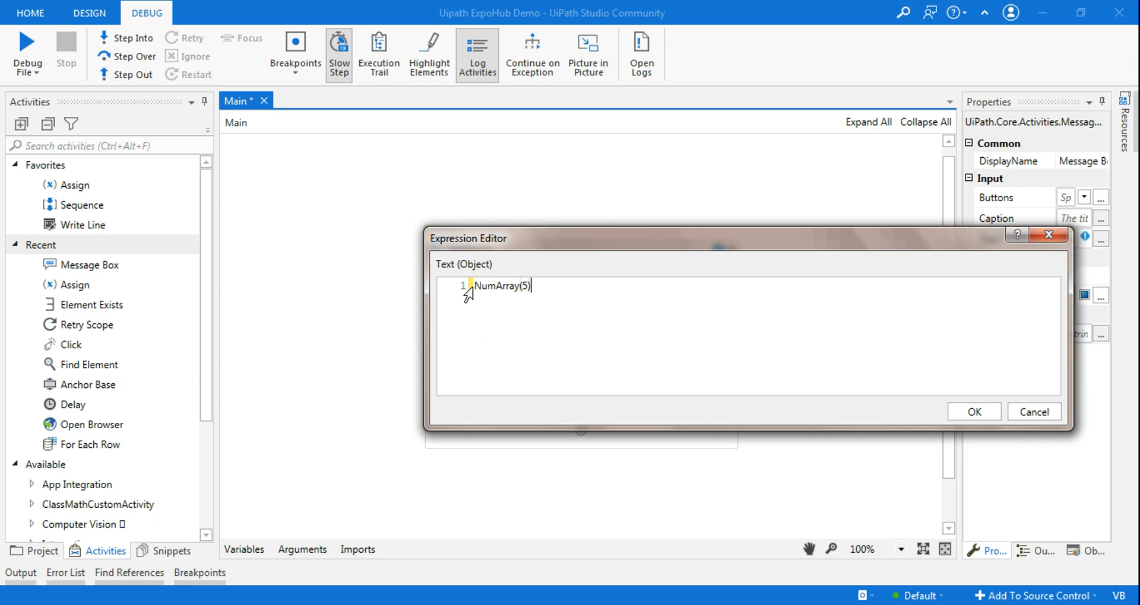
type(">t")
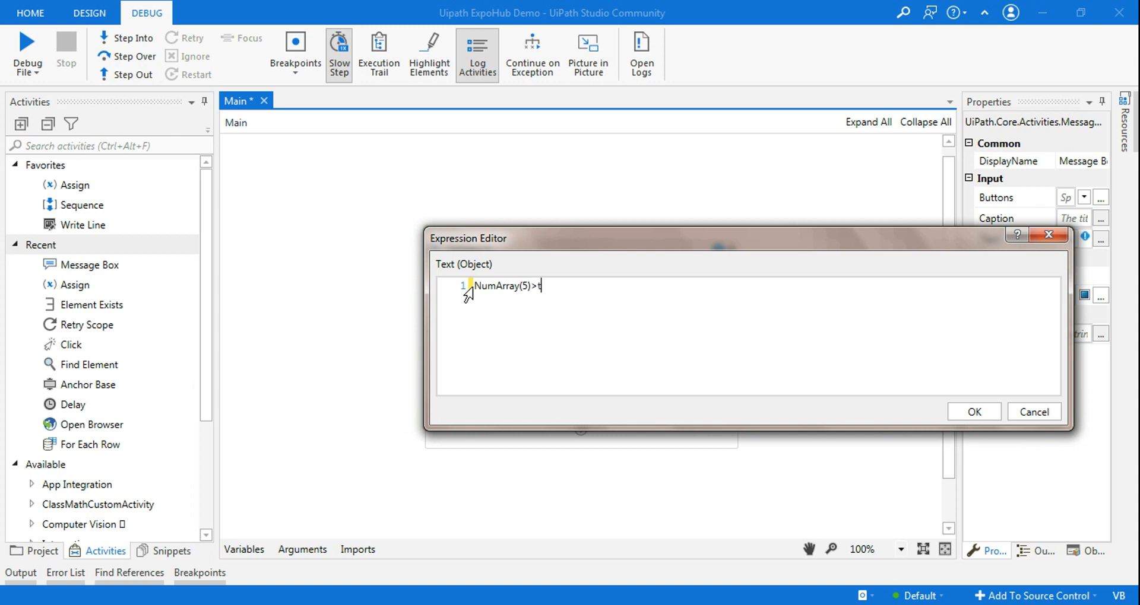
key("BackSpace")
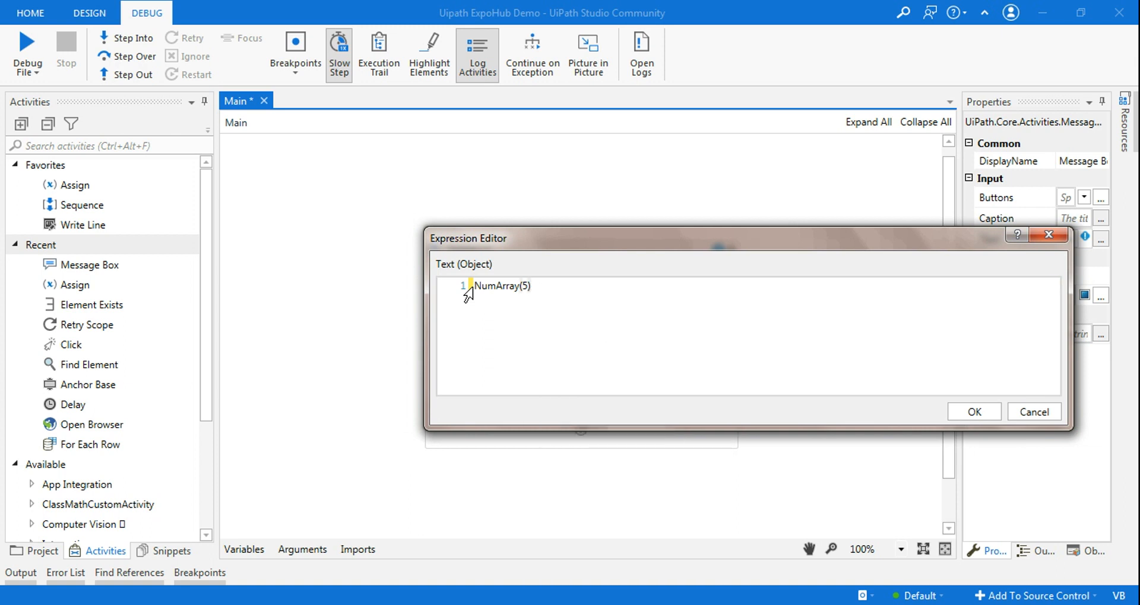
type(".")
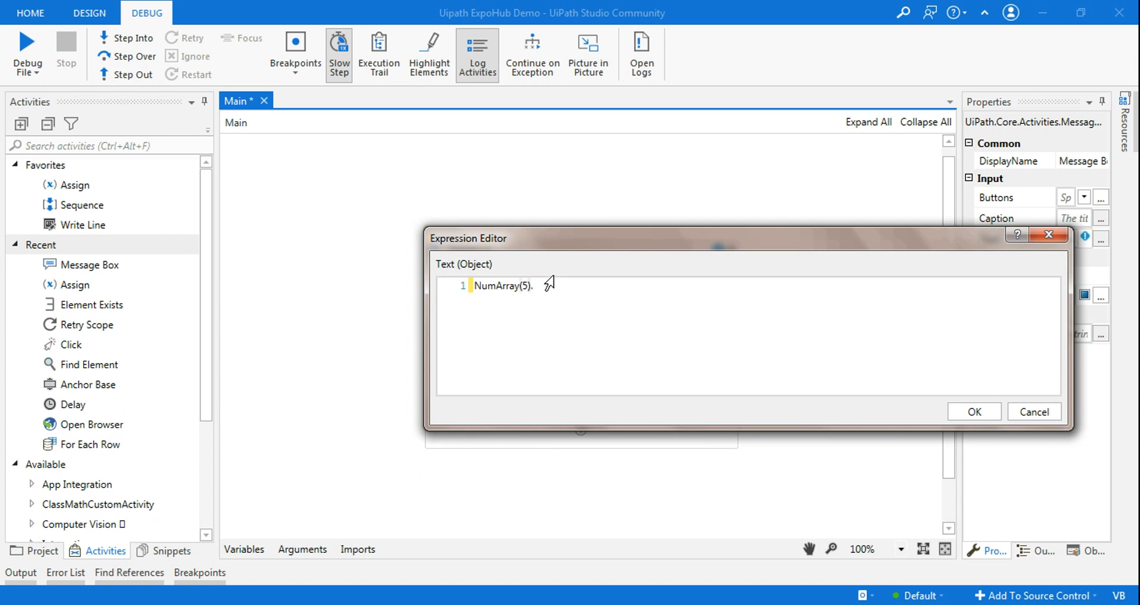
mouse_move(533, 311)
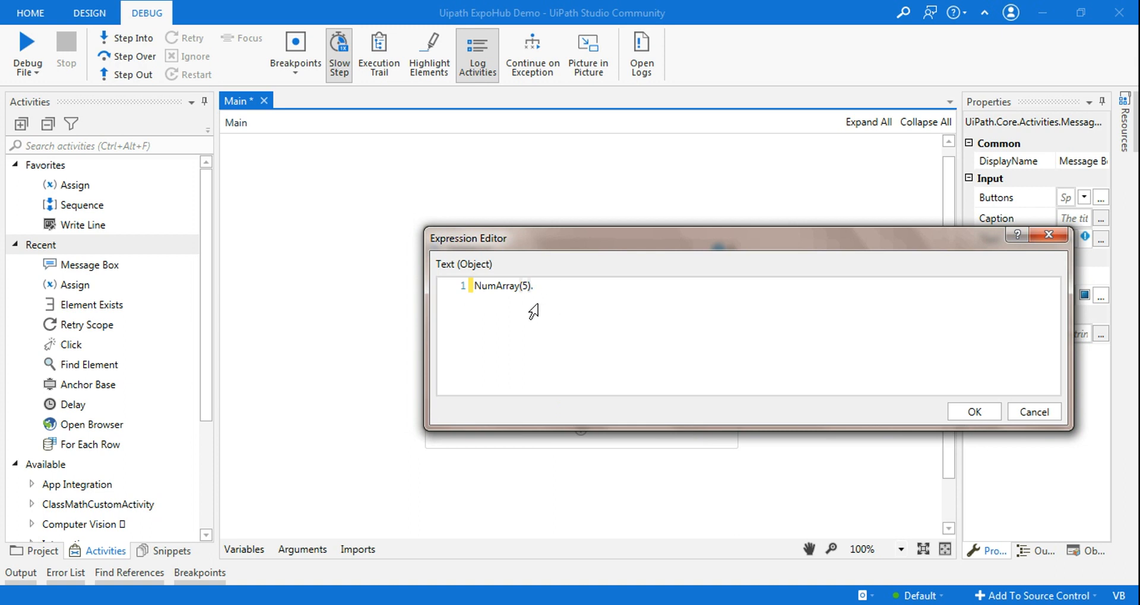
type("Tostrn")
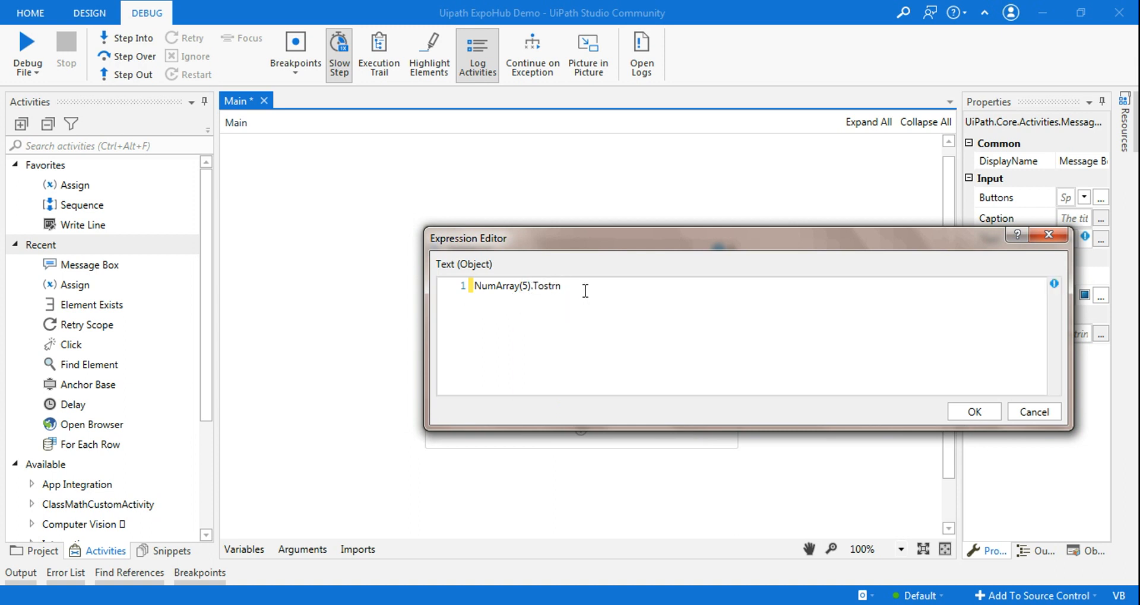
type("ing")
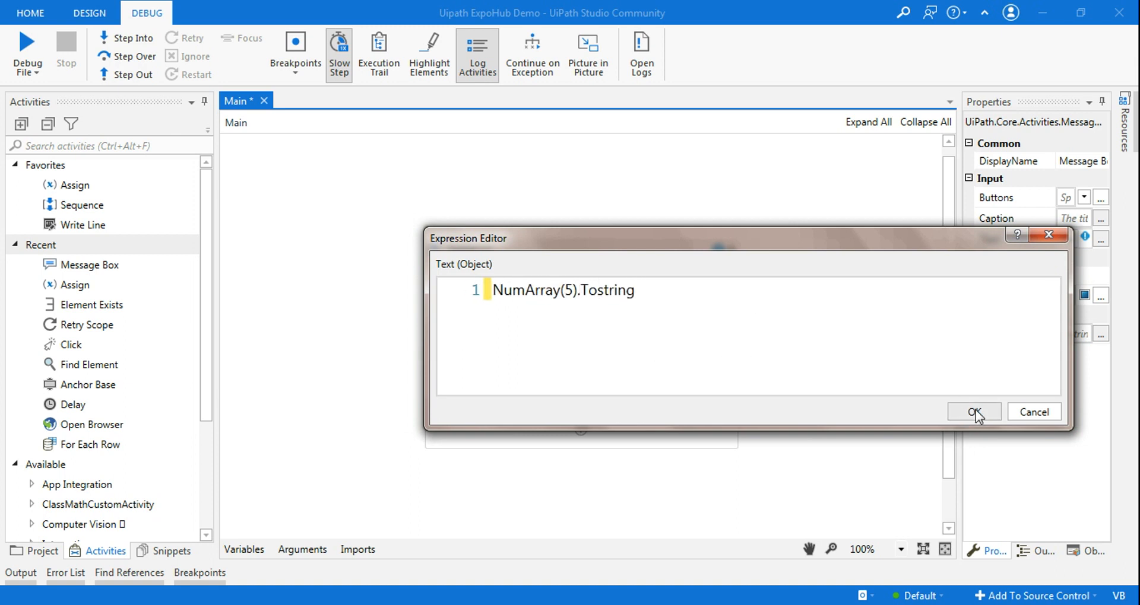
left_click(972, 412)
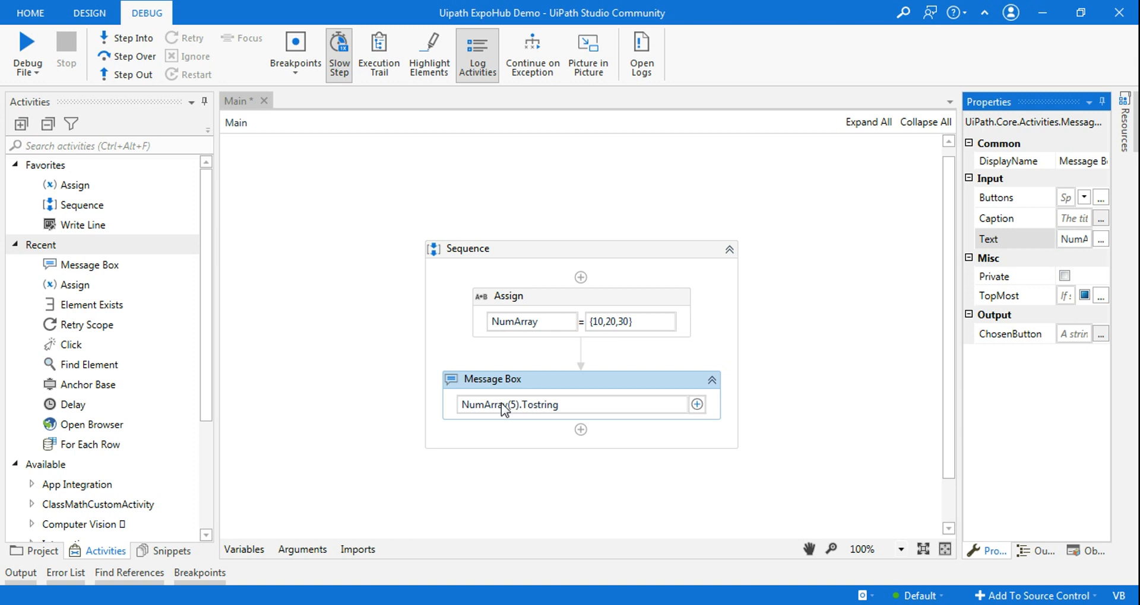
mouse_move(702, 441)
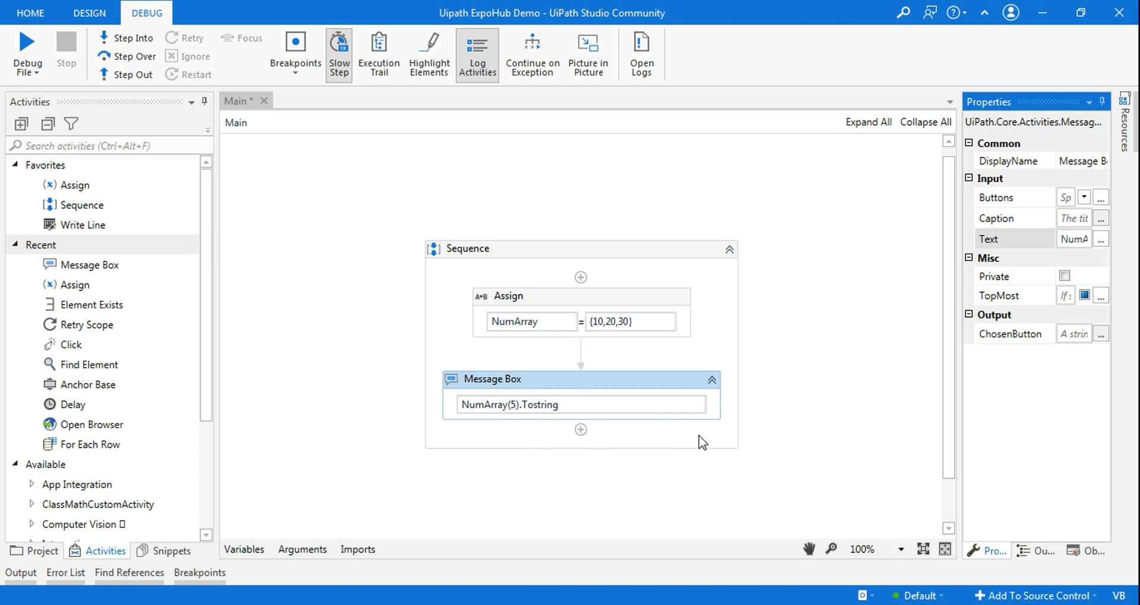
mouse_move(574, 399)
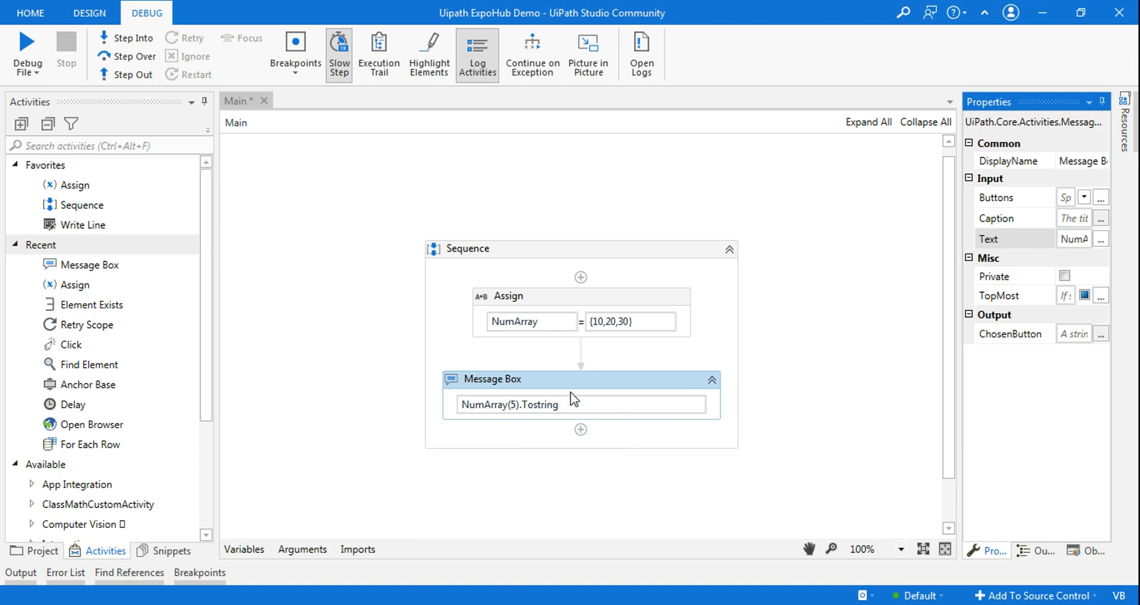
mouse_move(535, 419)
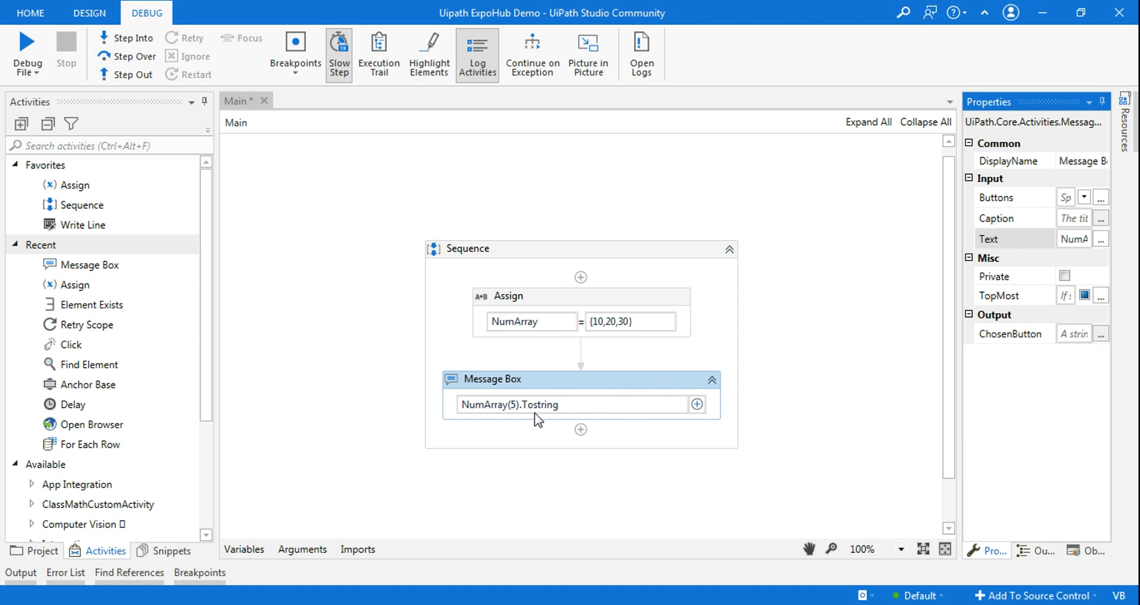
mouse_move(650, 331)
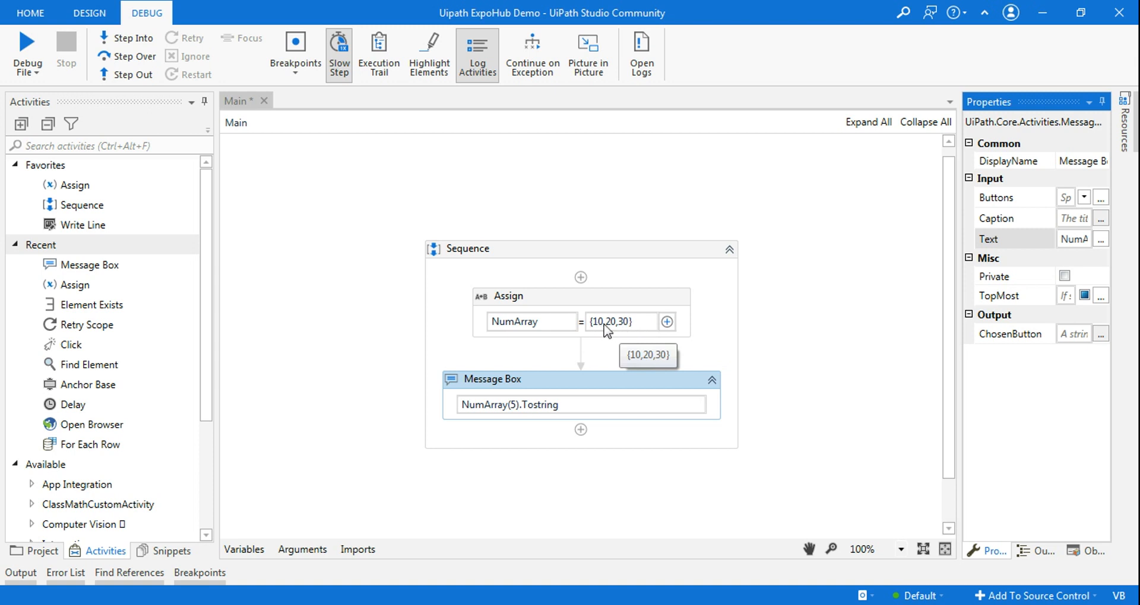
mouse_move(632, 331)
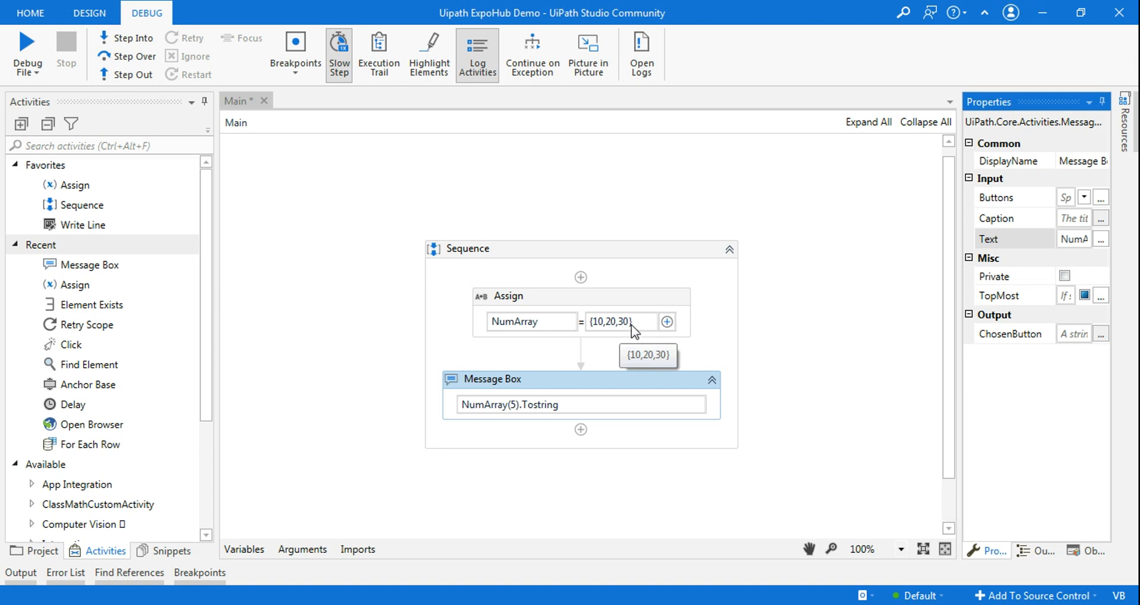
mouse_move(520, 417)
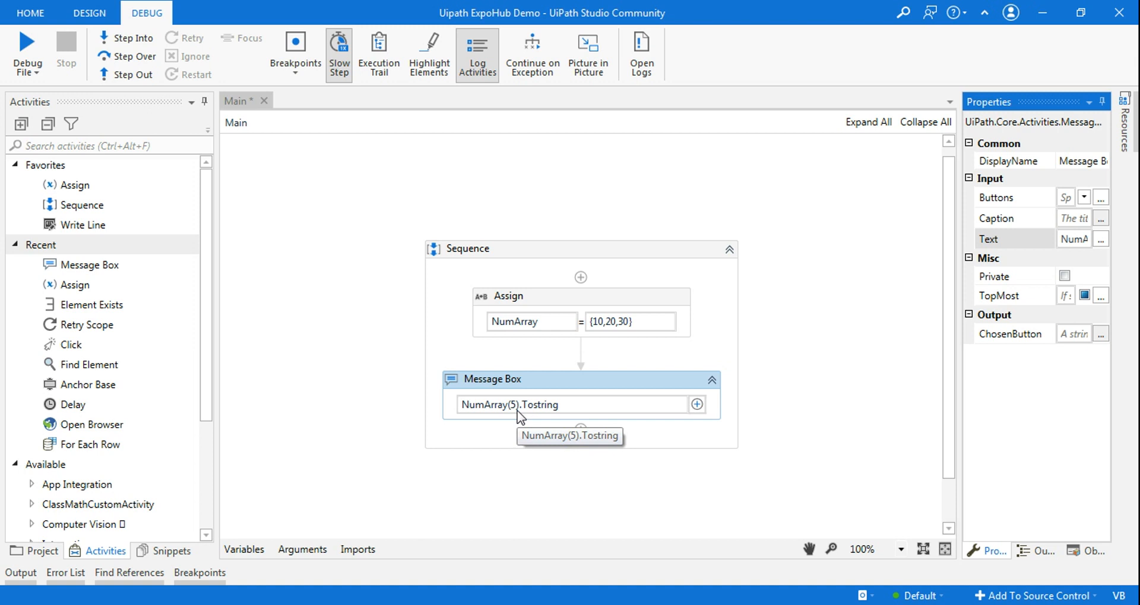
mouse_move(698, 346)
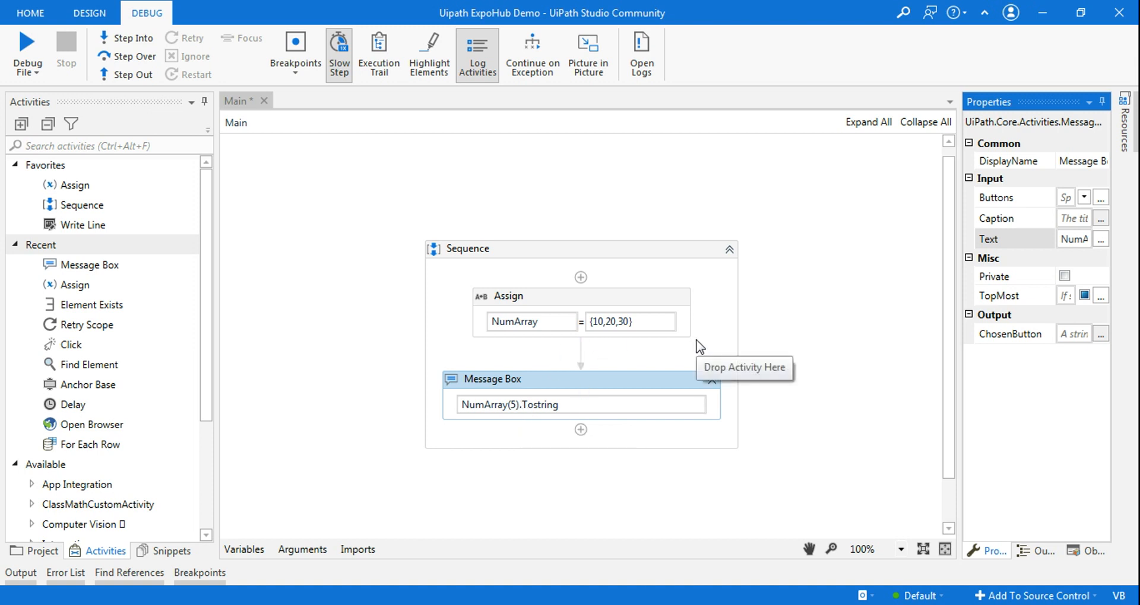
mouse_move(27, 53)
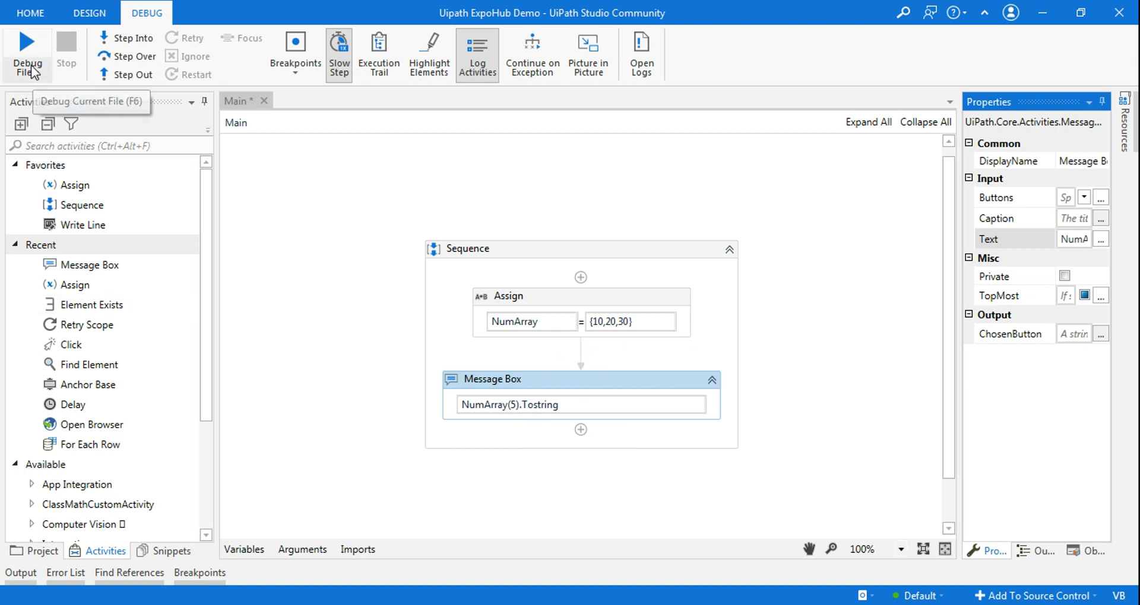
Debug the workflow until the Message Box faults with 'Index was outside the bounds of the array'
left_click(27, 55)
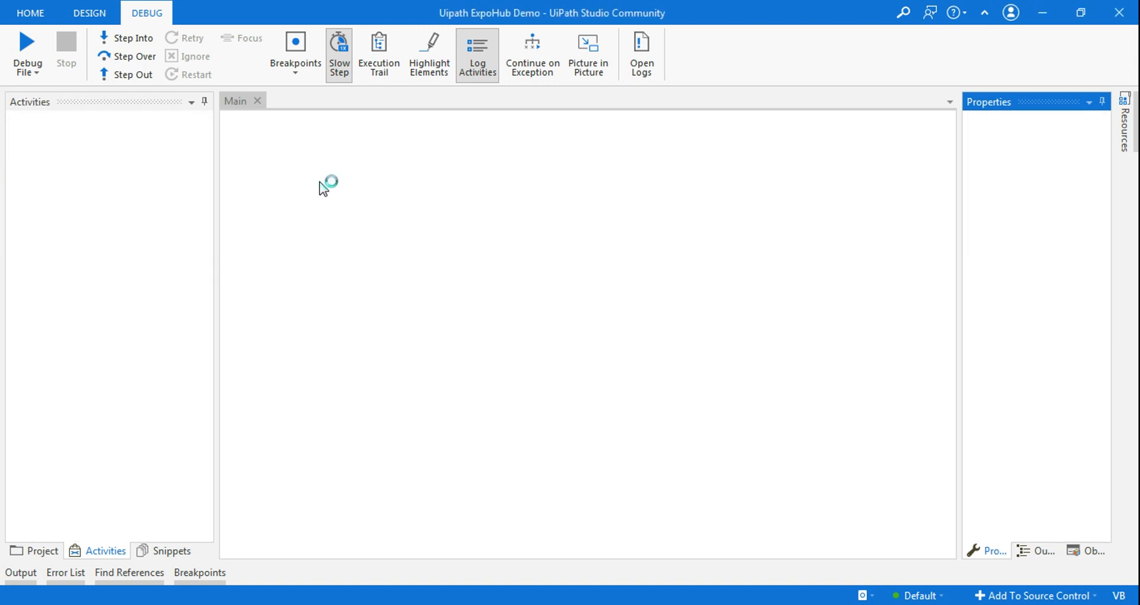
left_click(26, 48)
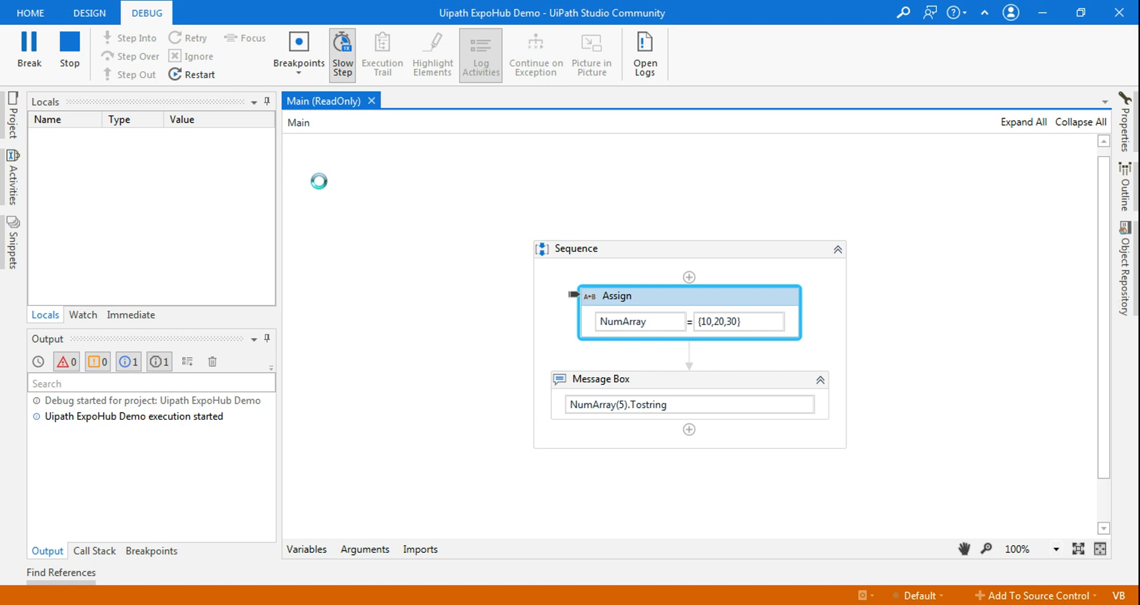
left_click(342, 50)
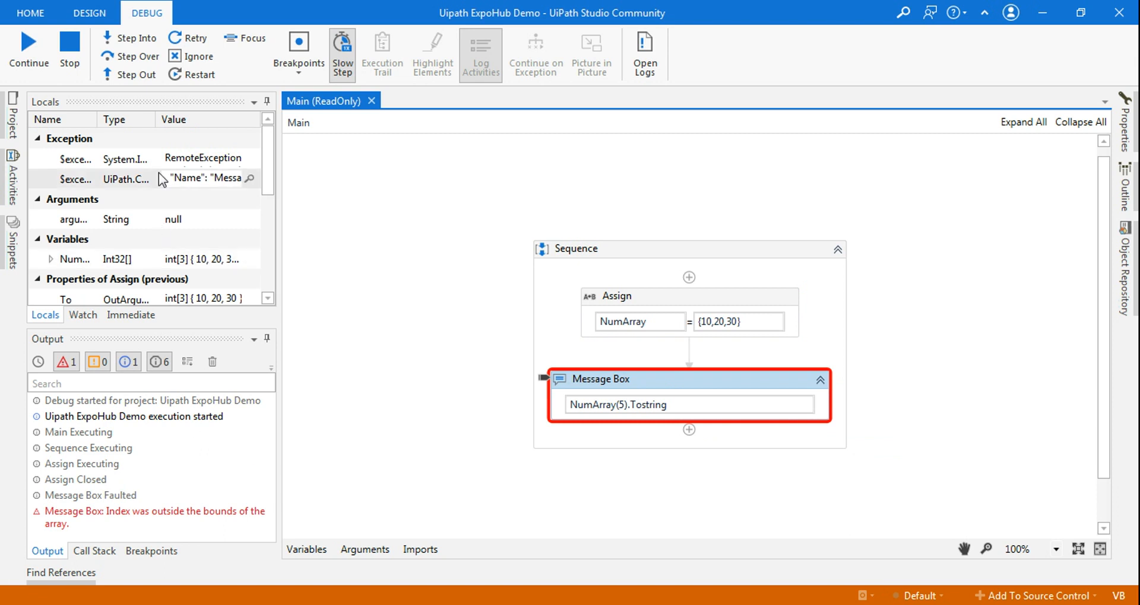
mouse_move(250, 161)
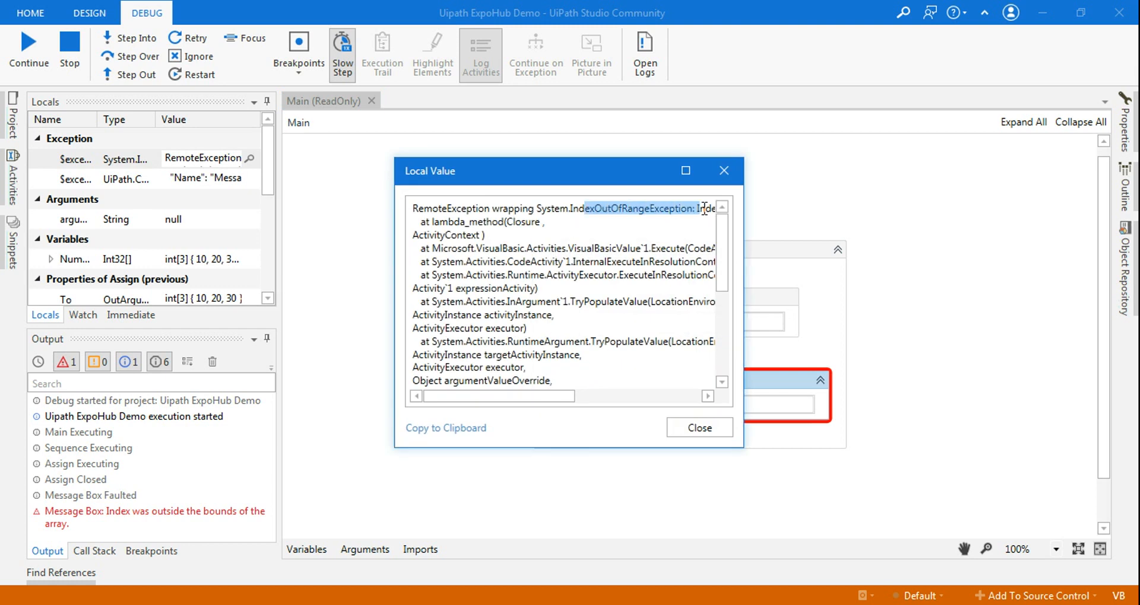
left_click(697, 427)
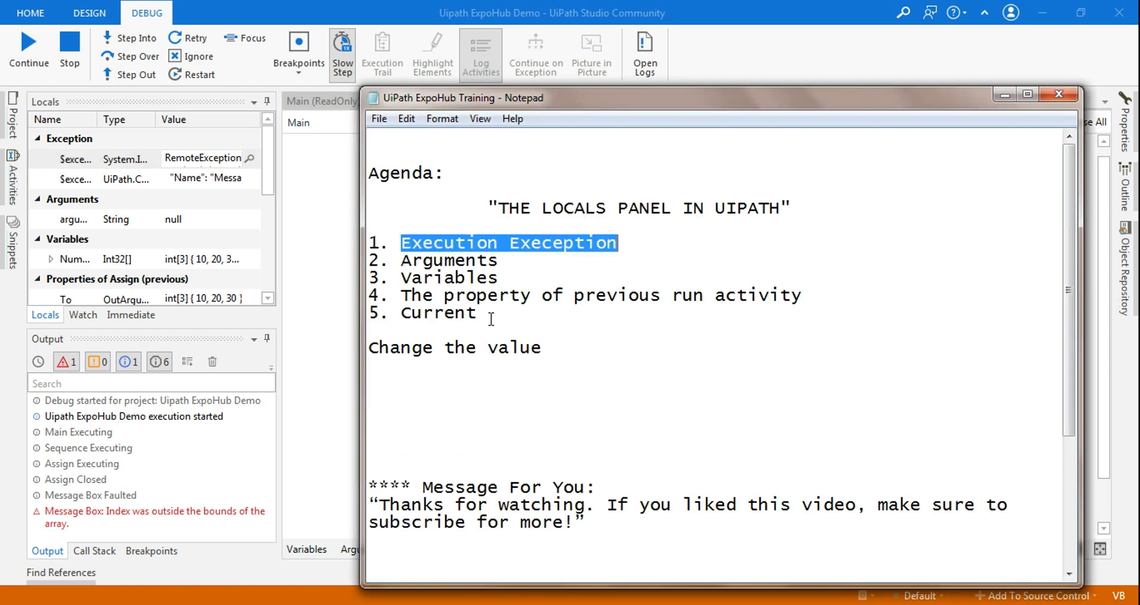
Highlight the agenda items in the Notepad notes before putting them away
left_click_drag(402, 242, 477, 313)
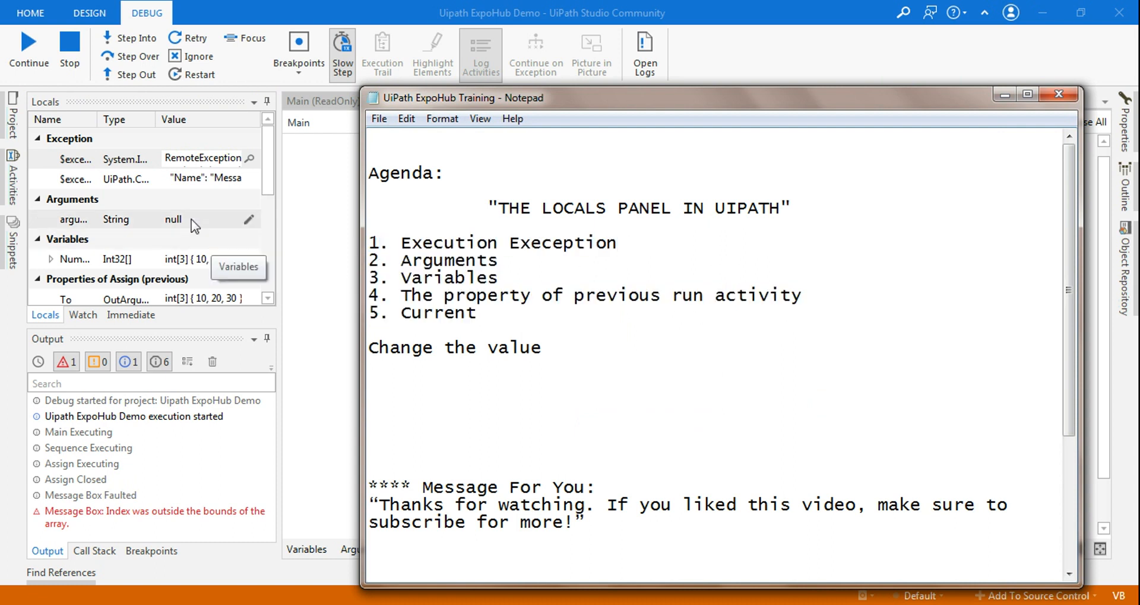
mouse_move(108, 246)
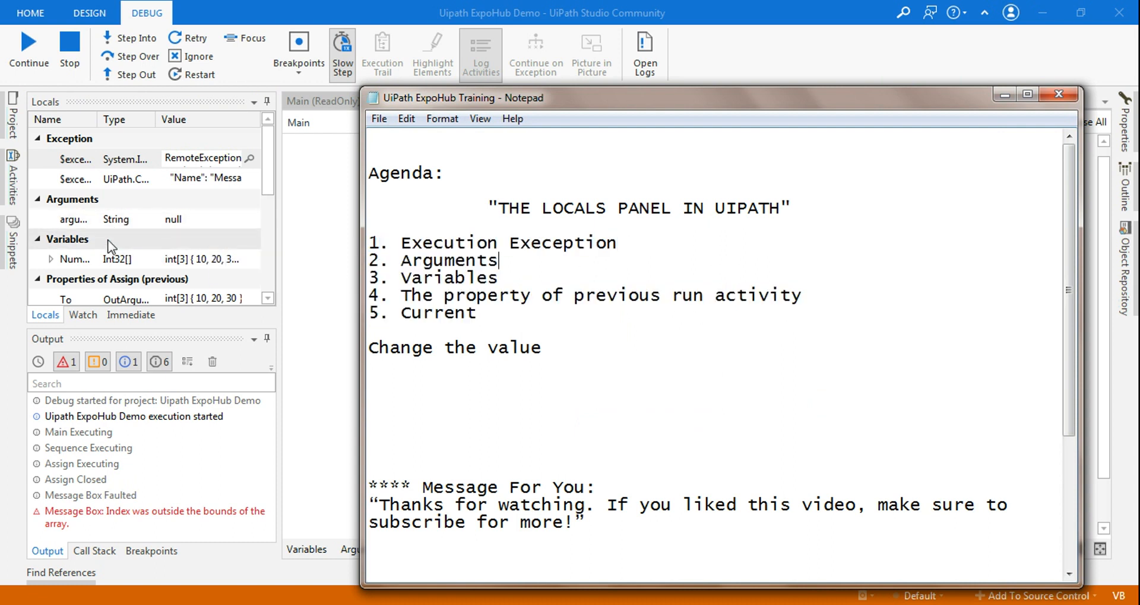
mouse_move(87, 260)
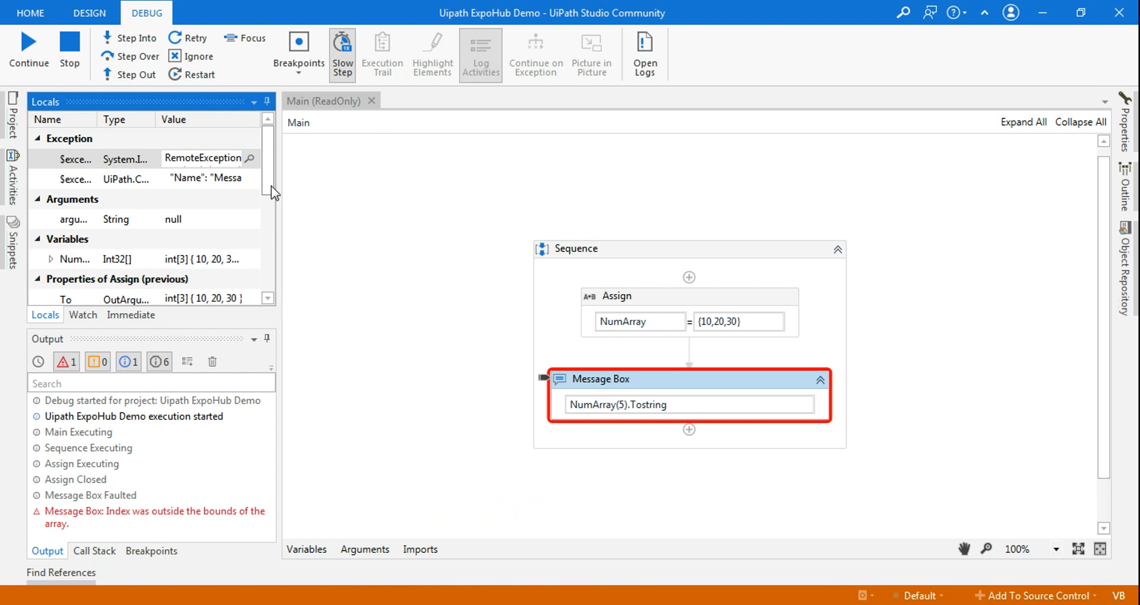
Scroll down through the Locals panel sections of the faulted debug run
scroll("down", 3)
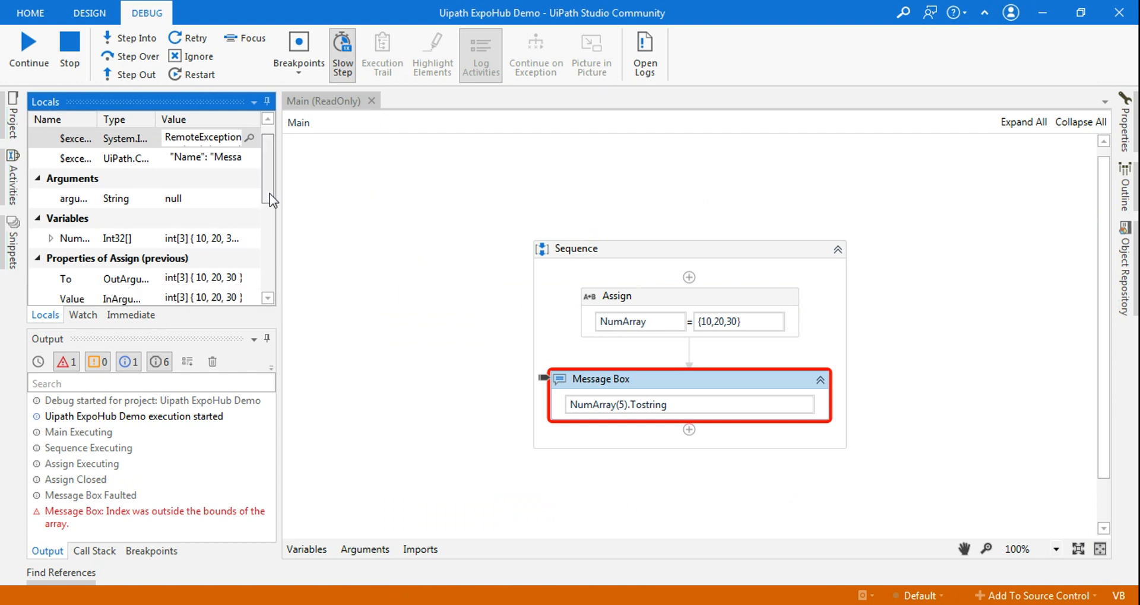
scroll("down", 3)
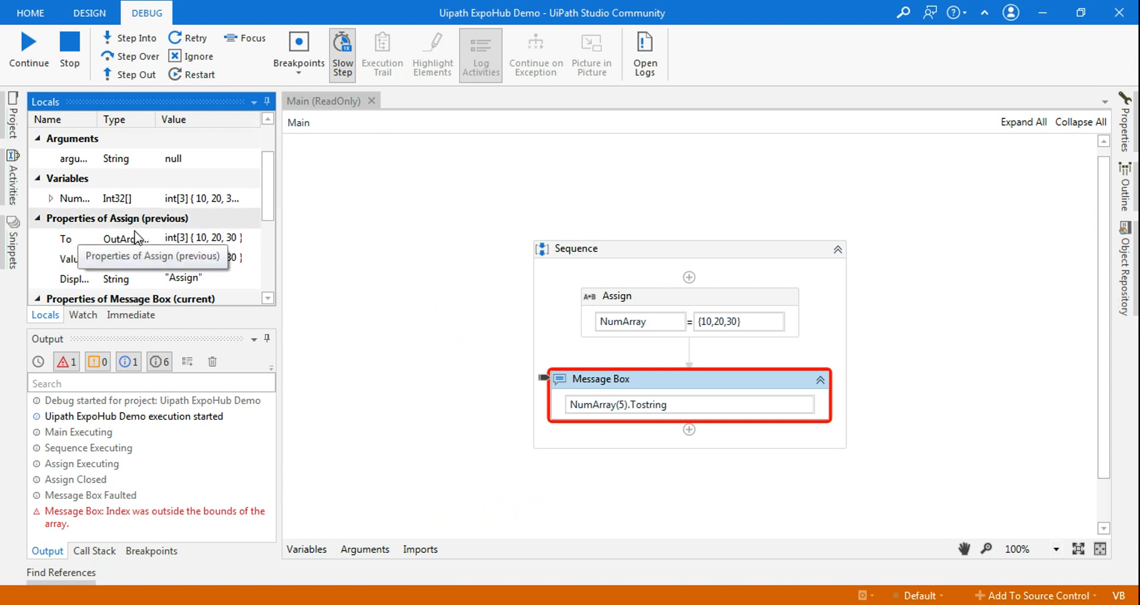
scroll("down", 3)
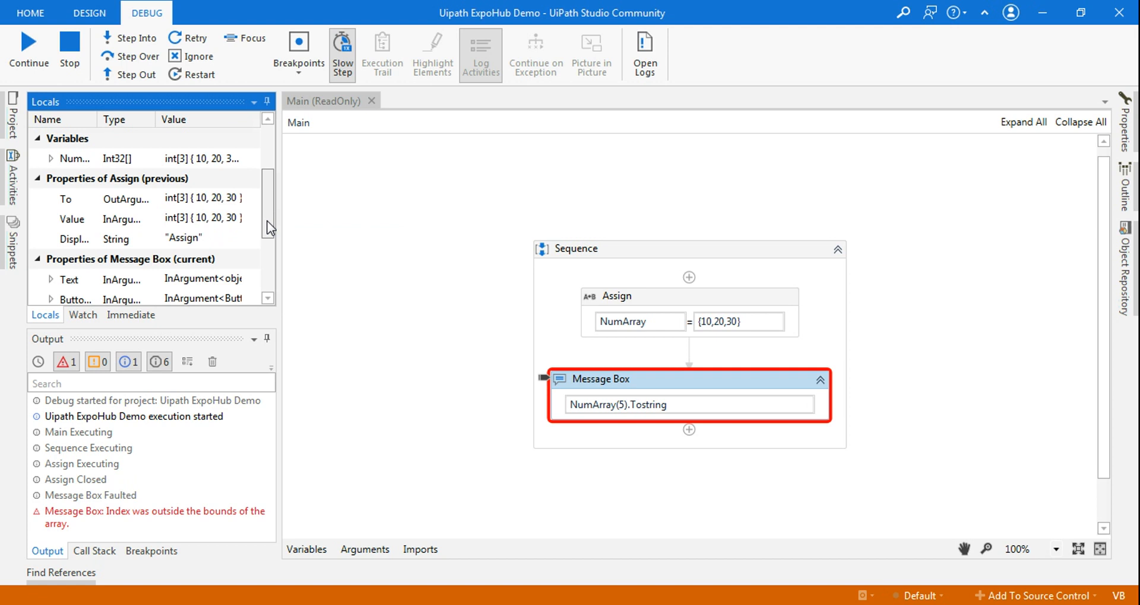
mouse_move(151, 260)
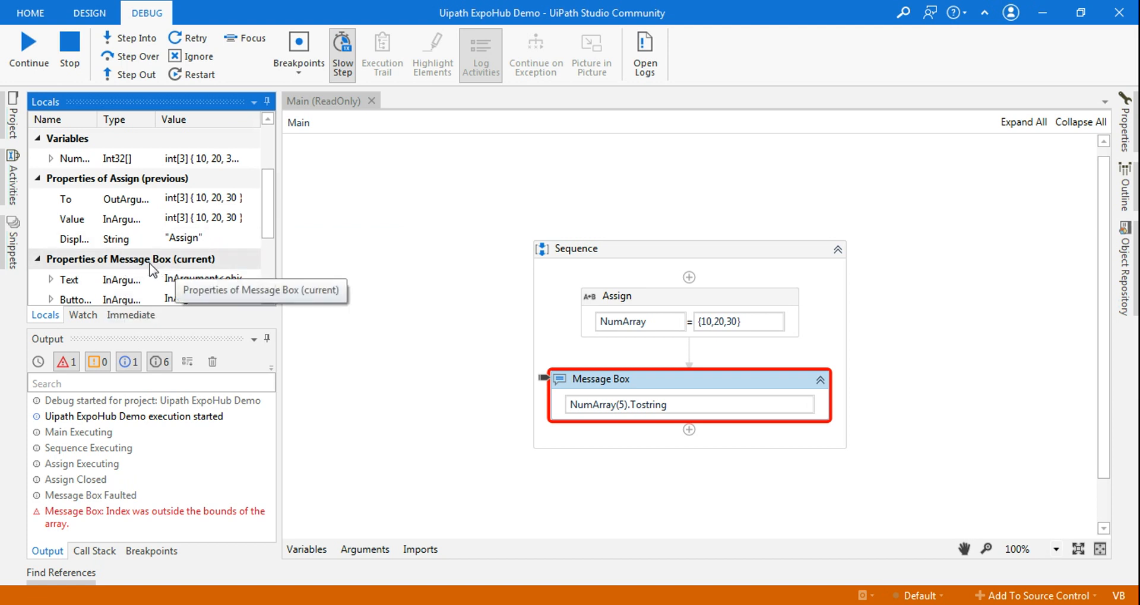
mouse_move(465, 582)
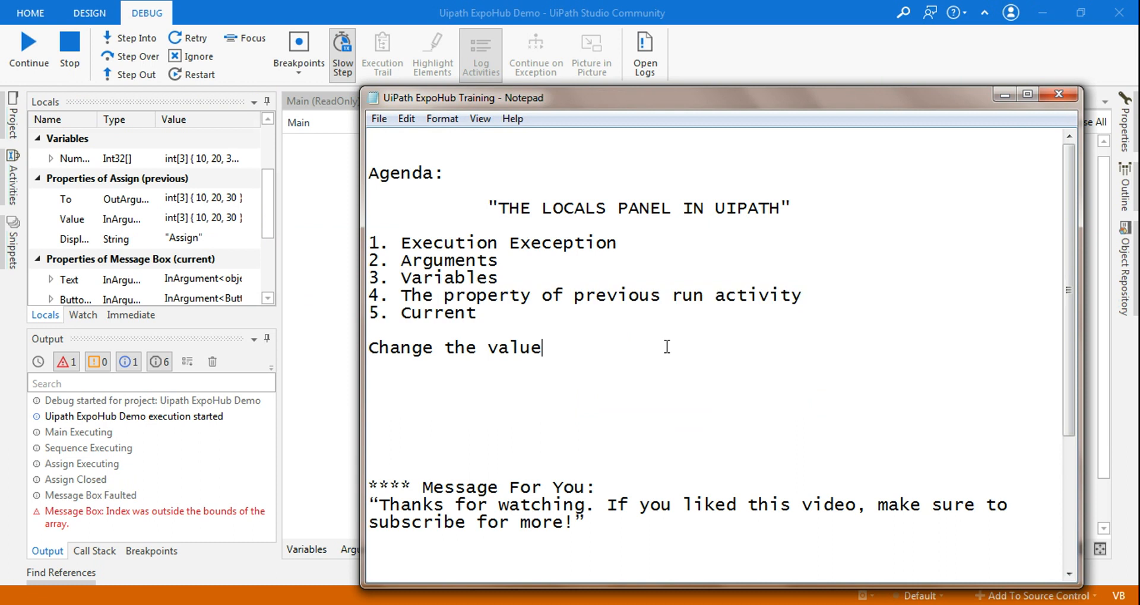
mouse_move(125, 345)
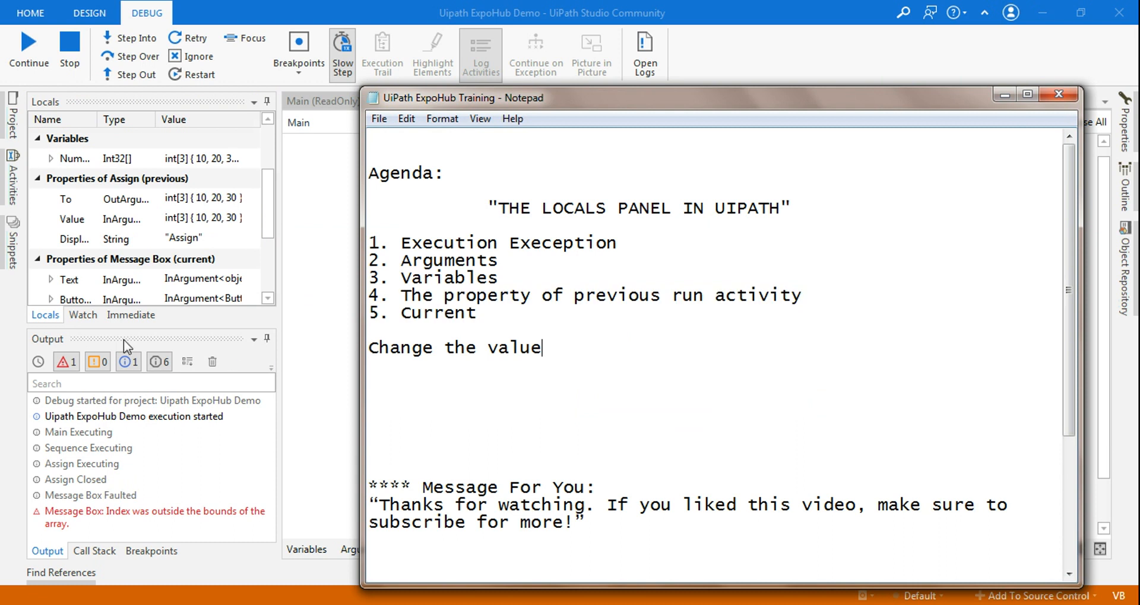
mouse_move(82, 314)
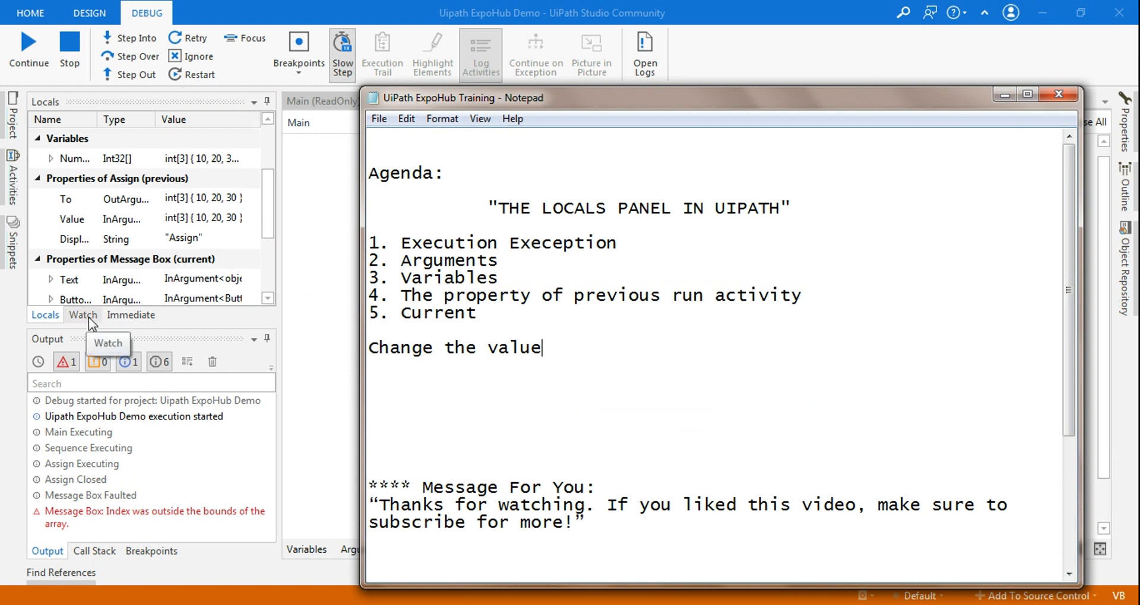
mouse_move(566, 349)
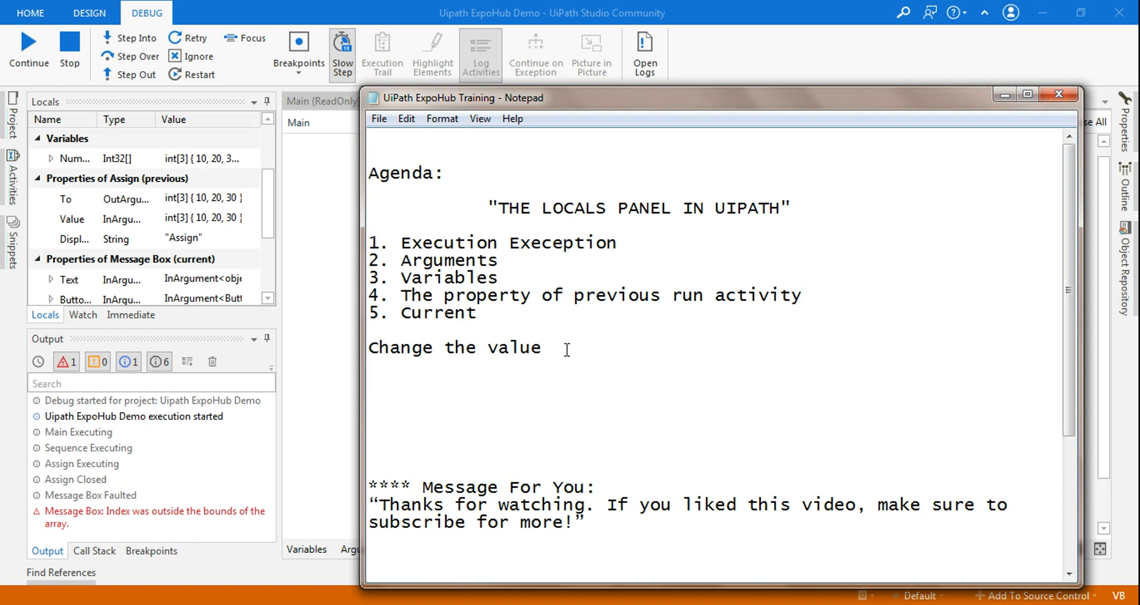
left_click(541, 348)
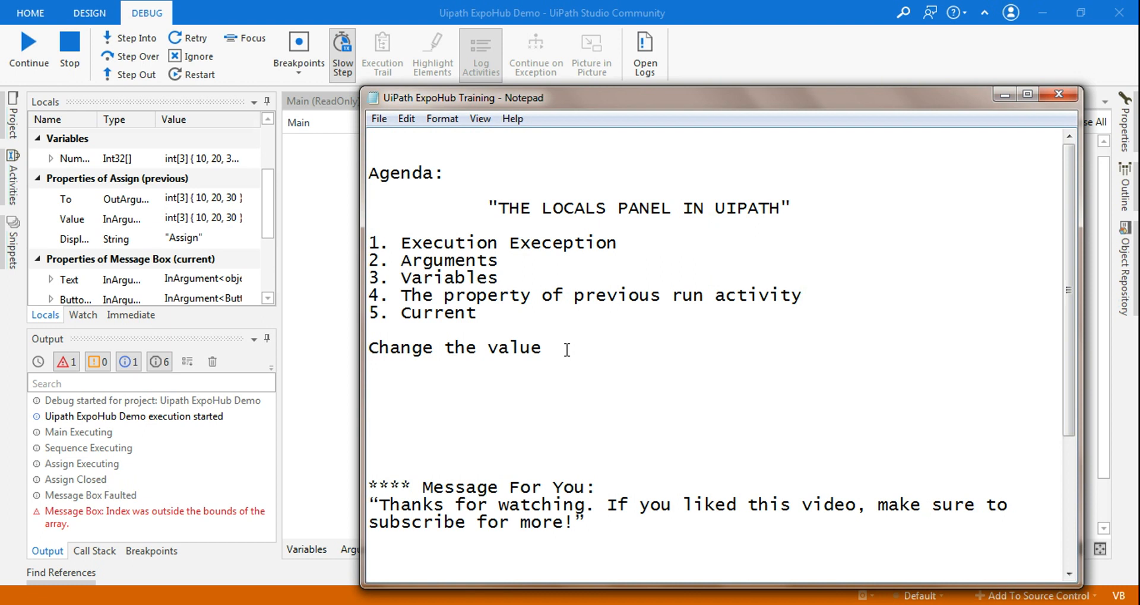
left_click(541, 348)
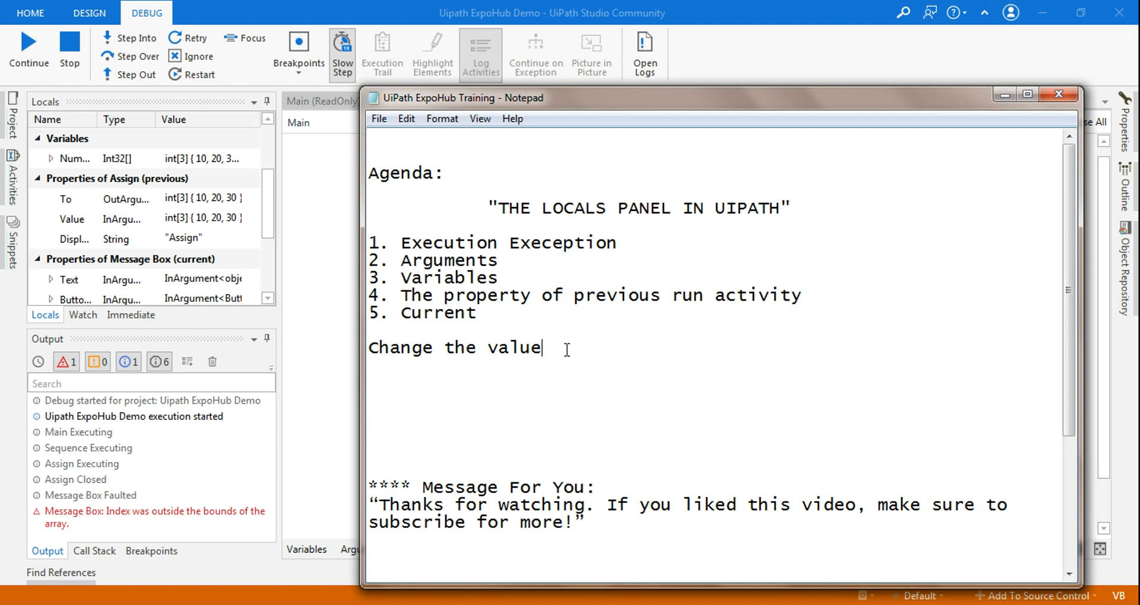